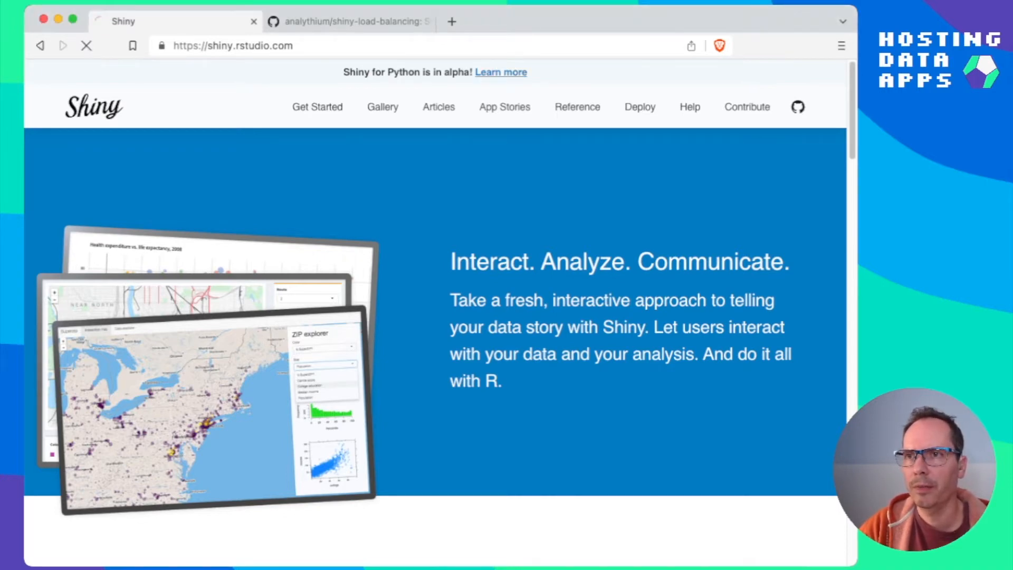
Step: Go to the Shiny for Python site and open its Deploy documentation page
left_click(501, 72)
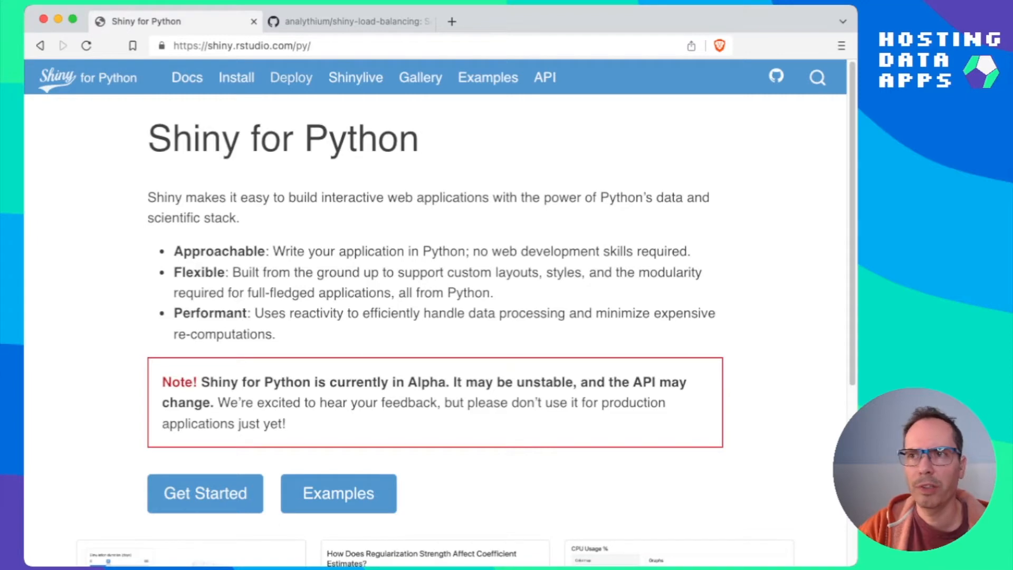
left_click(291, 77)
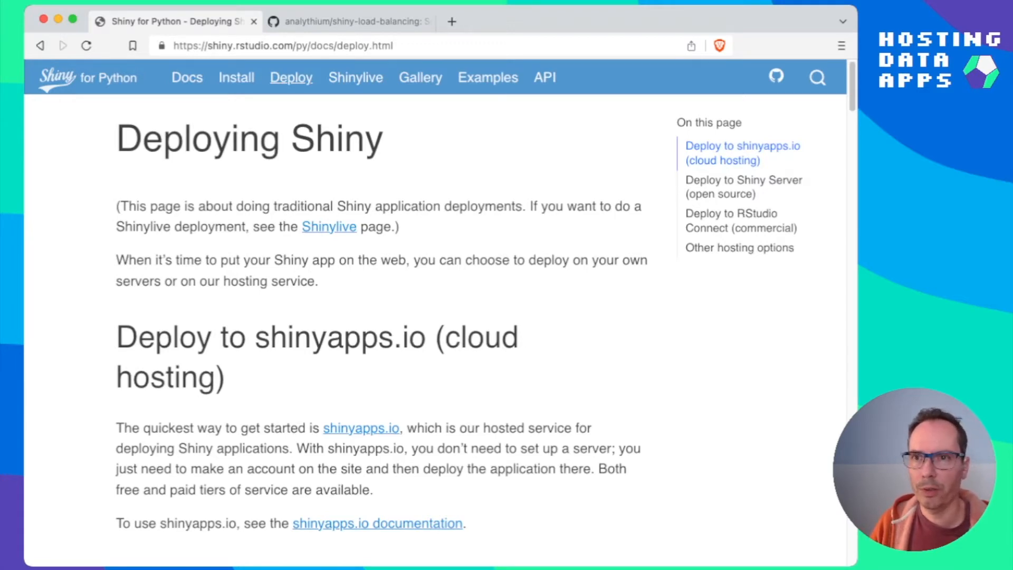
Step: Jump to Other hosting options and read through sticky sessions, the test app and the Heroku note
left_click(739, 247)
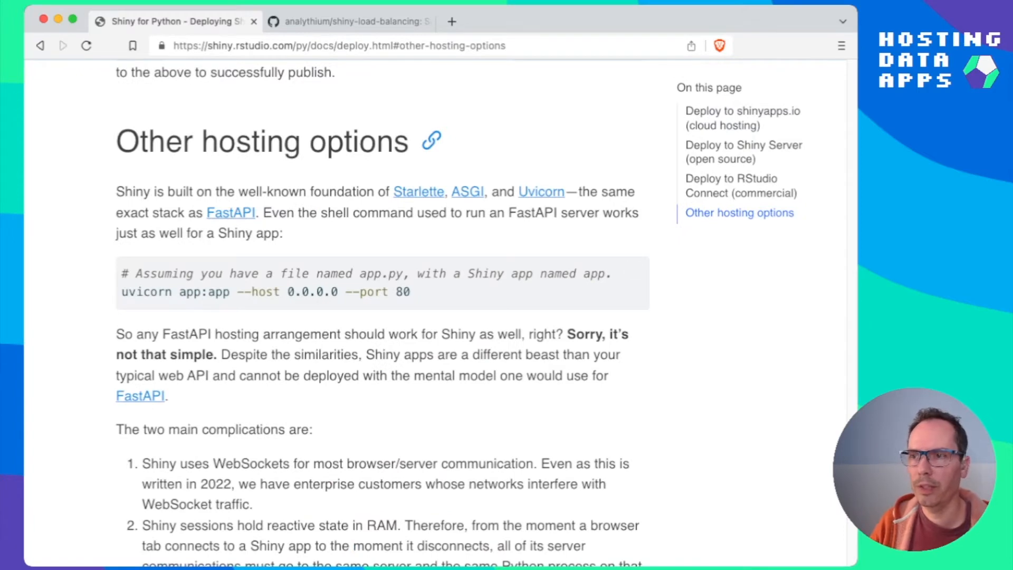
scroll("down", 3)
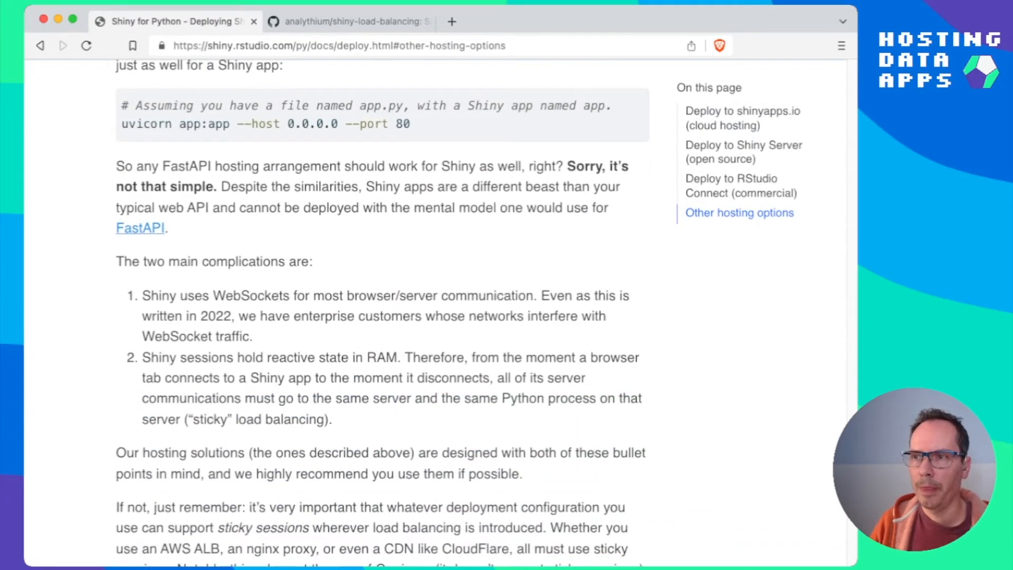
scroll("down", 3)
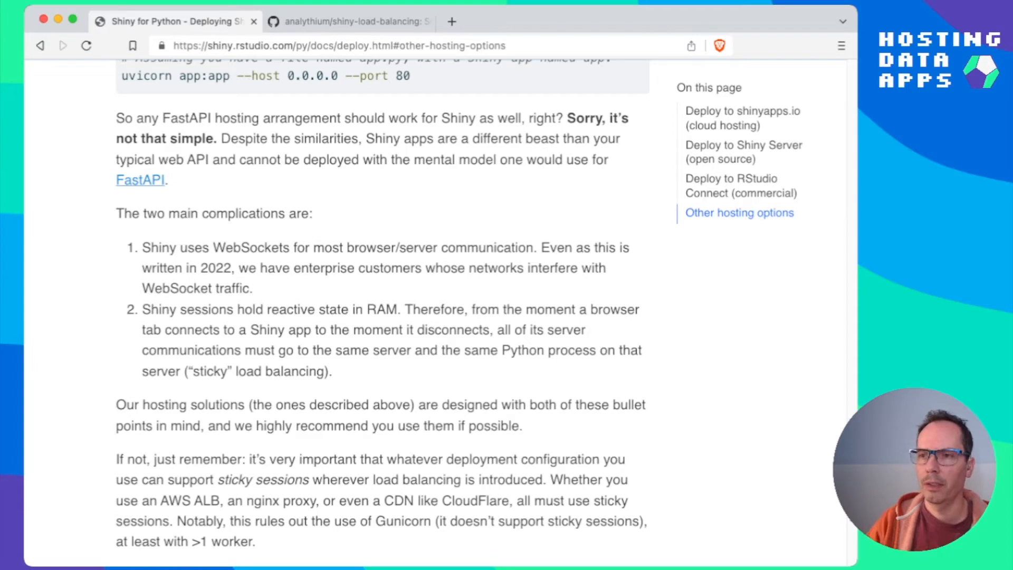
scroll("down", 3)
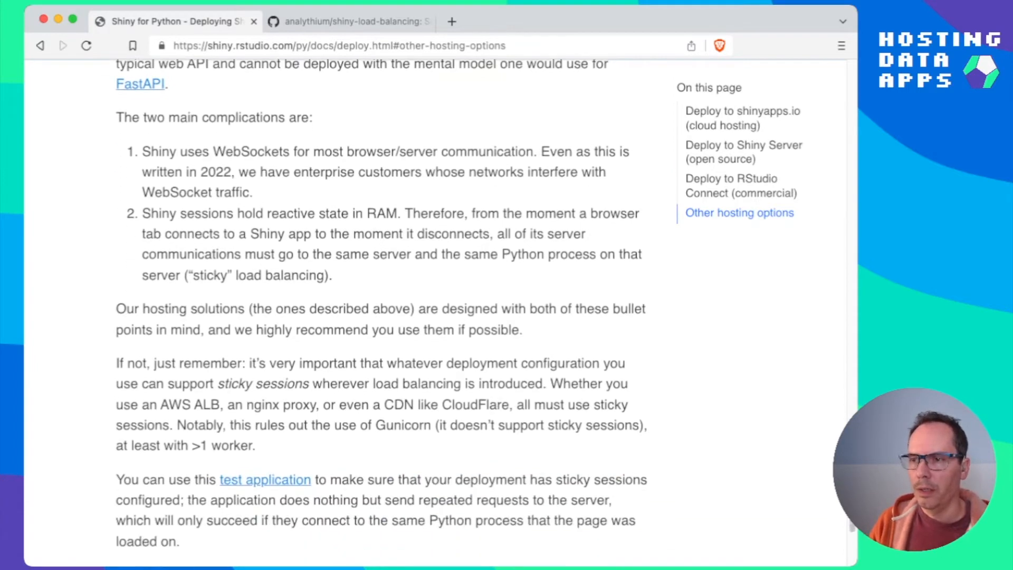
scroll("down", 3)
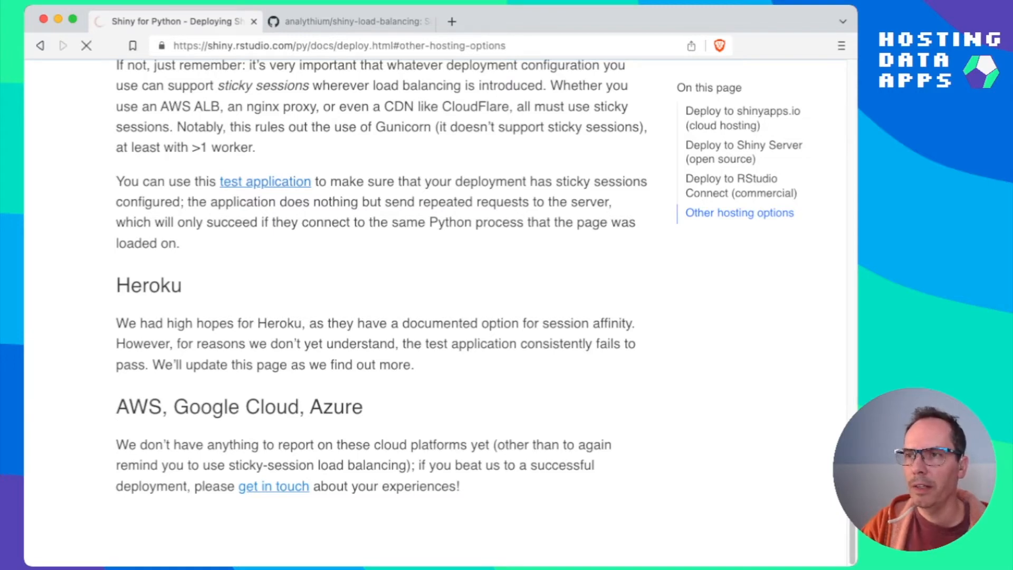
Step: Open the test application's app.py on GitHub and read its UI and server code
left_click(265, 182)
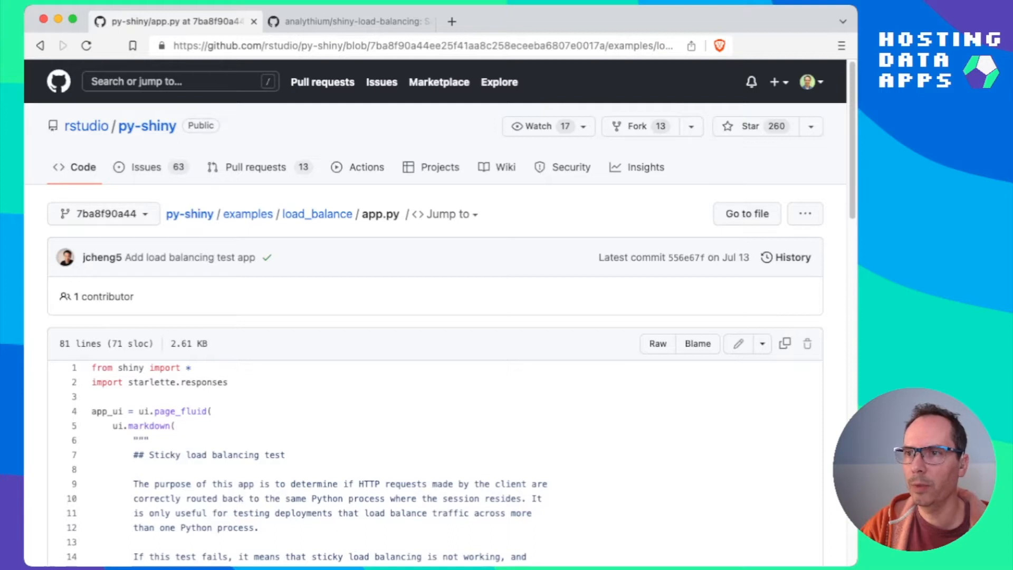
scroll("down", 3)
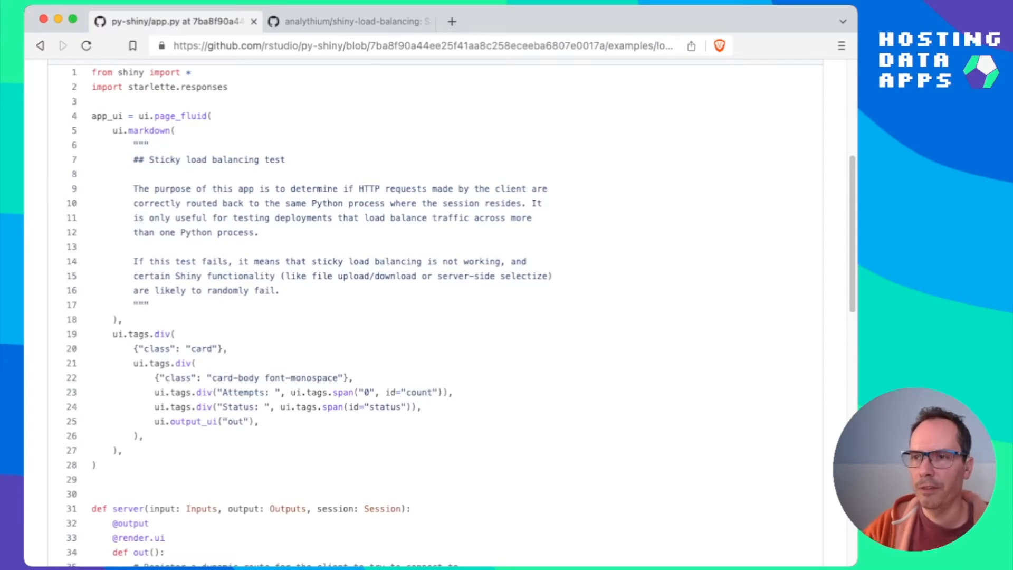
scroll("down", 3)
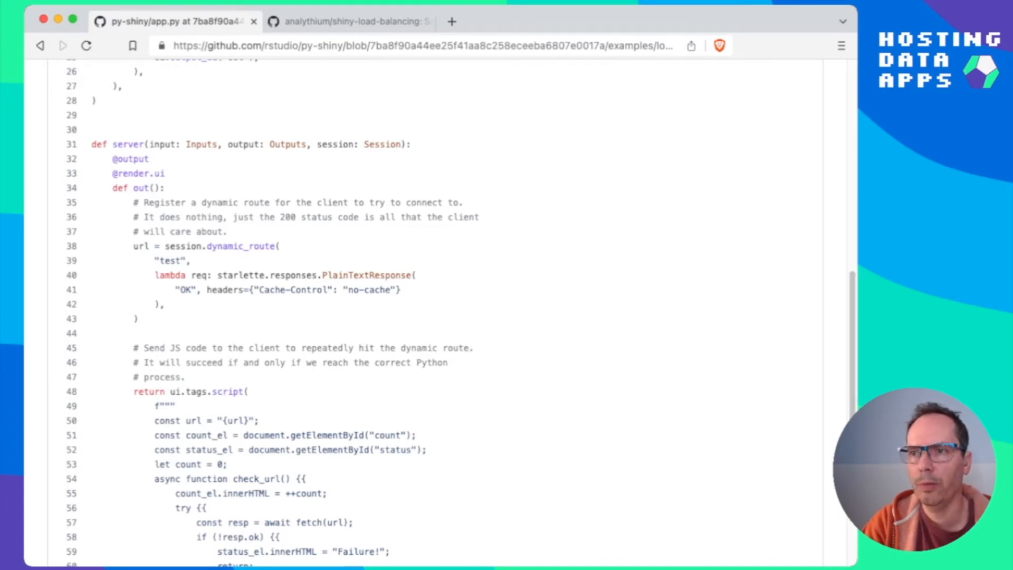
Step: Read the server code down to the 'Test complete' status message and scroll back up
scroll("down", 3)
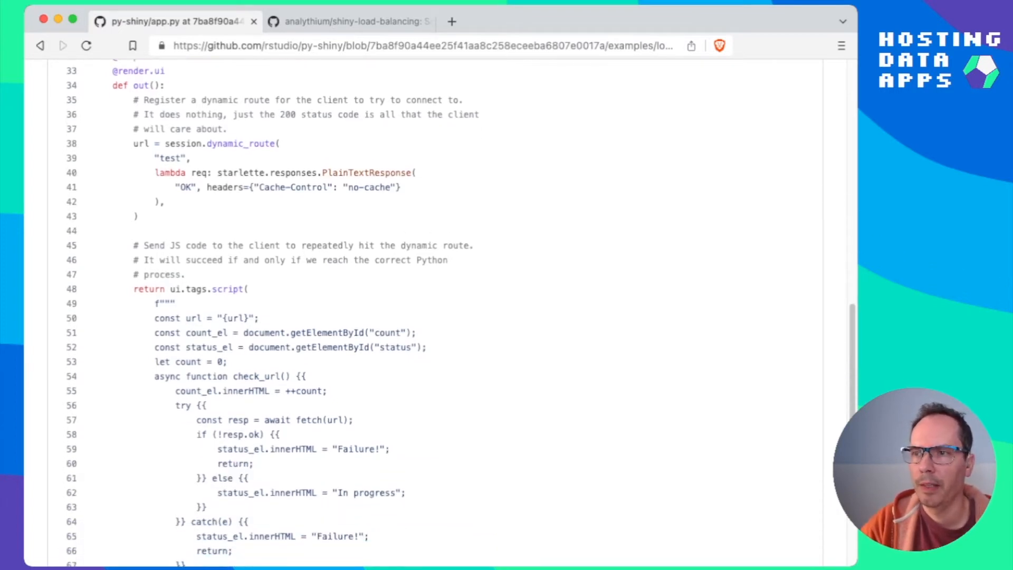
scroll("down", 3)
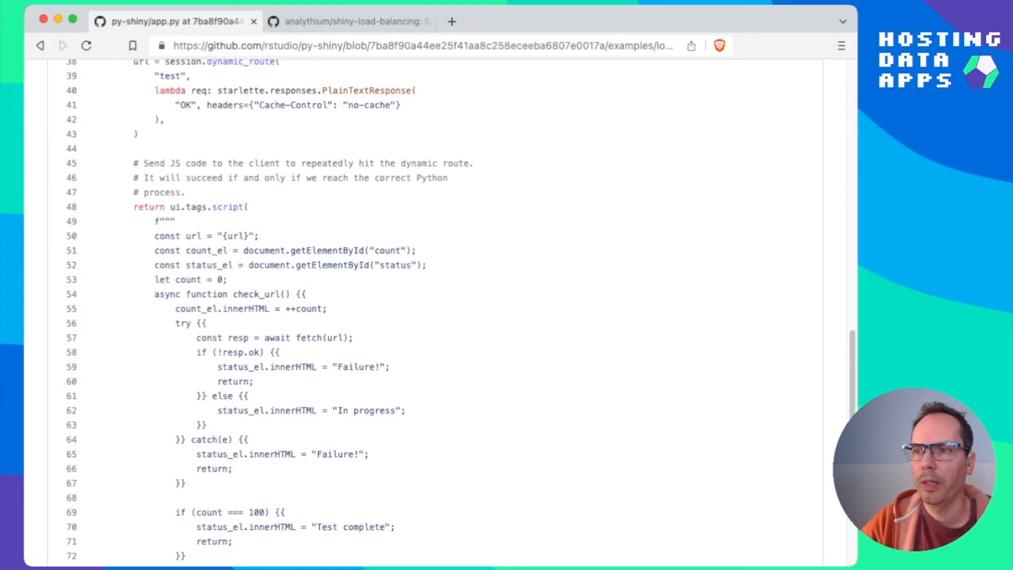
scroll("down", 3)
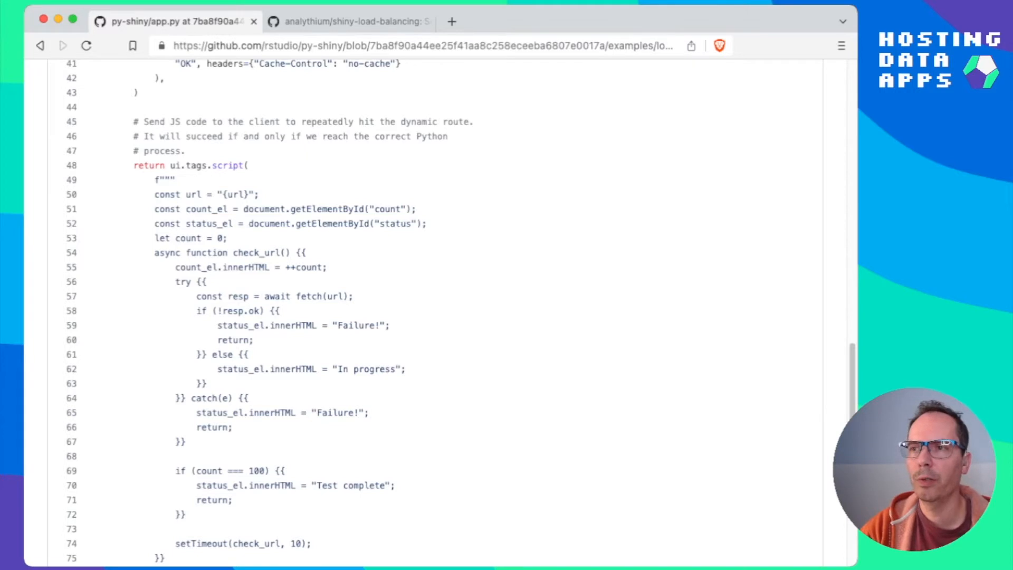
scroll("up", 3)
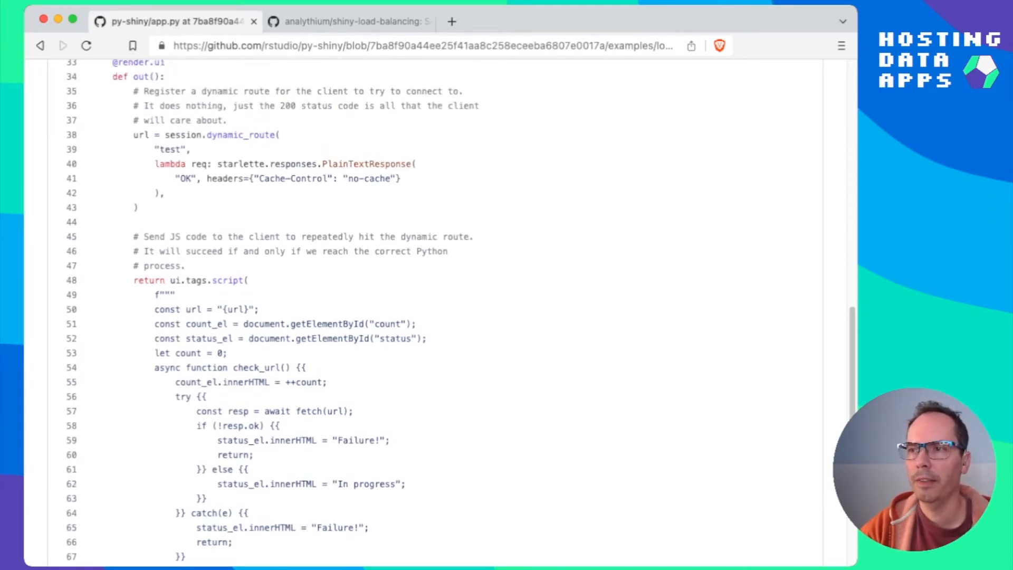
scroll("down", 3)
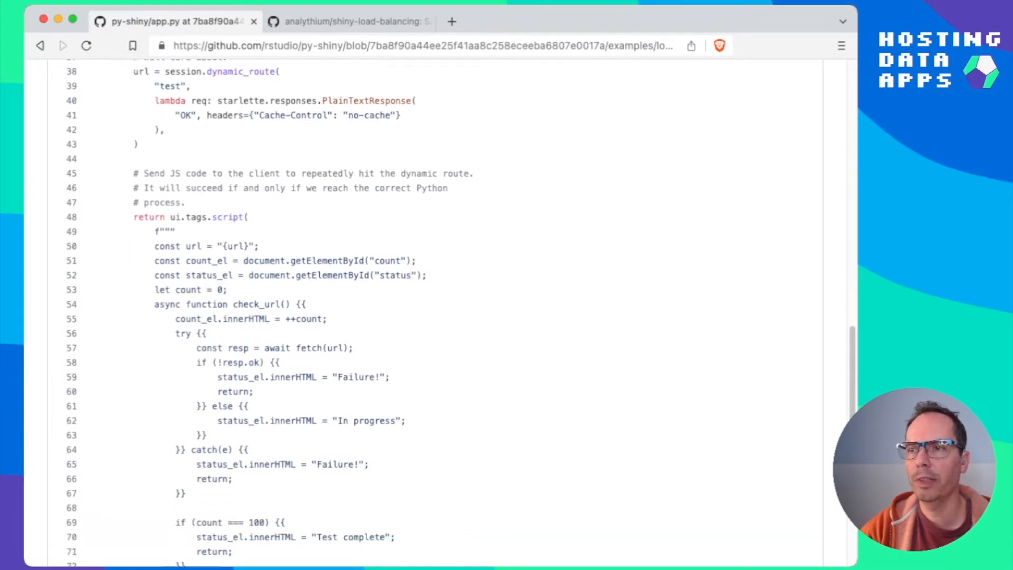
scroll("down", 3)
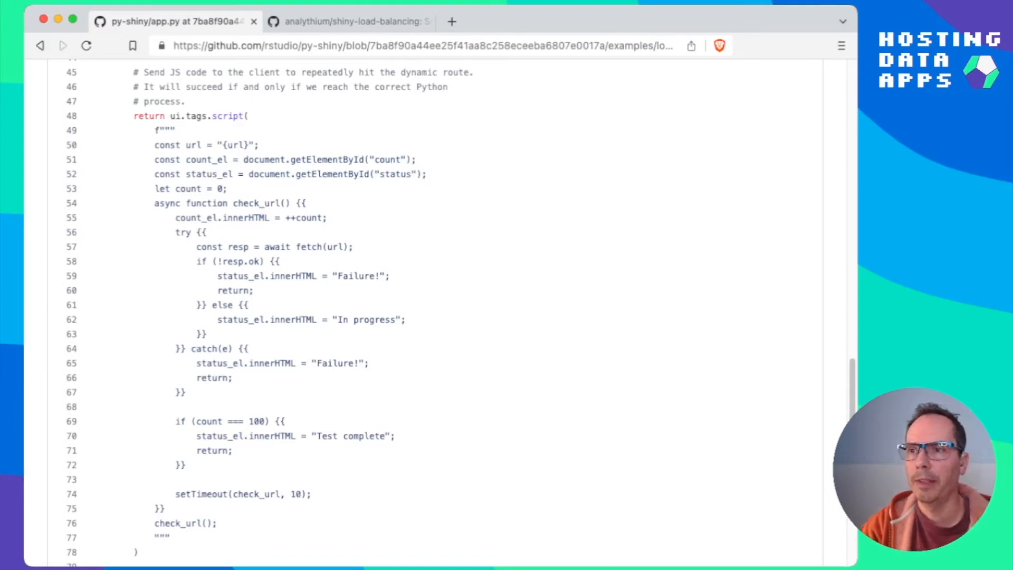
double_click(357, 275)
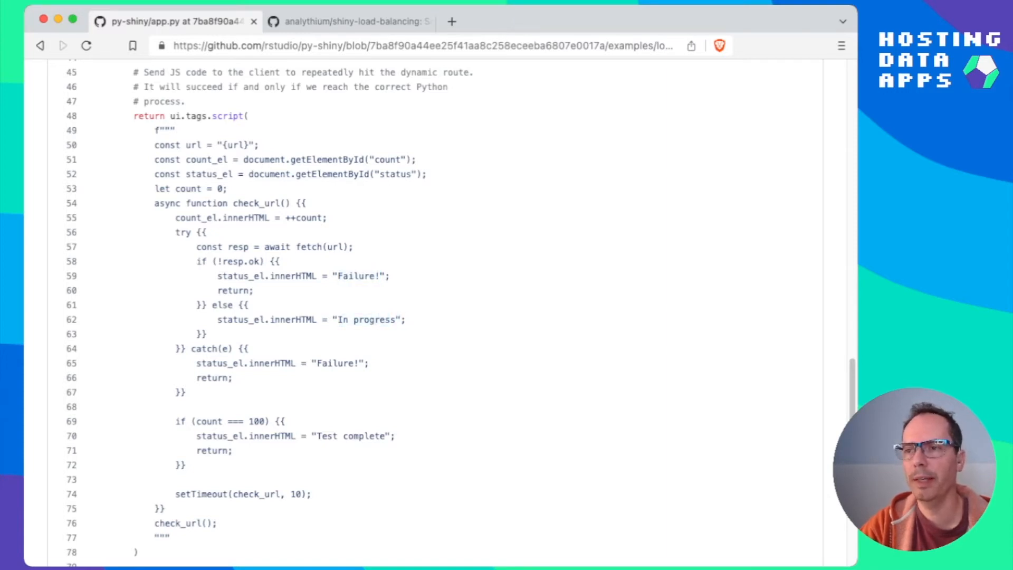
double_click(352, 436)
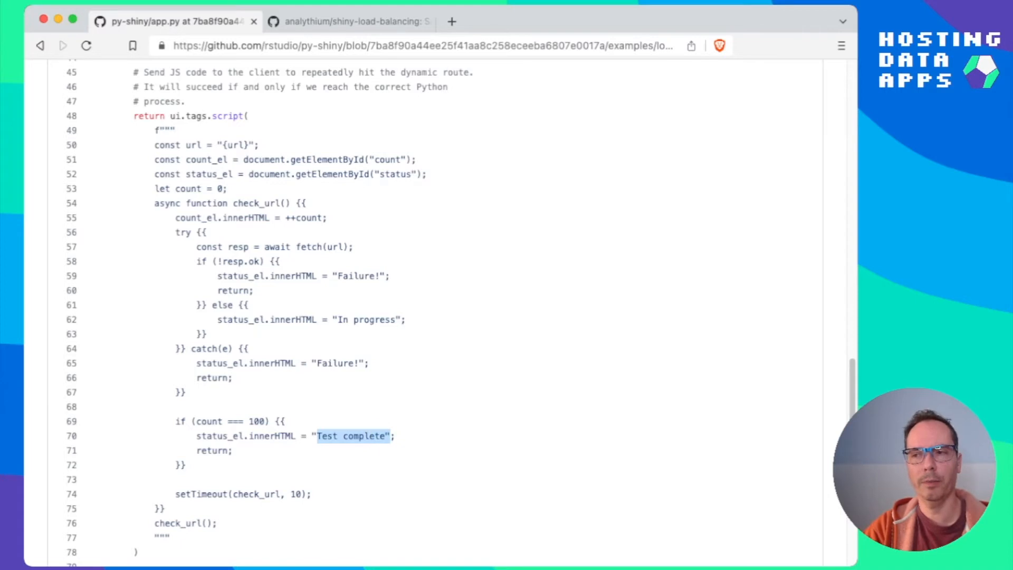
scroll("up", 3)
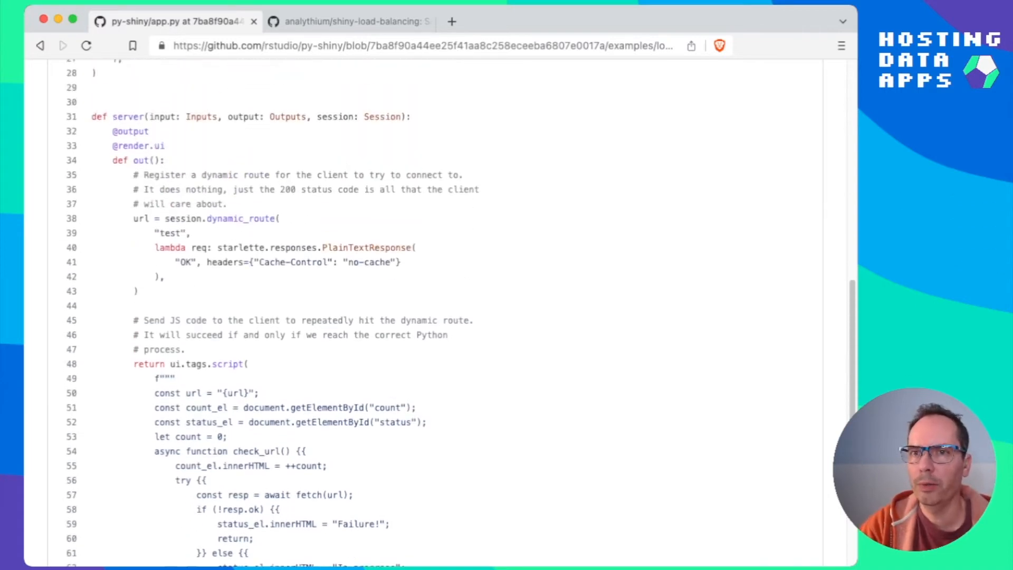
scroll("up", 3)
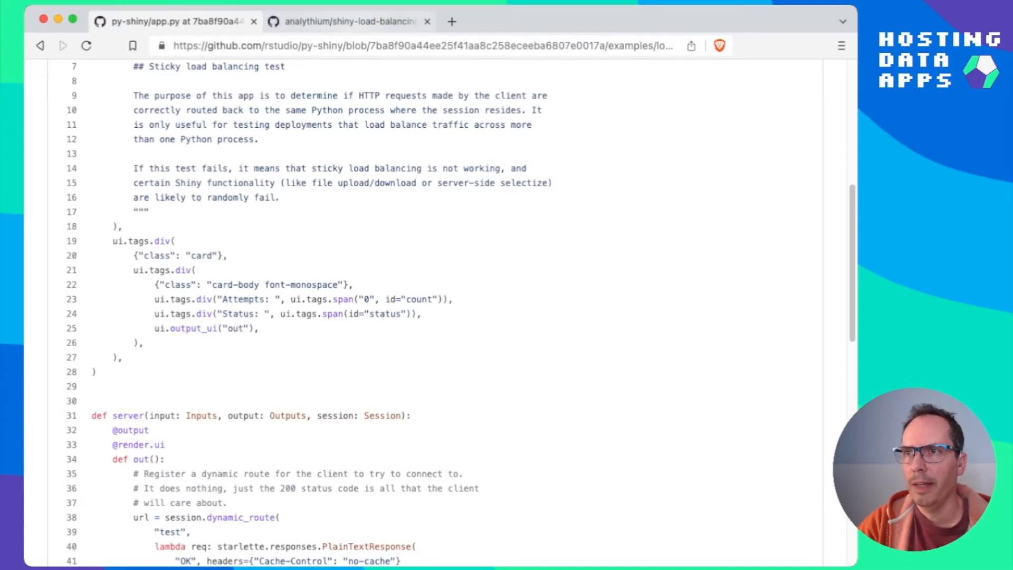
Step: Switch to the analythium shiny-load-balancing repository tab
left_click(350, 21)
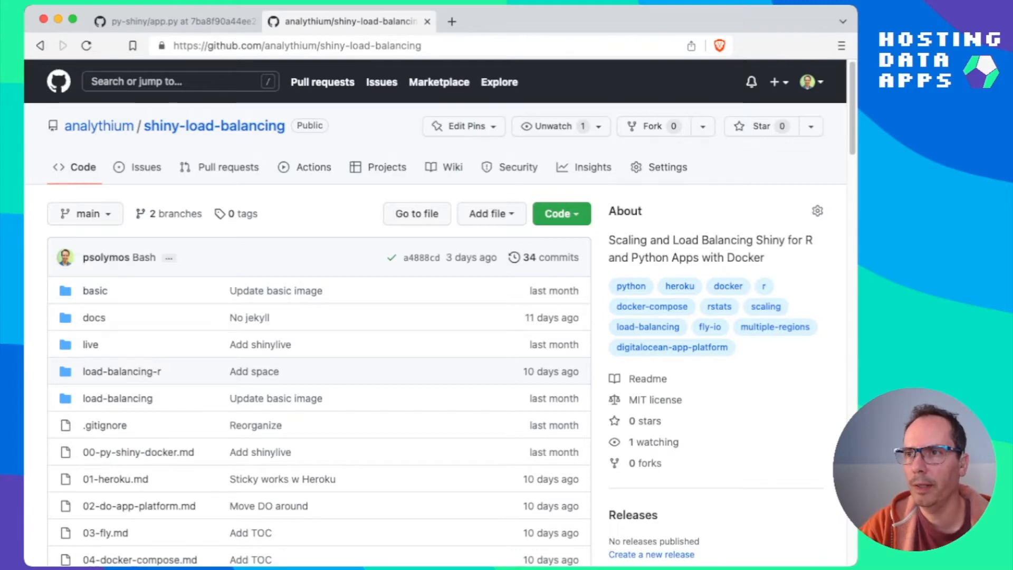
Step: Switch to the VS Code window with the cloned shiny-load-balancing folder
left_click(559, 213)
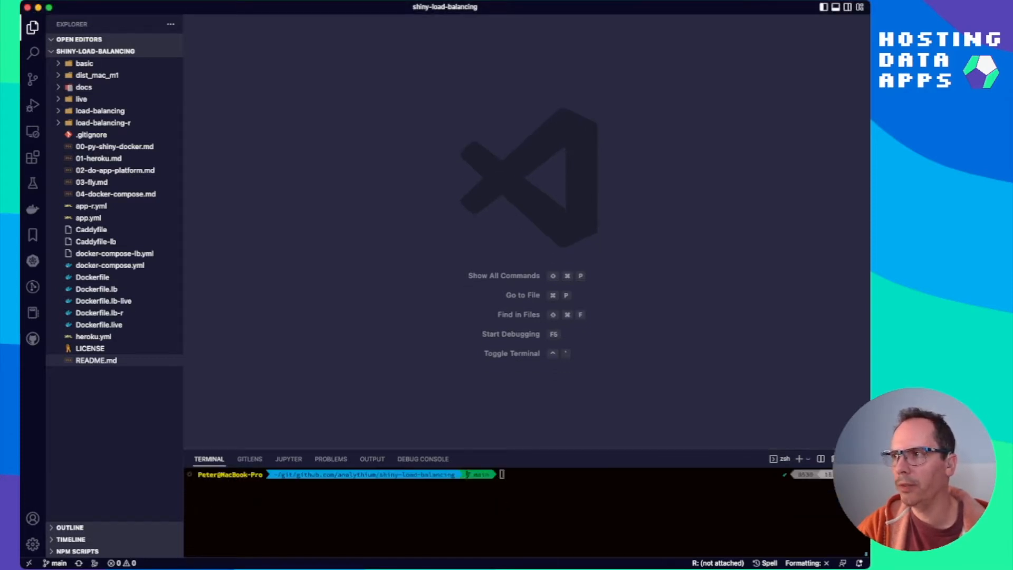
Step: Open README.md with its rendered preview beside the source
left_click(96, 360)
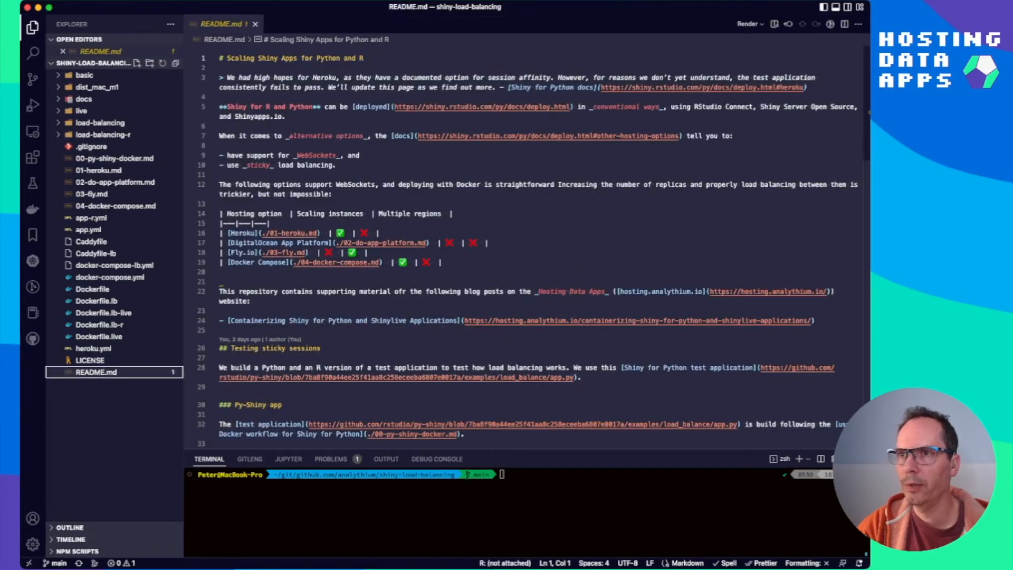
left_click(844, 25)
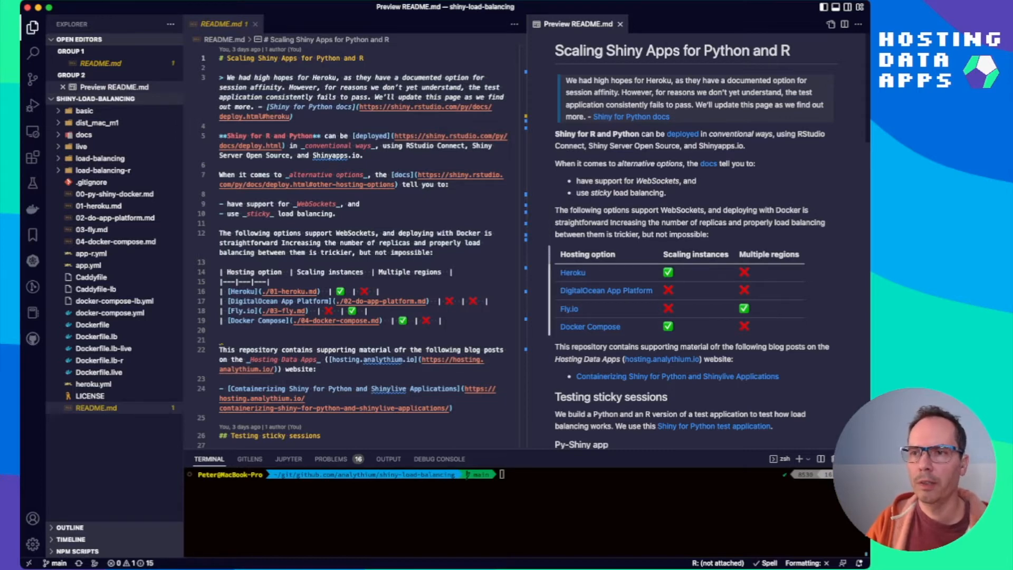
mouse_move(606, 290)
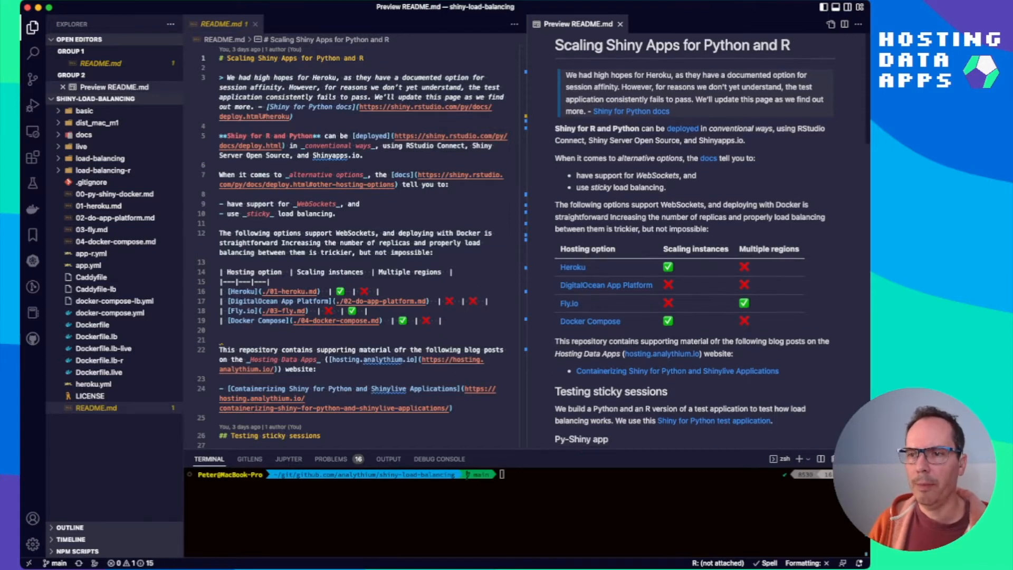
Step: Scroll the README to the Testing sticky sessions and Py-Shiny Docker build commands
scroll("down", 3)
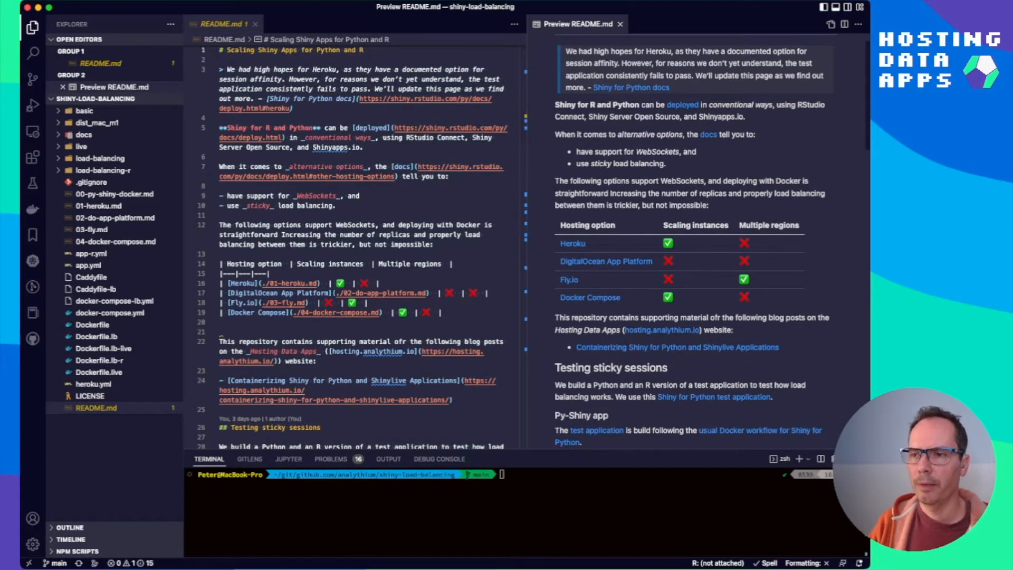
scroll("down", 3)
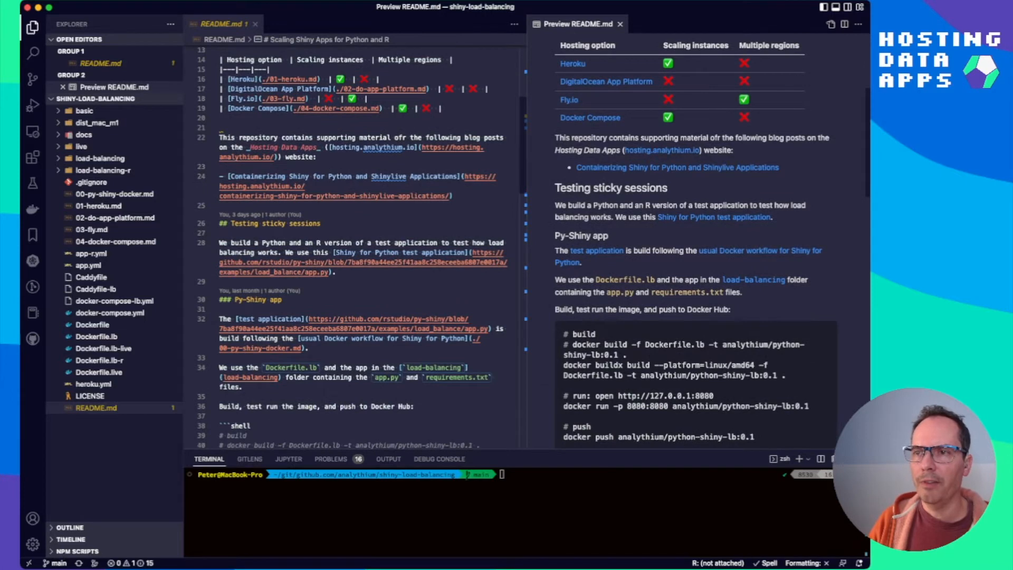
scroll("down", 3)
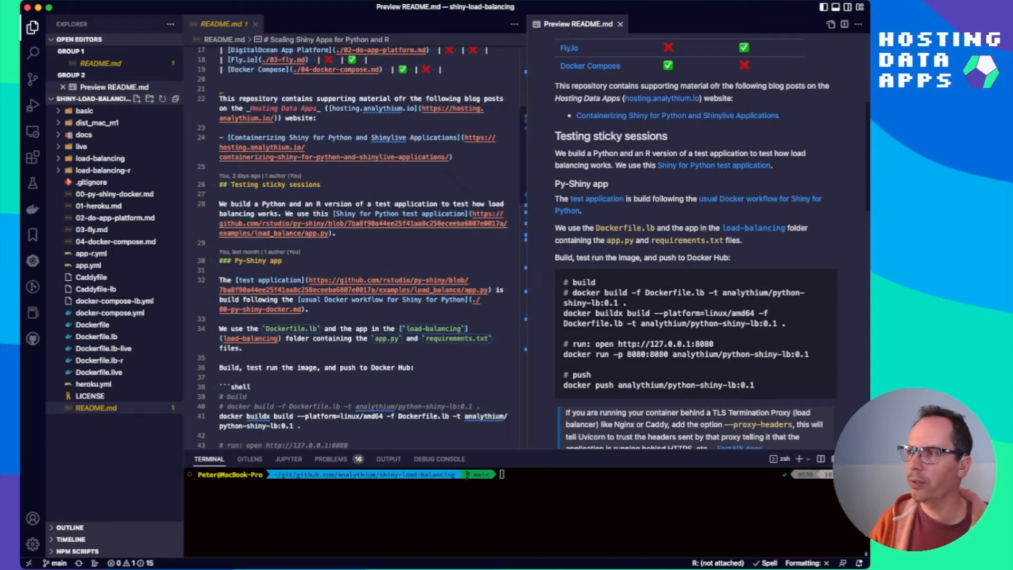
Step: Open load_balancing/app.py and read it from the top down to its closing App line
left_click(100, 157)
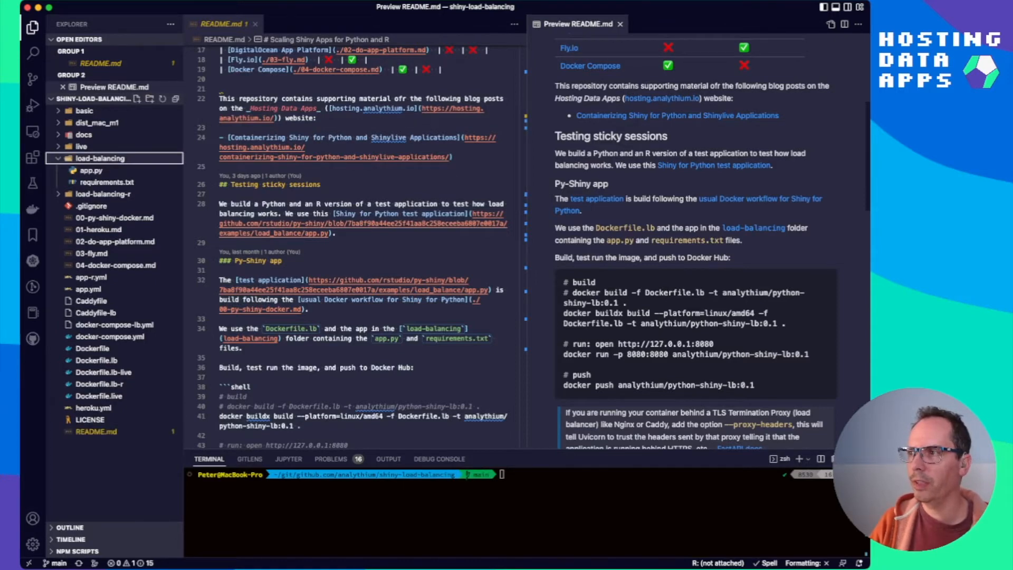
left_click(90, 170)
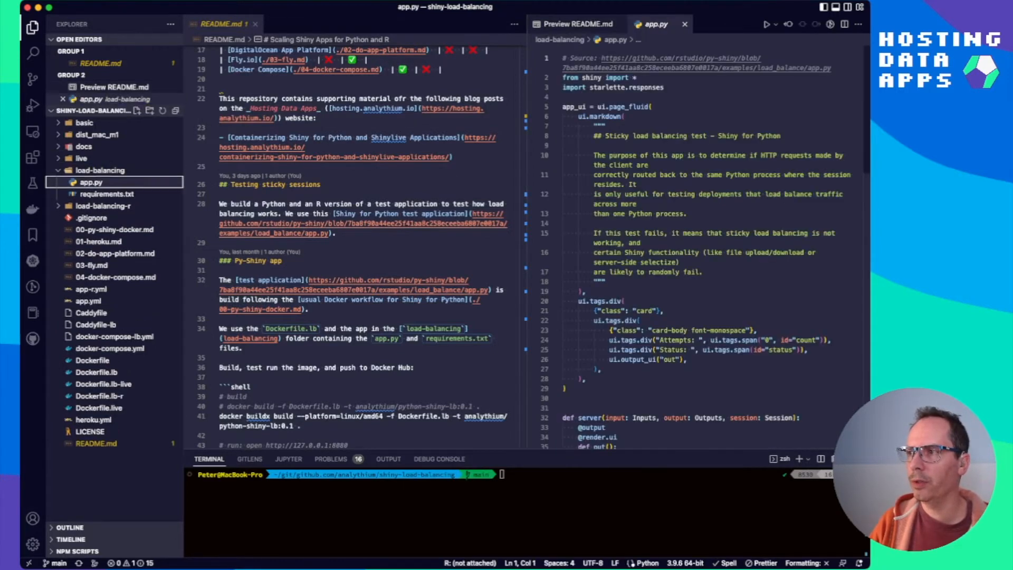
scroll("up", 3)
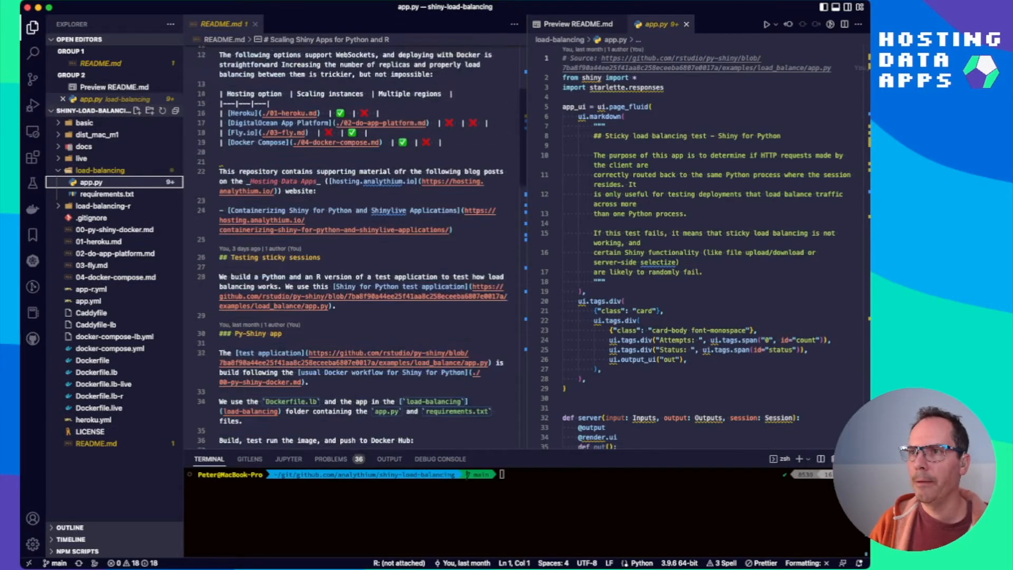
scroll("up", 3)
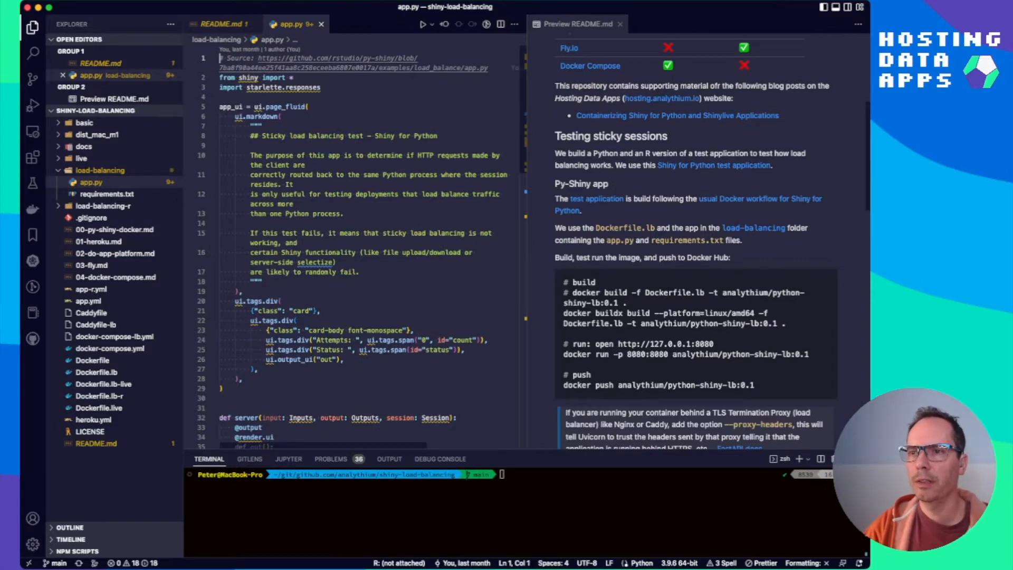
scroll("down", 3)
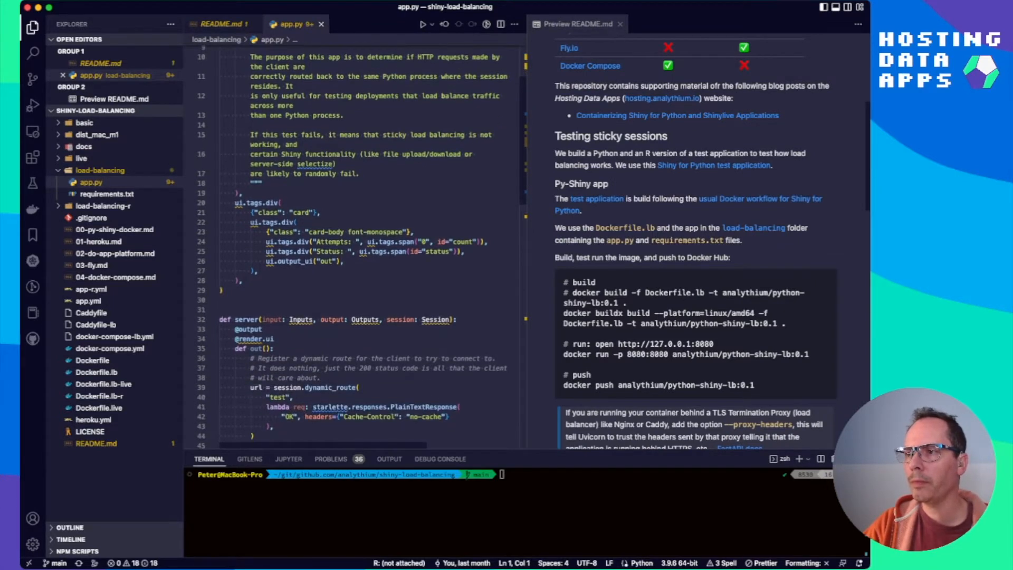
scroll("down", 3)
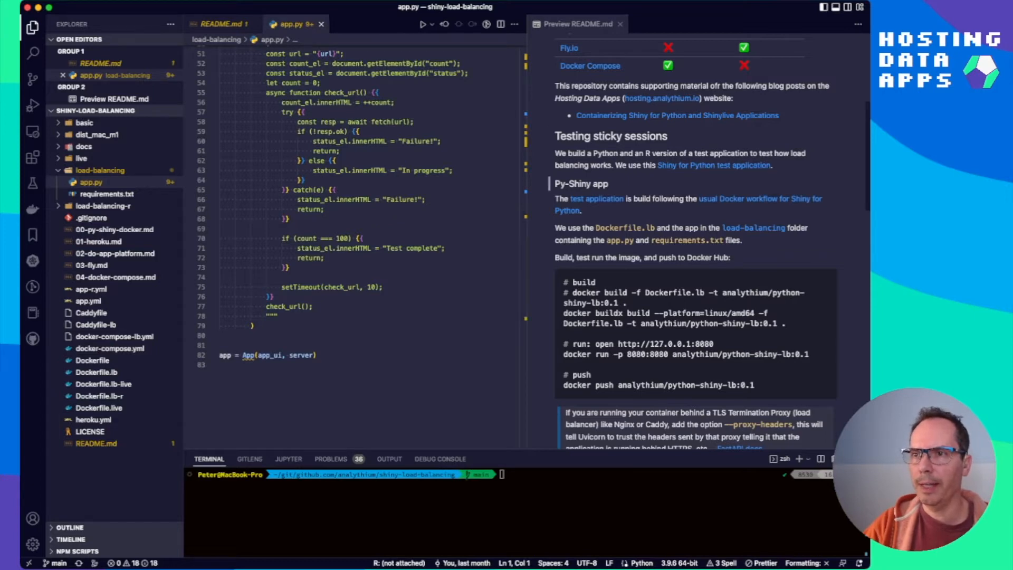
scroll("down", 3)
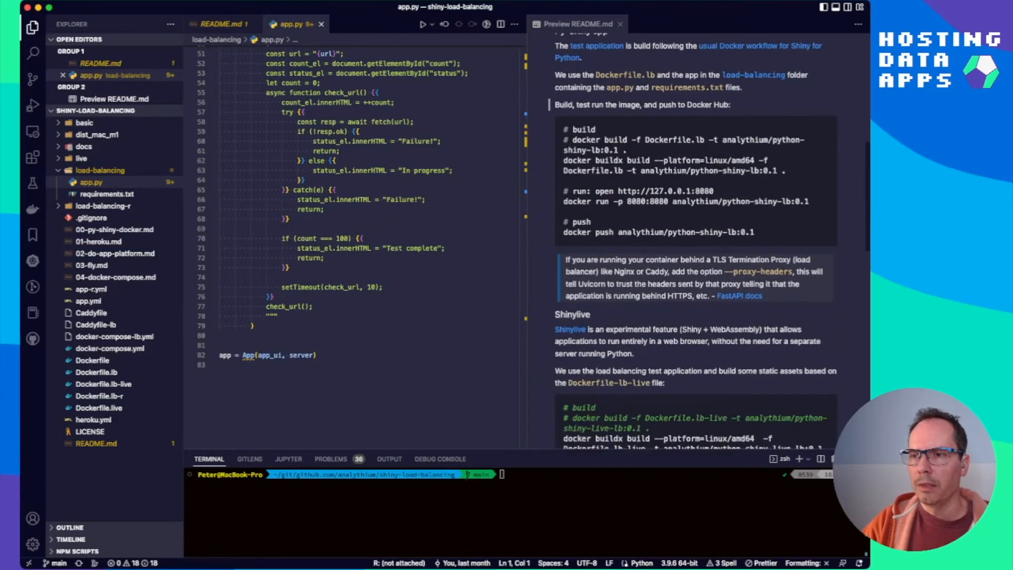
scroll("down", 3)
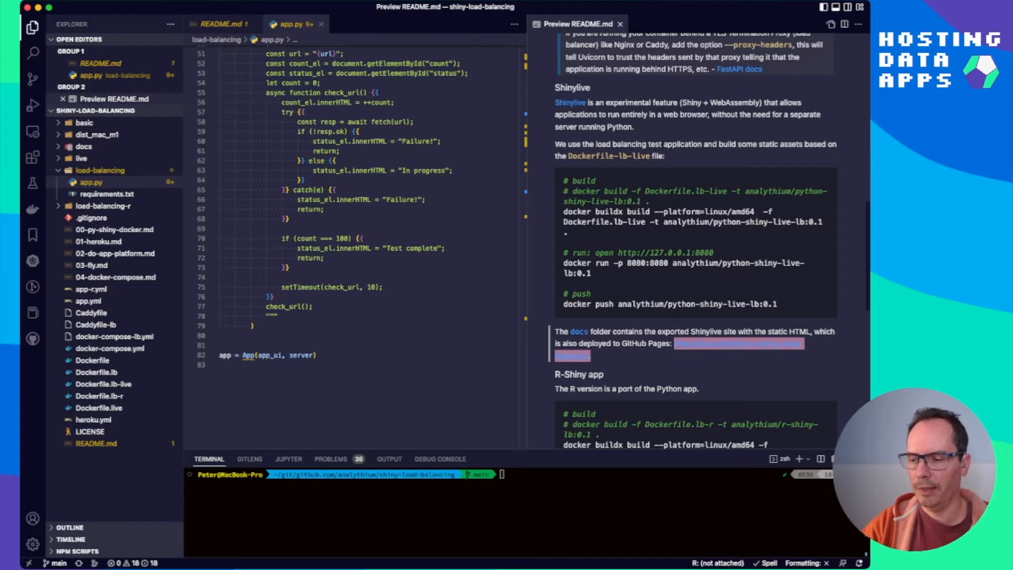
Step: Show the hub.analythium.io test page in Simple Browser, then return to the README preview
key("cmd+shift+p")
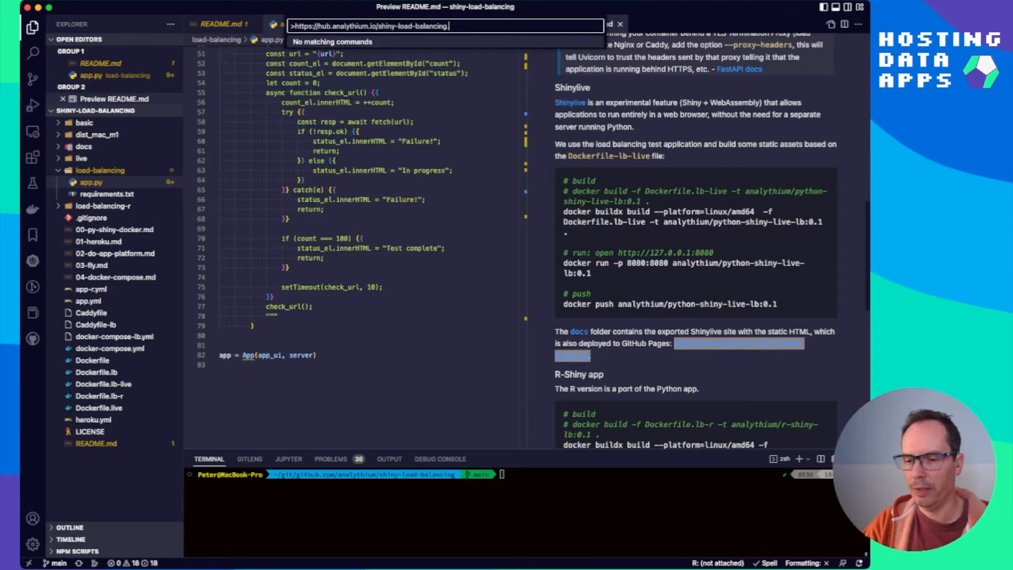
key("Return")
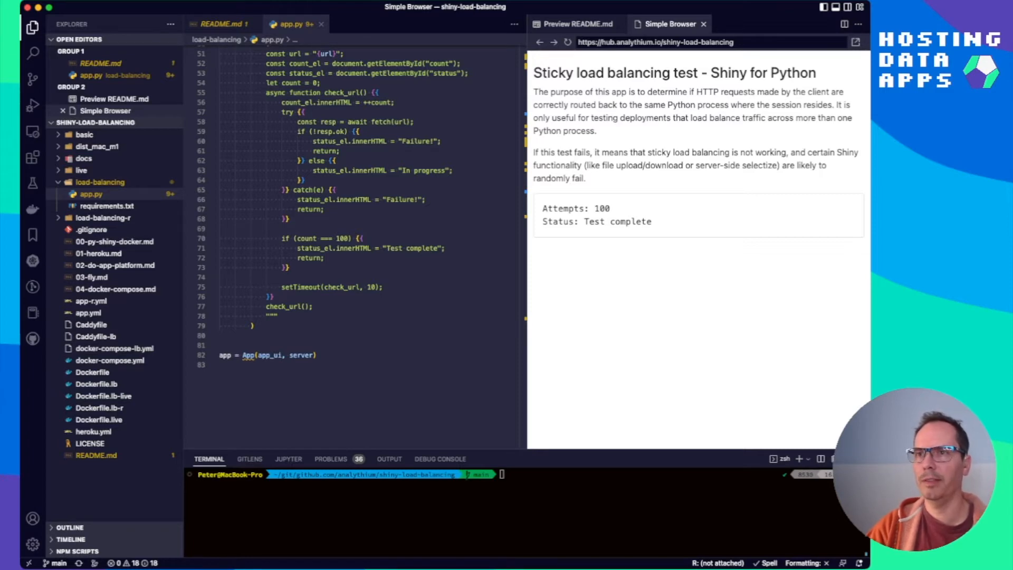
left_click(568, 42)
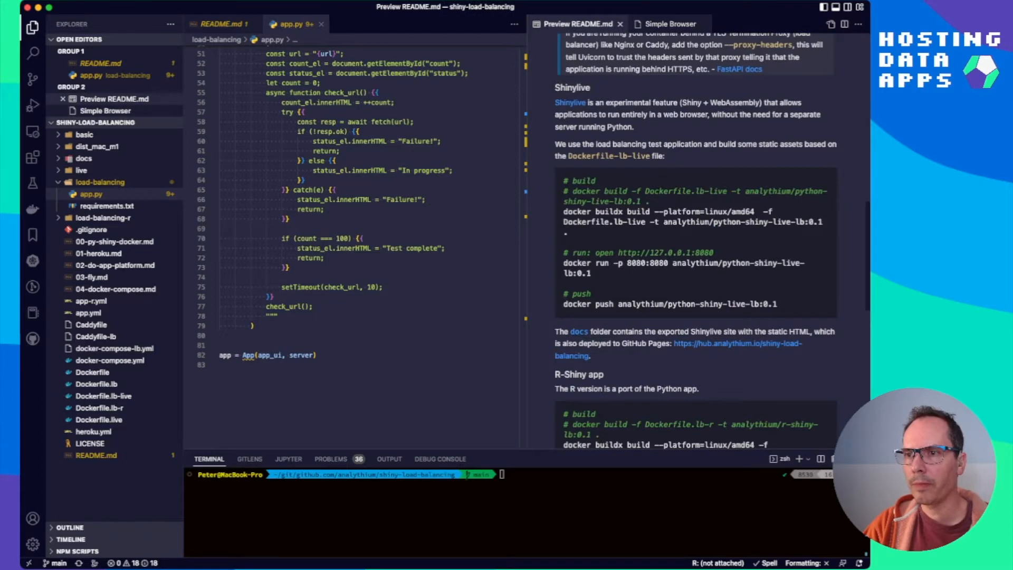
Step: Scroll the preview to its end and open load-balancing-r/app.R
scroll("down", 3)
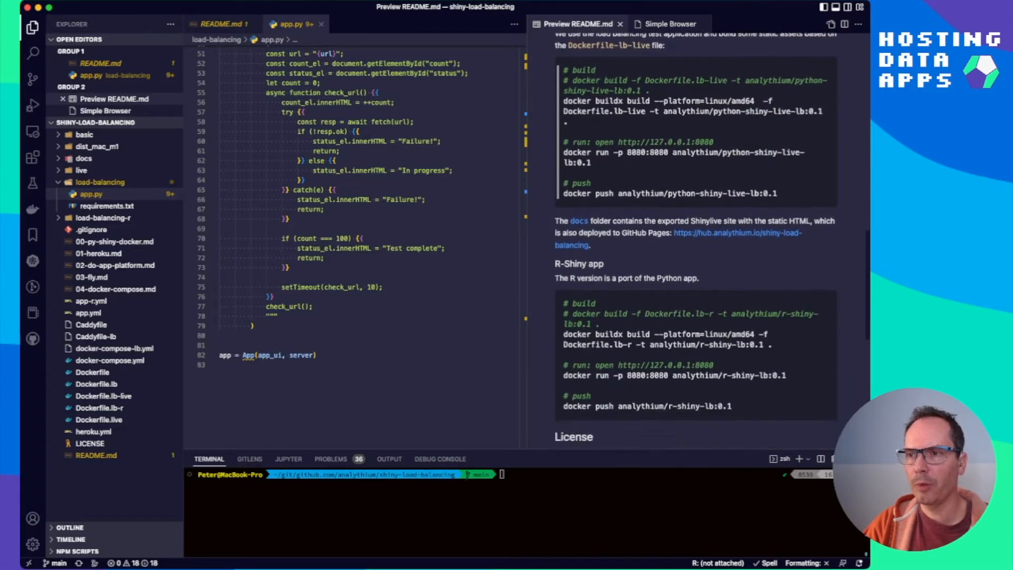
scroll("down", 3)
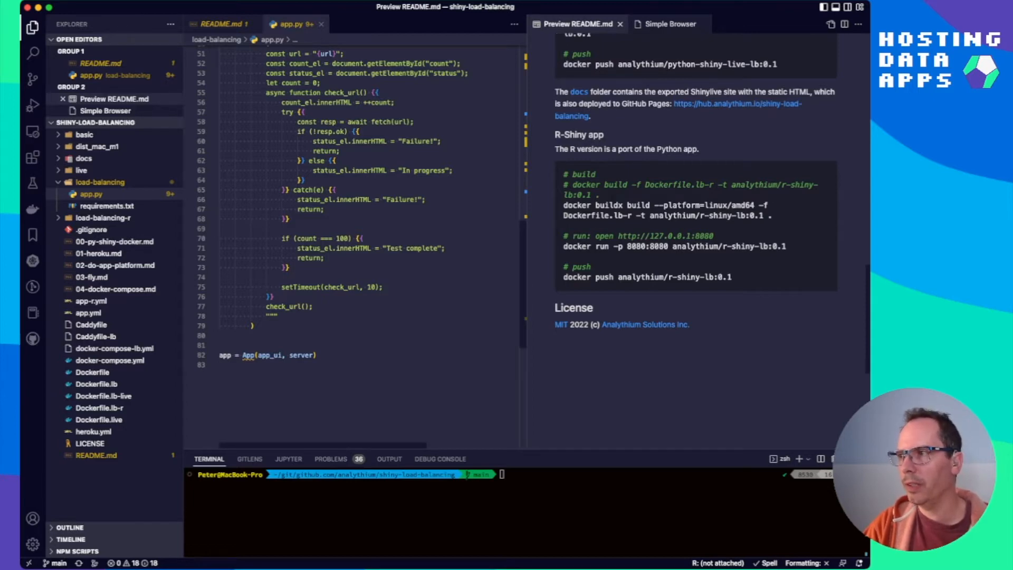
left_click(103, 217)
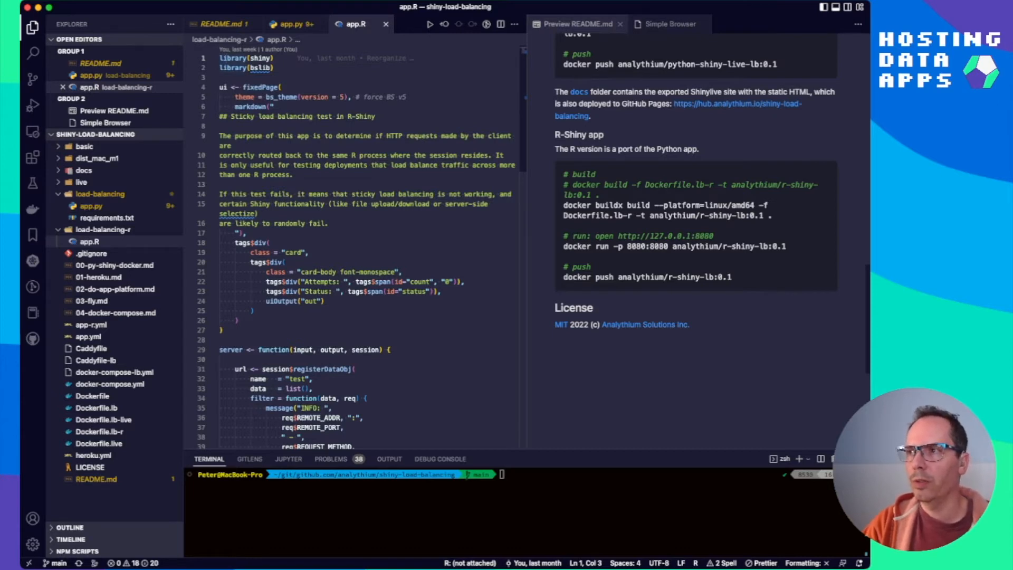
left_click(225, 87)
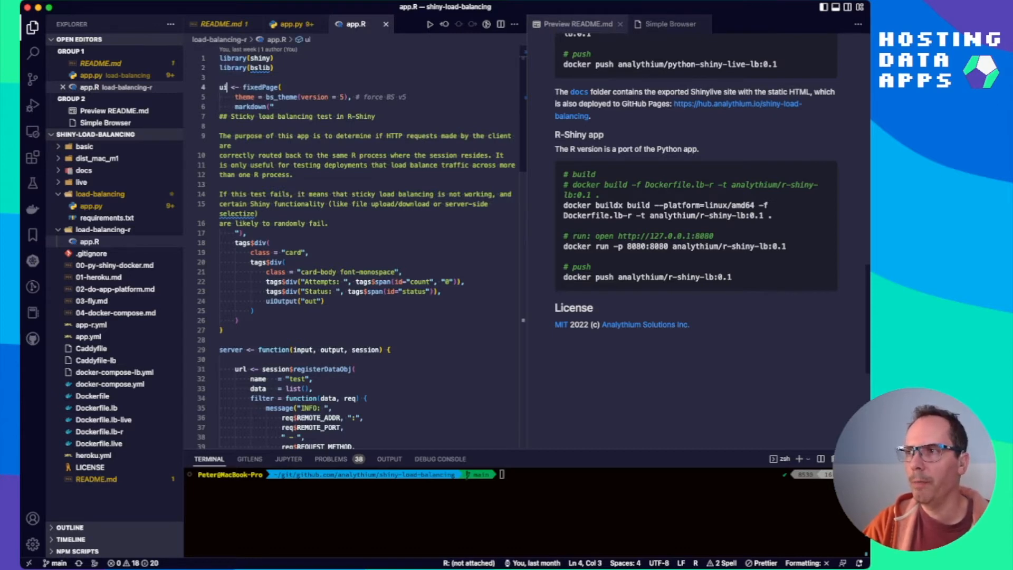
left_click(284, 106)
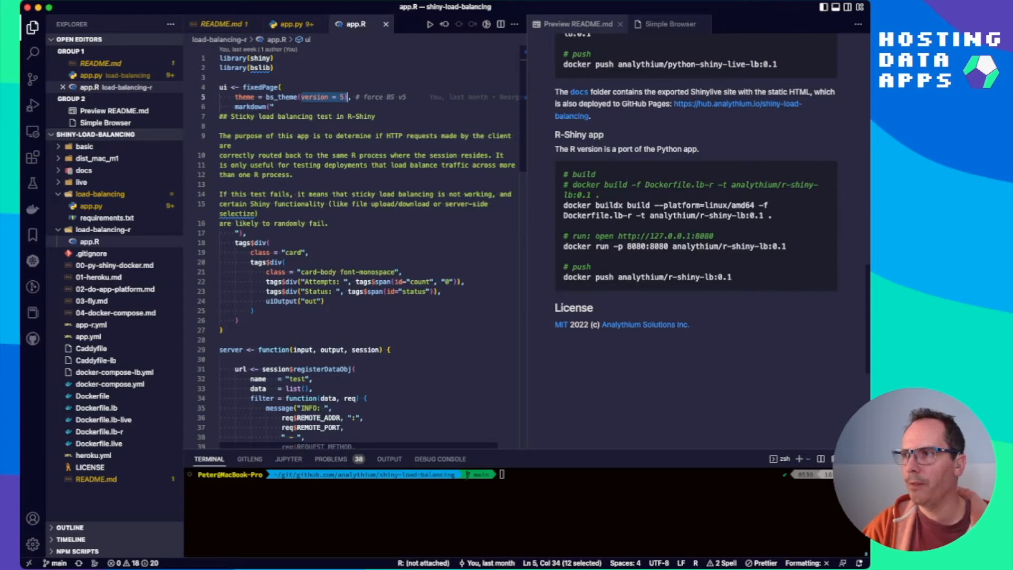
left_click(283, 116)
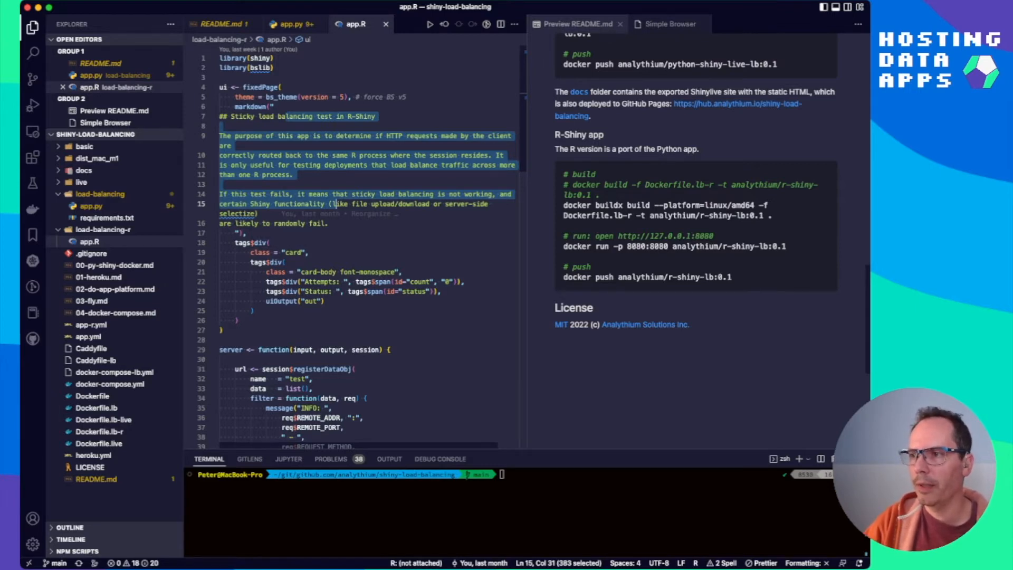
scroll("down", 3)
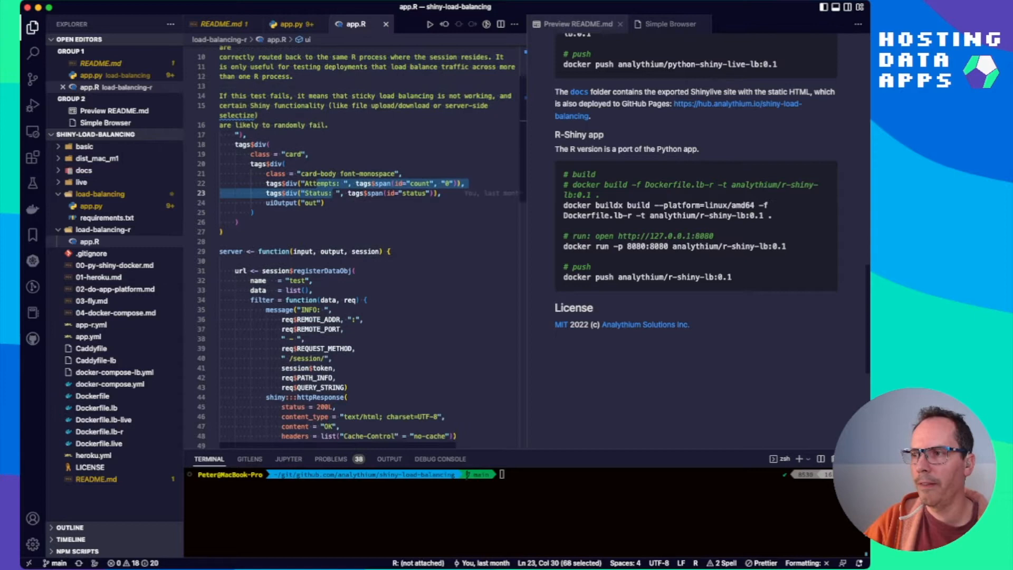
scroll("down", 3)
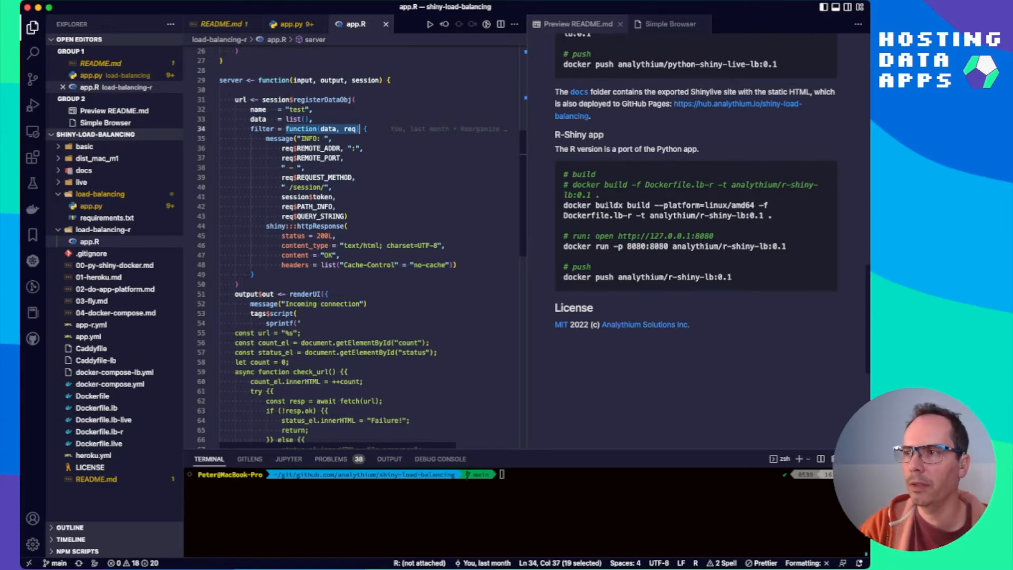
mouse_move(306, 226)
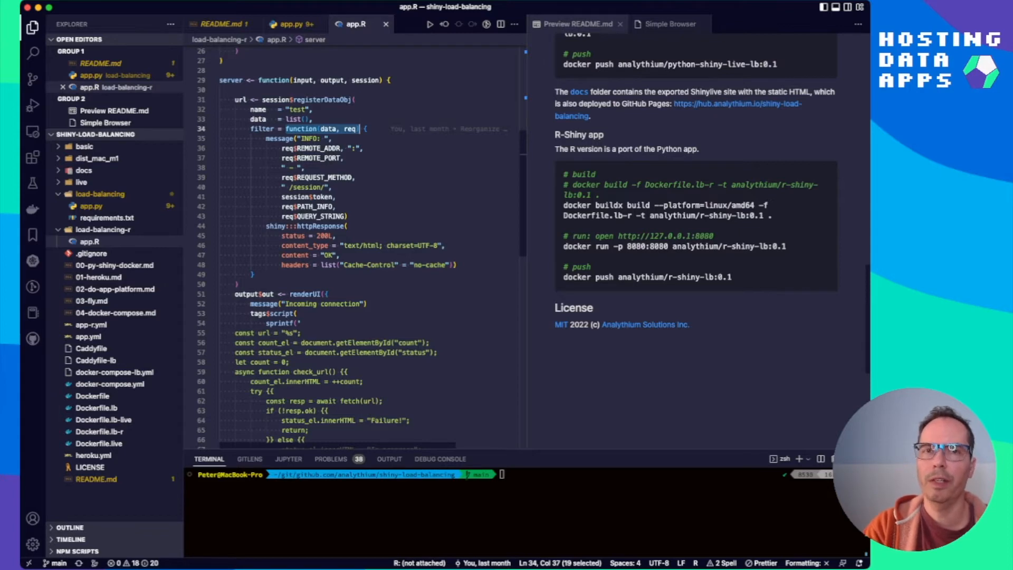
scroll("down", 3)
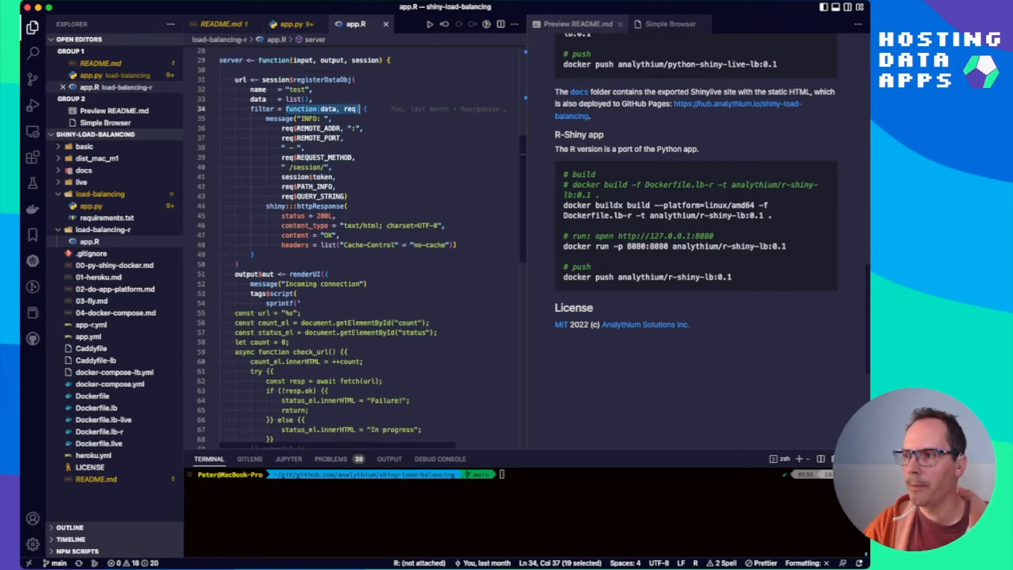
scroll("down", 3)
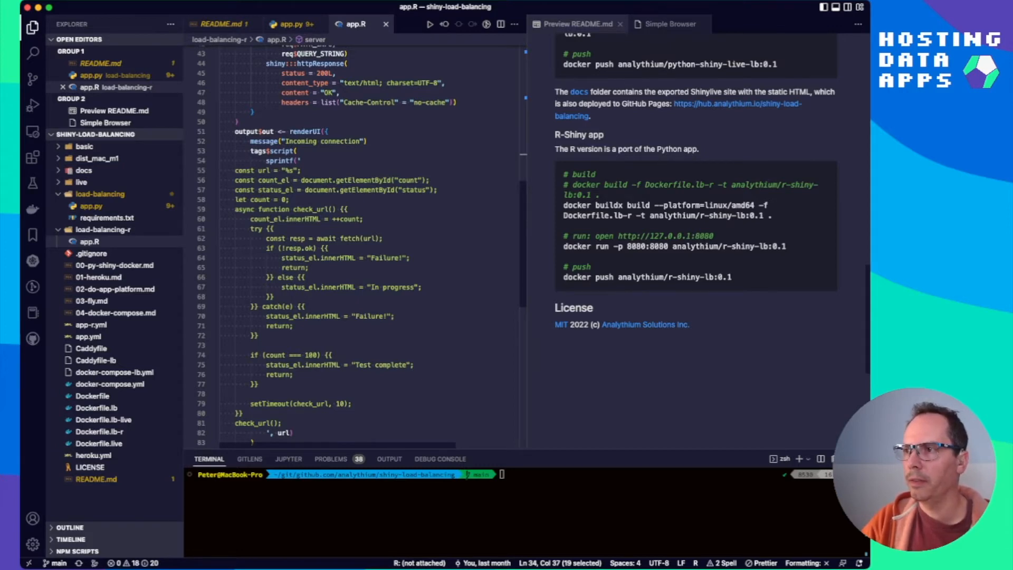
mouse_move(272, 160)
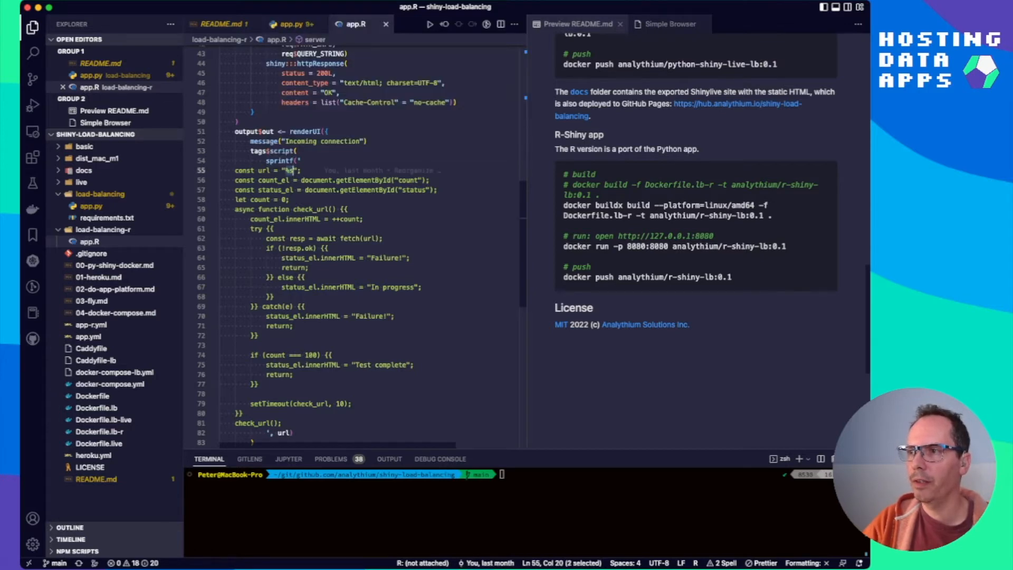
scroll("down", 3)
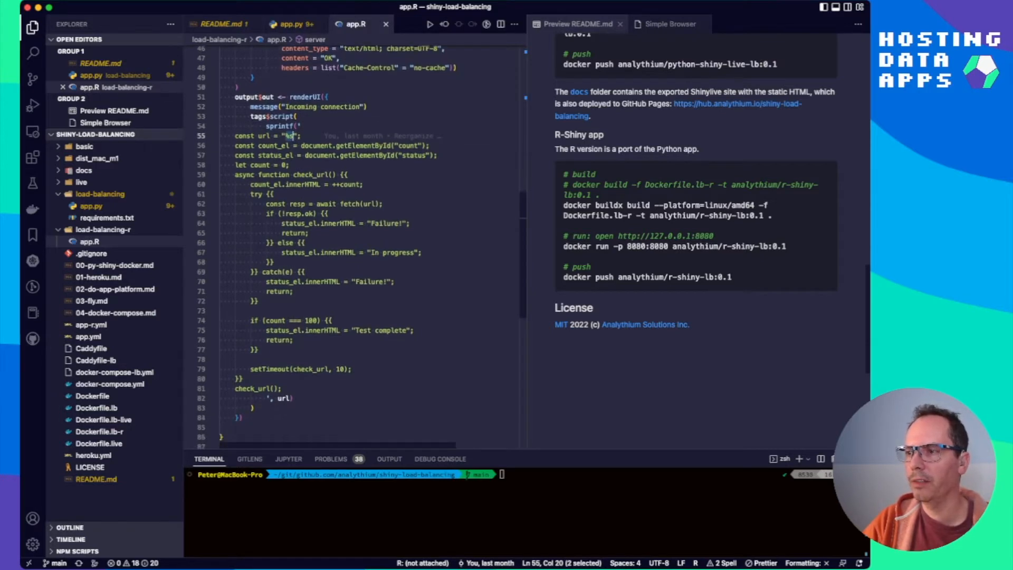
scroll("up", 3)
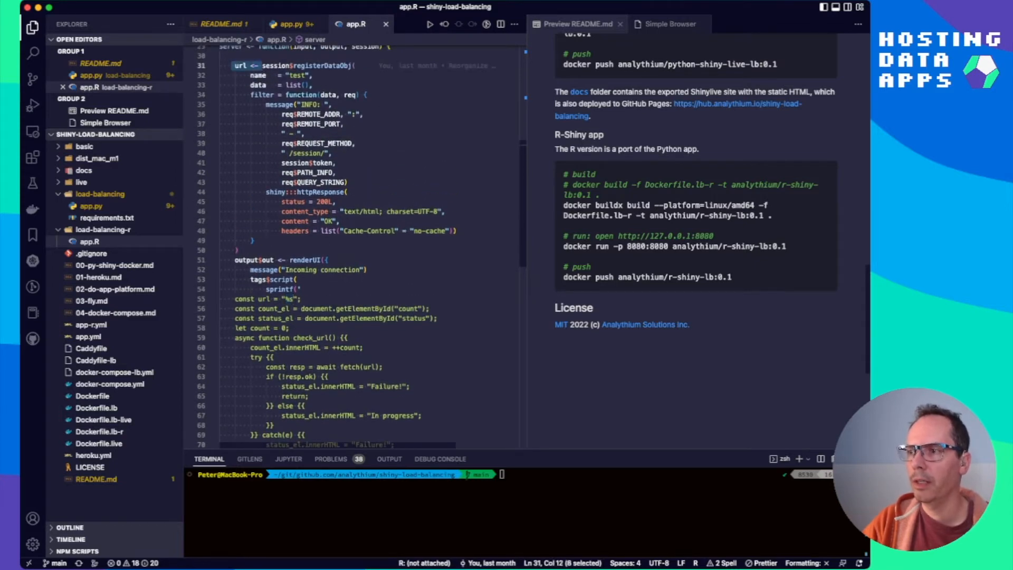
scroll("down", 3)
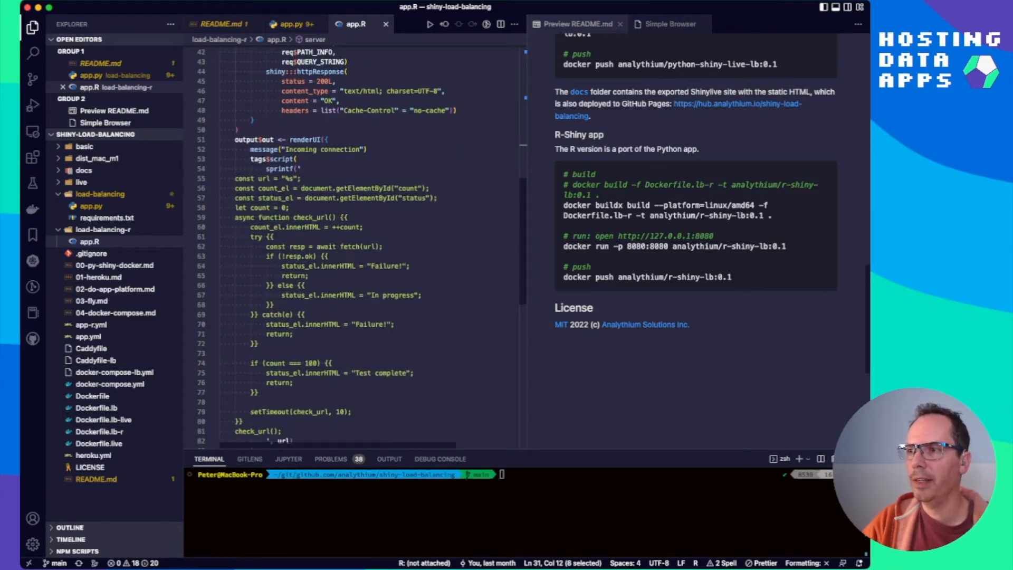
scroll("down", 3)
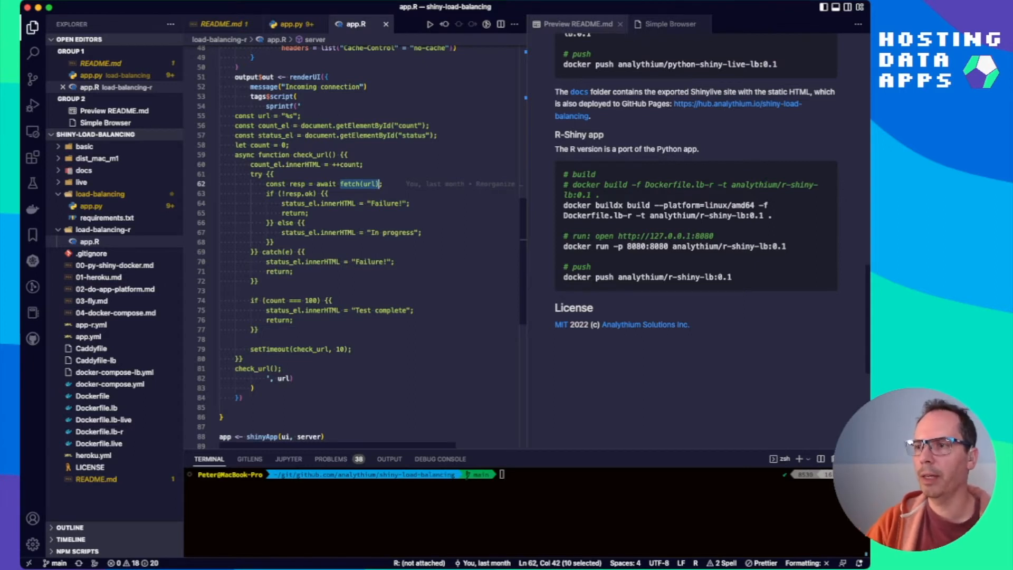
scroll("down", 3)
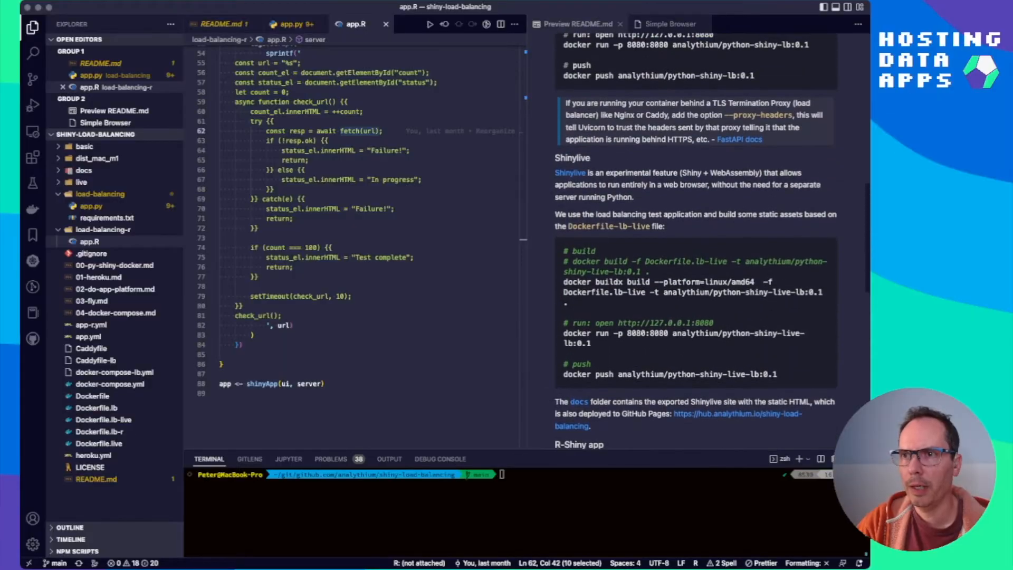
scroll("up", 3)
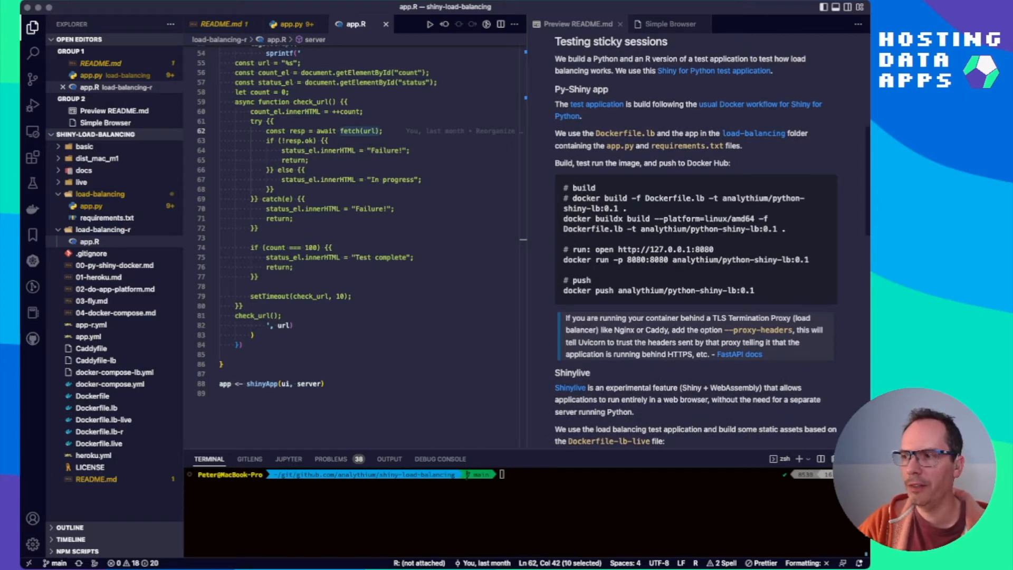
left_click(98, 407)
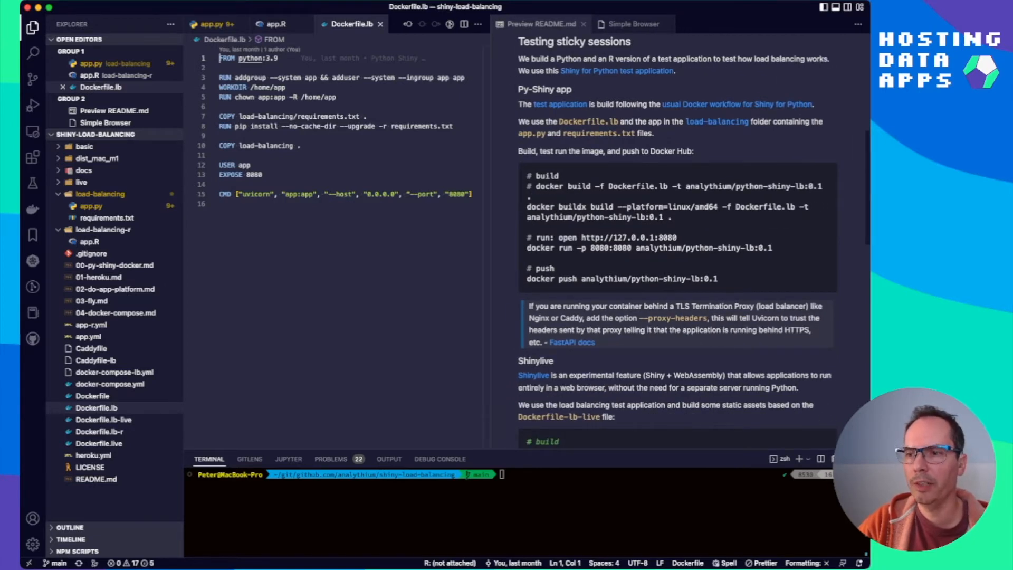
Step: Run 'docker image ls' and pick out the r-shiny-lb image, noting EXPOSE 8080 in Dockerfile.lb
type("docker image")
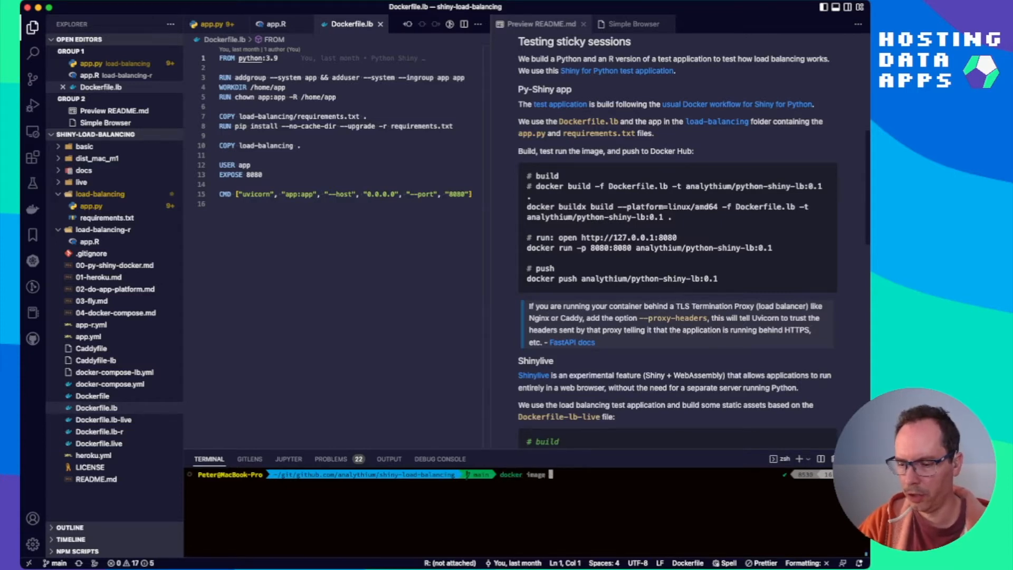
key("Return")
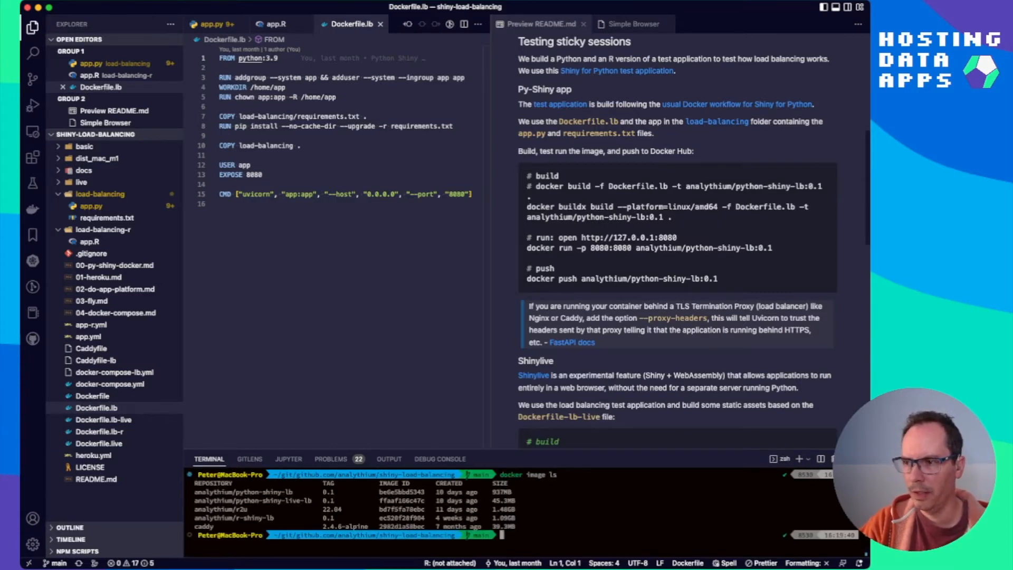
double_click(265, 492)
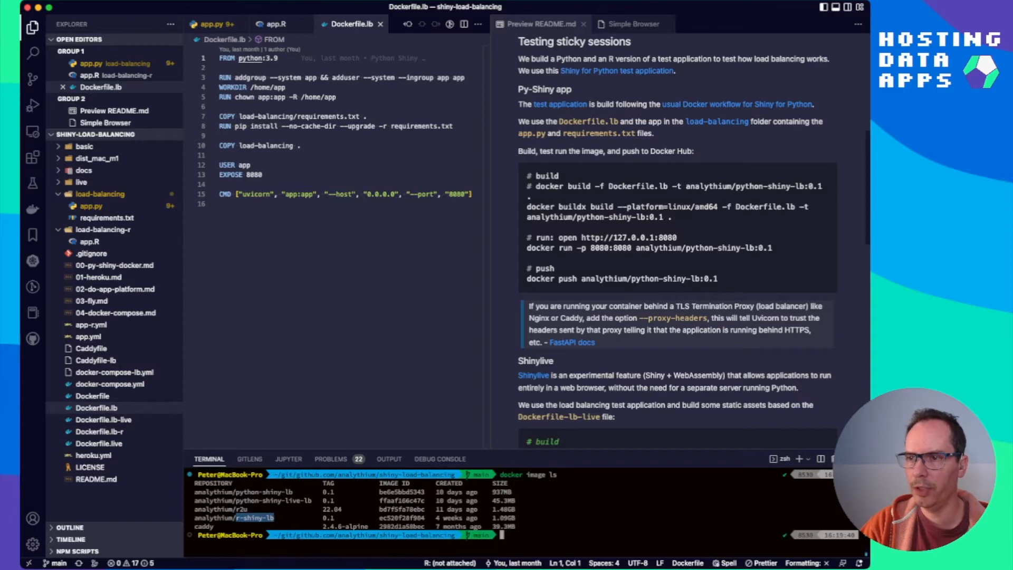
left_click(539, 24)
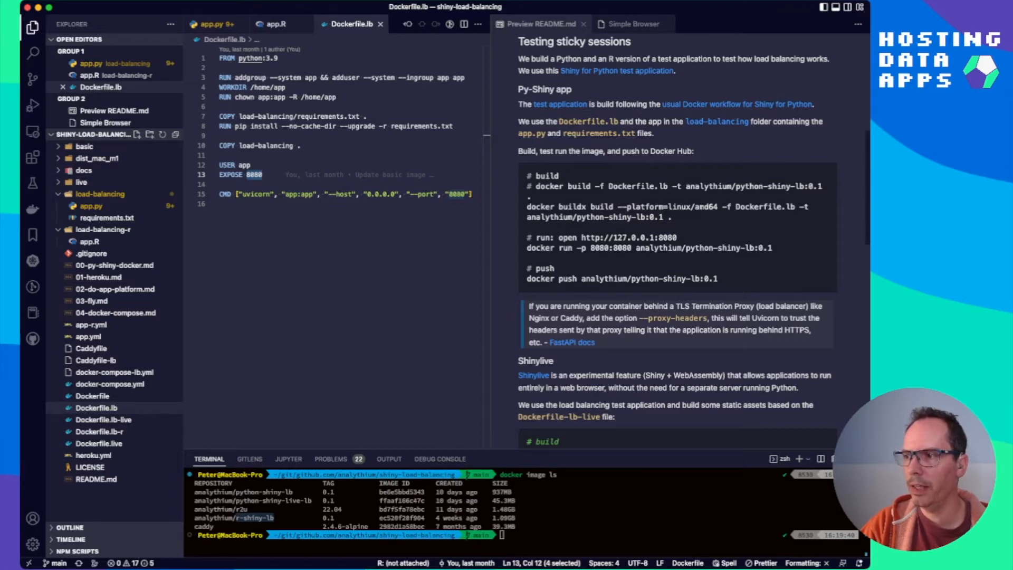
Step: Review Dockerfile.lb-r's EXPOSE 8080 line and scroll the README to the R-Shiny app section
left_click(100, 431)
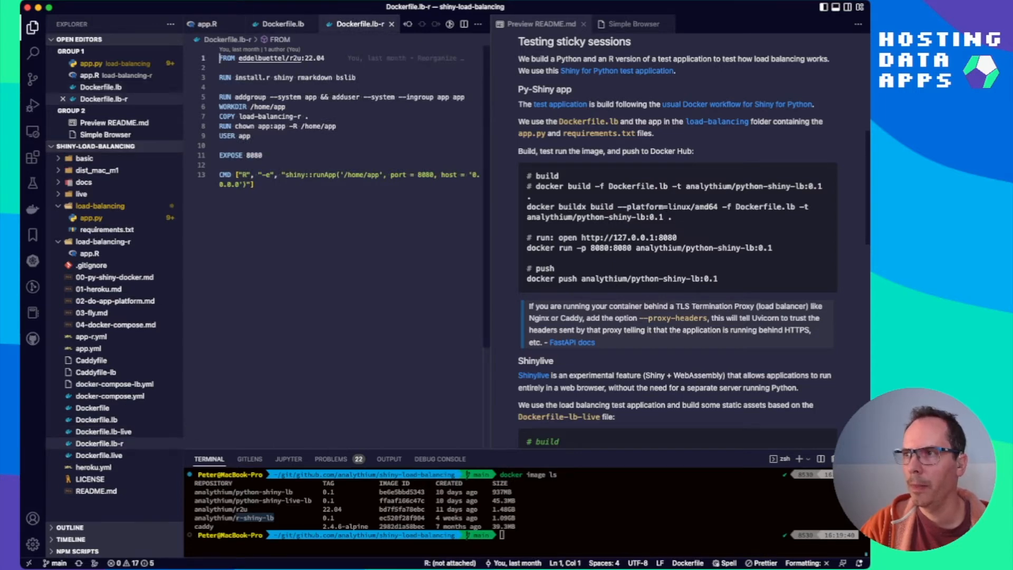
mouse_move(271, 57)
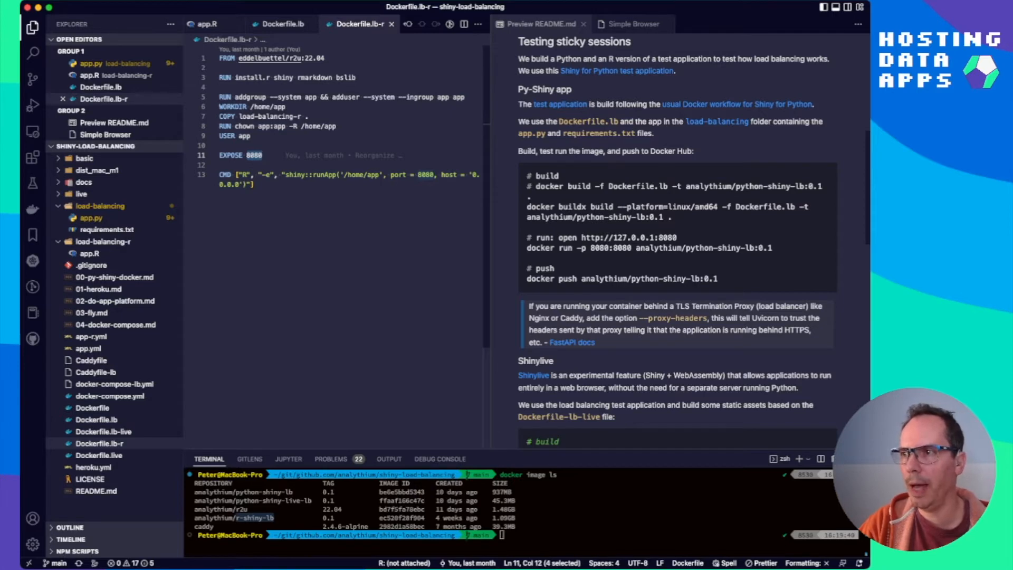
scroll("down", 3)
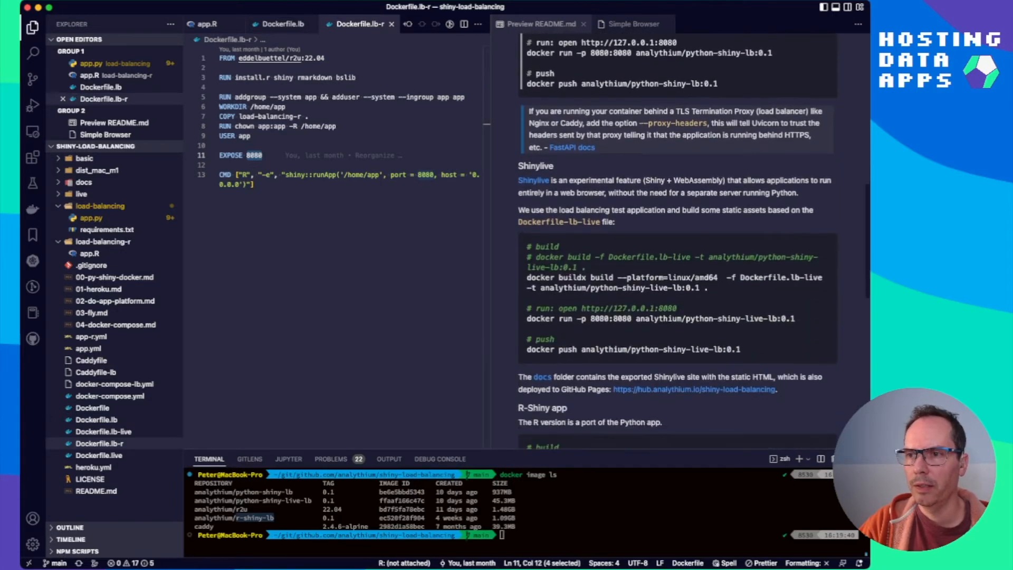
scroll("down", 3)
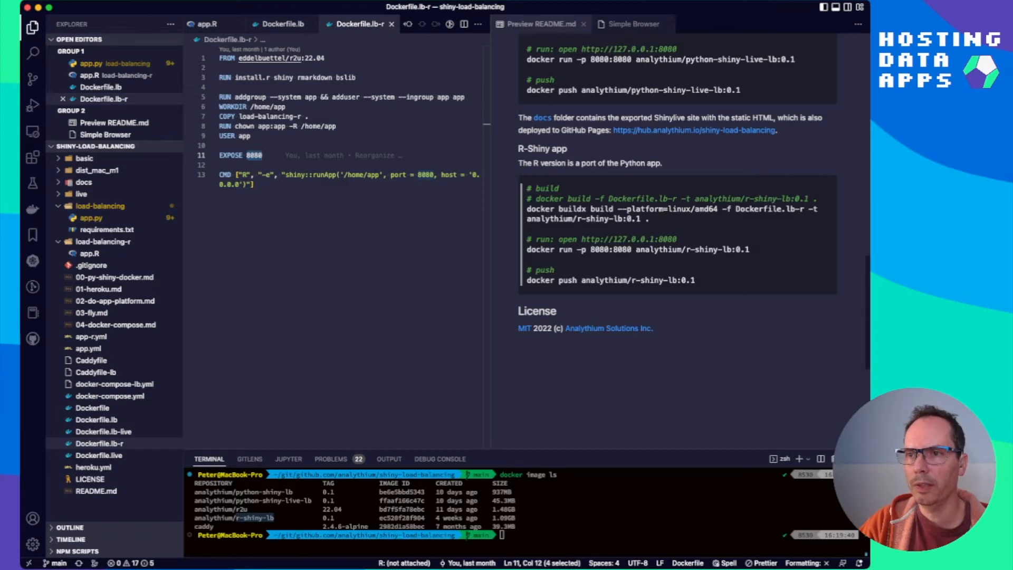
double_click(692, 249)
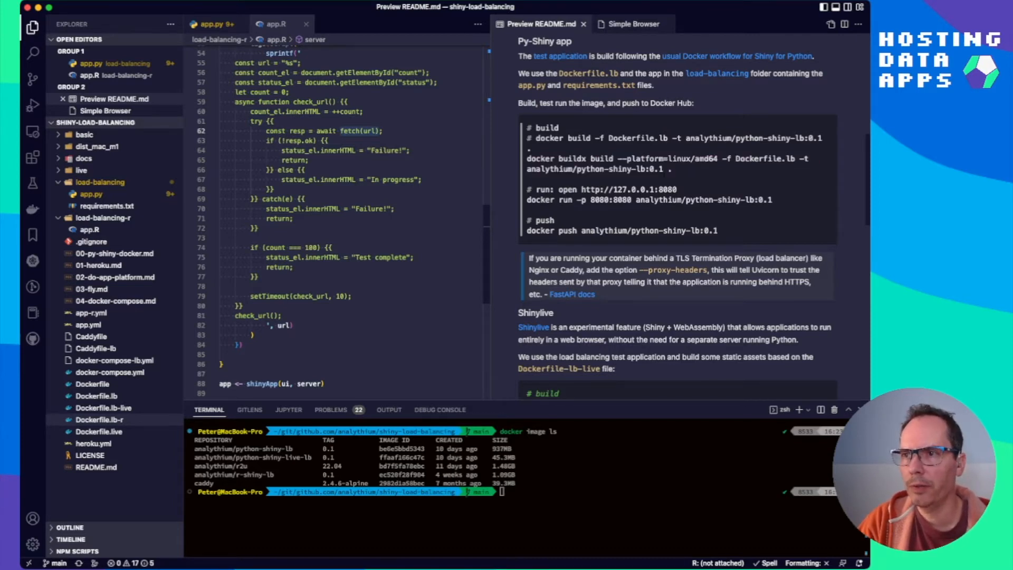
Step: Run 'docker run -p 8080:8080 analythium/python-shiny-lb:0.1' from the README and switch to the built-in browser
double_click(648, 200)
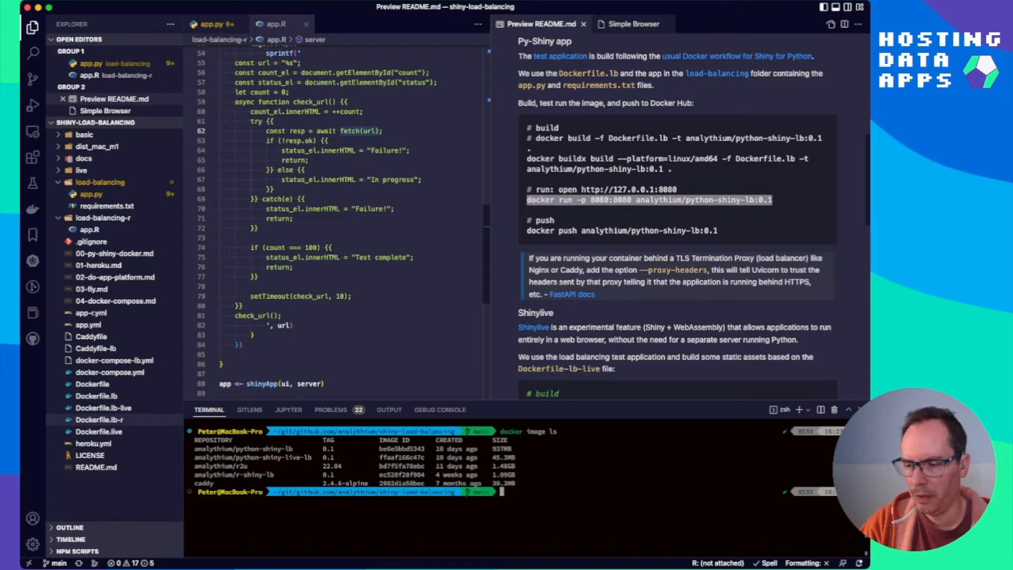
key("Return")
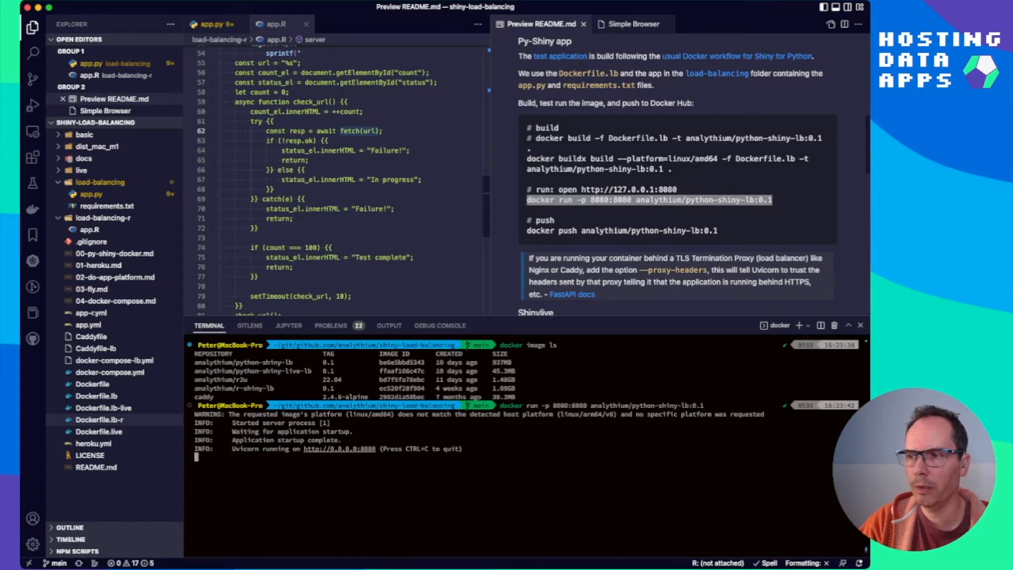
left_click(630, 24)
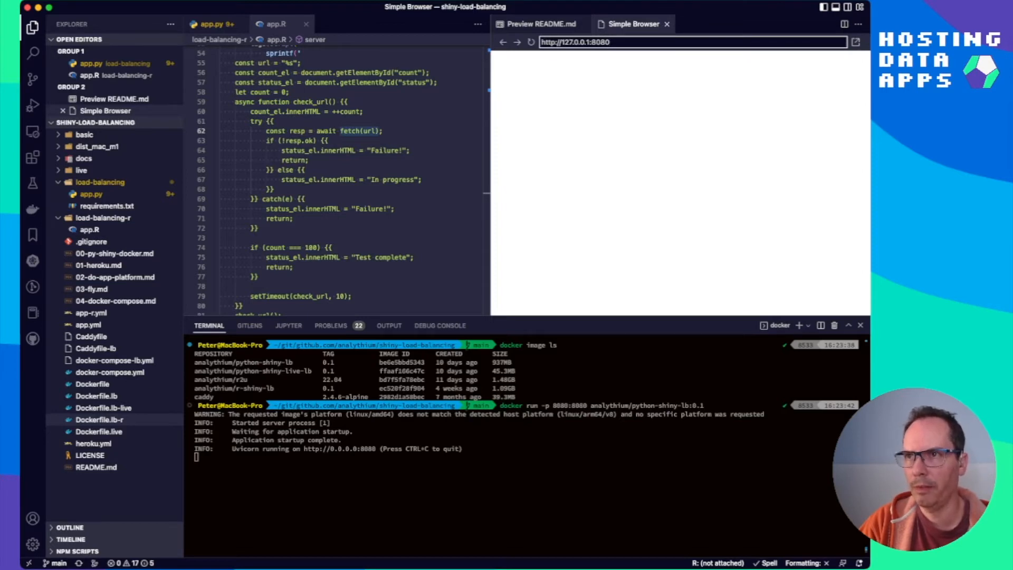
left_click(531, 41)
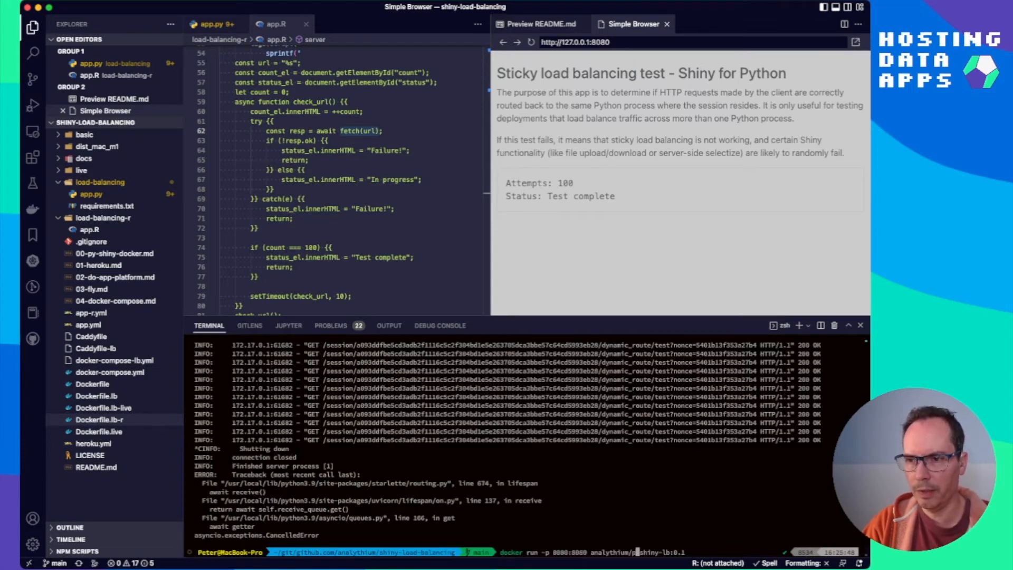
Step: Run 'docker run -p 8080:8080 analythium/r-shiny-lb:0.1', watch its test complete, and return to the README preview
key("Return")
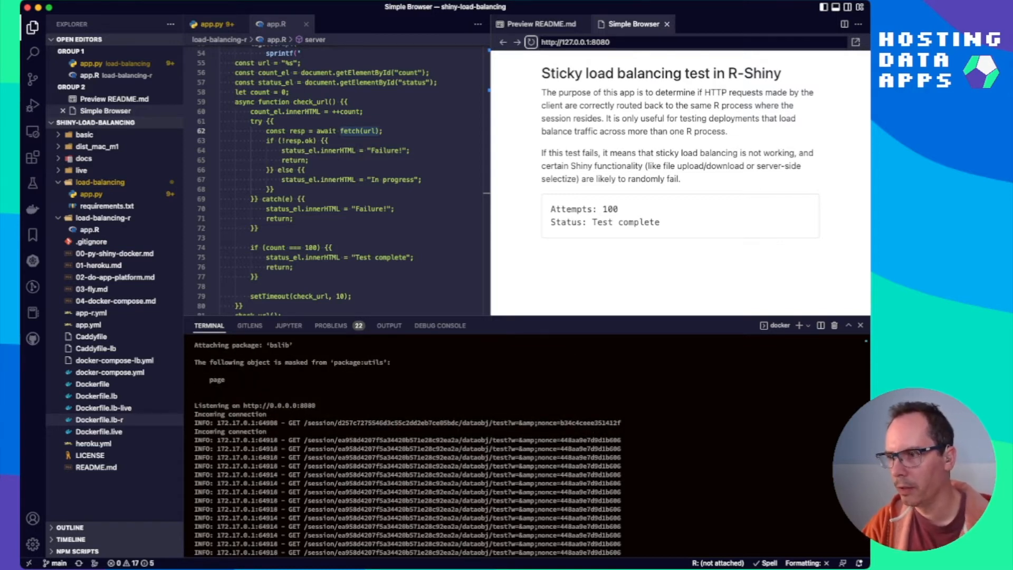
scroll("down", 3)
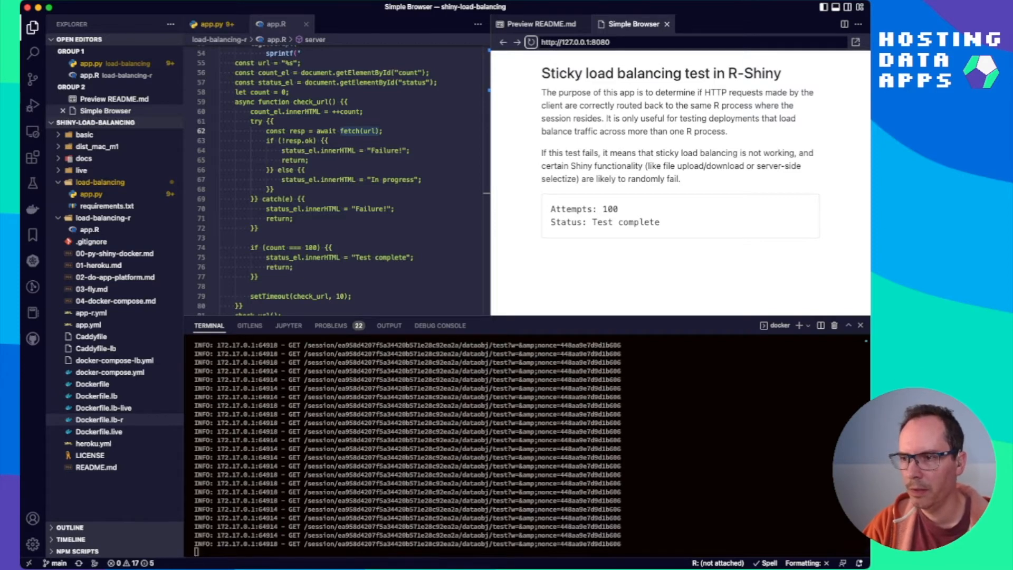
left_click(539, 25)
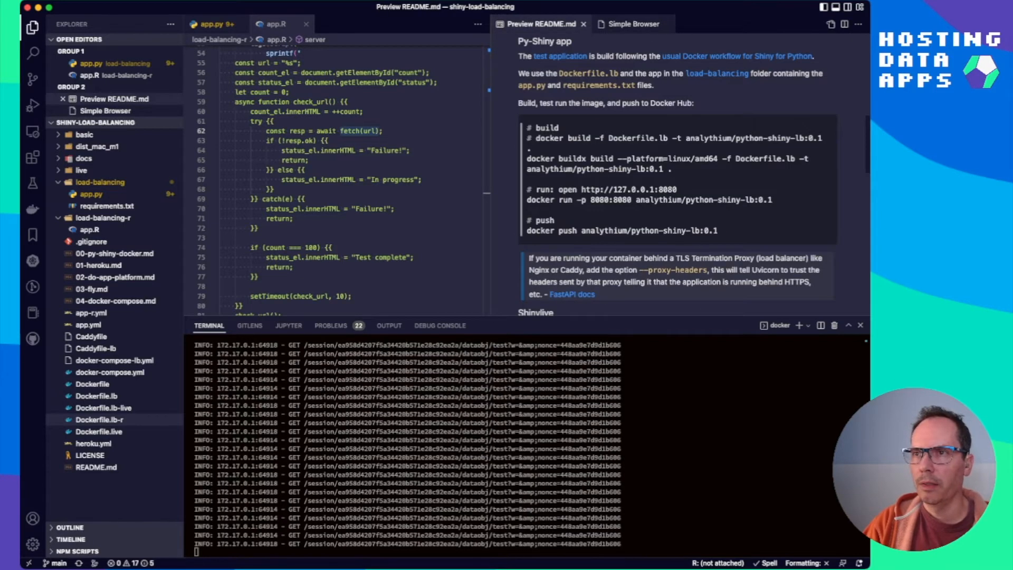
scroll("up", 3)
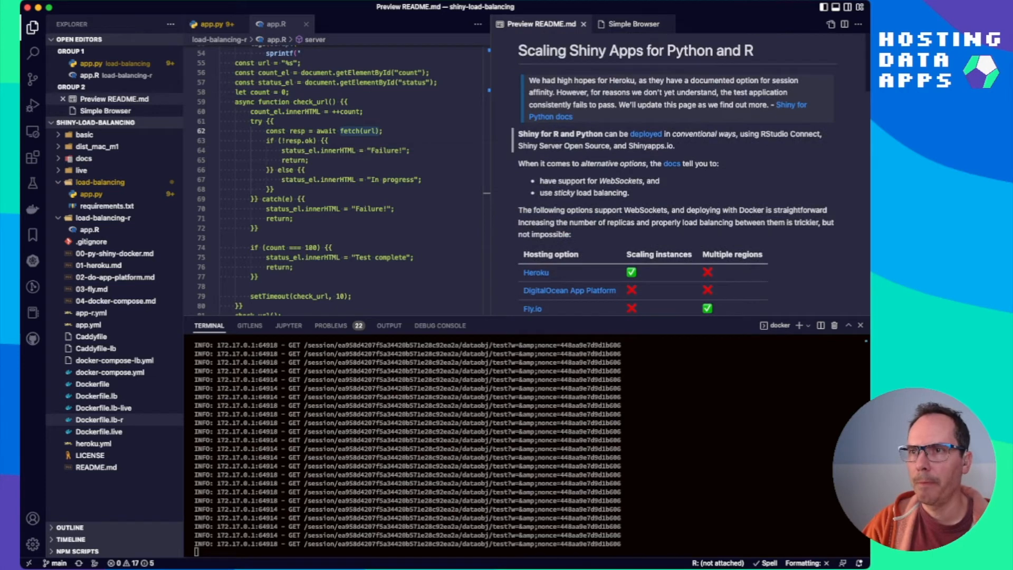
scroll("down", 3)
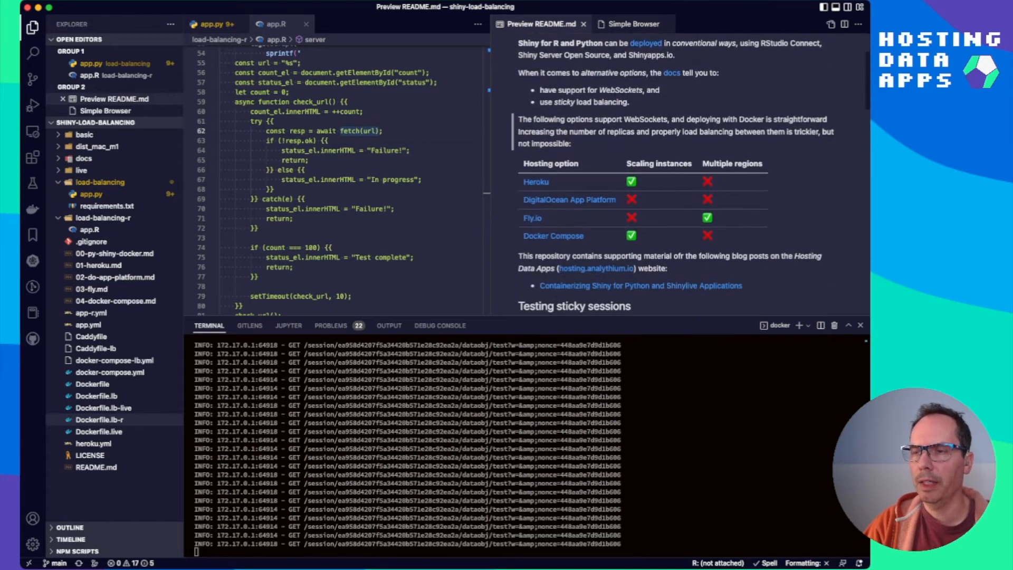
scroll("down", 3)
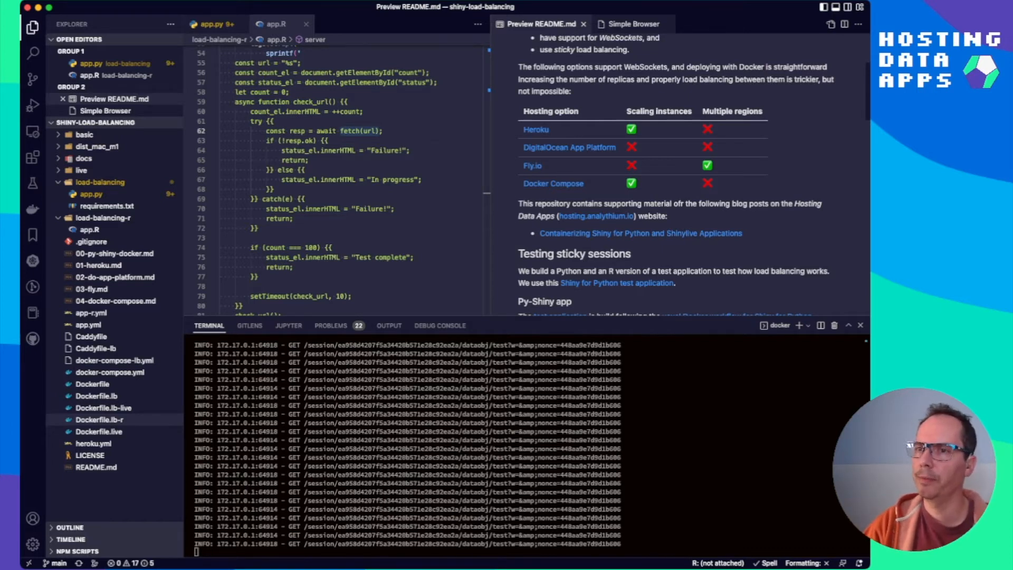
left_click(98, 265)
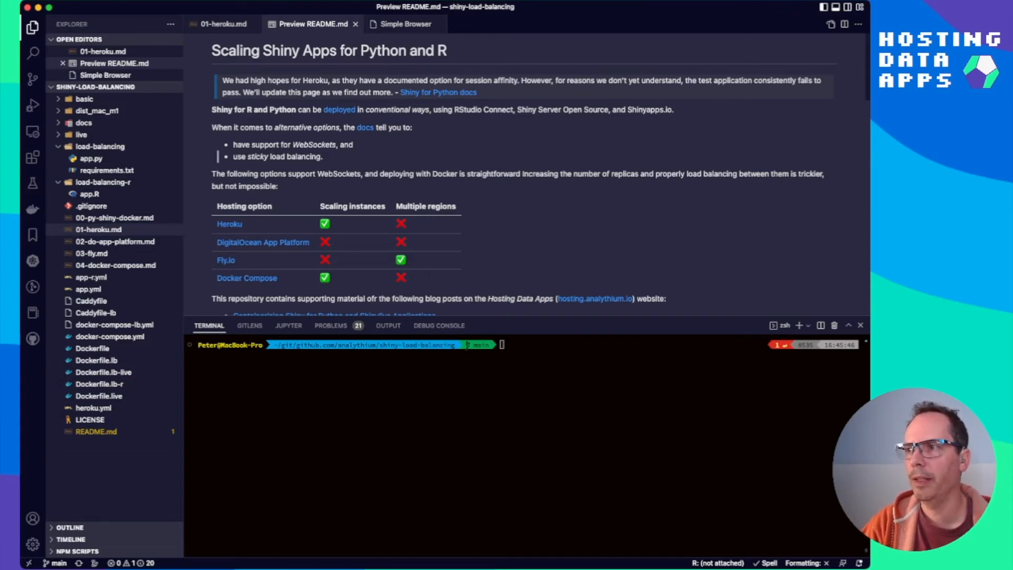
Step: Scroll through the README preview before showing the 01-heroku.md preview
scroll("down", 3)
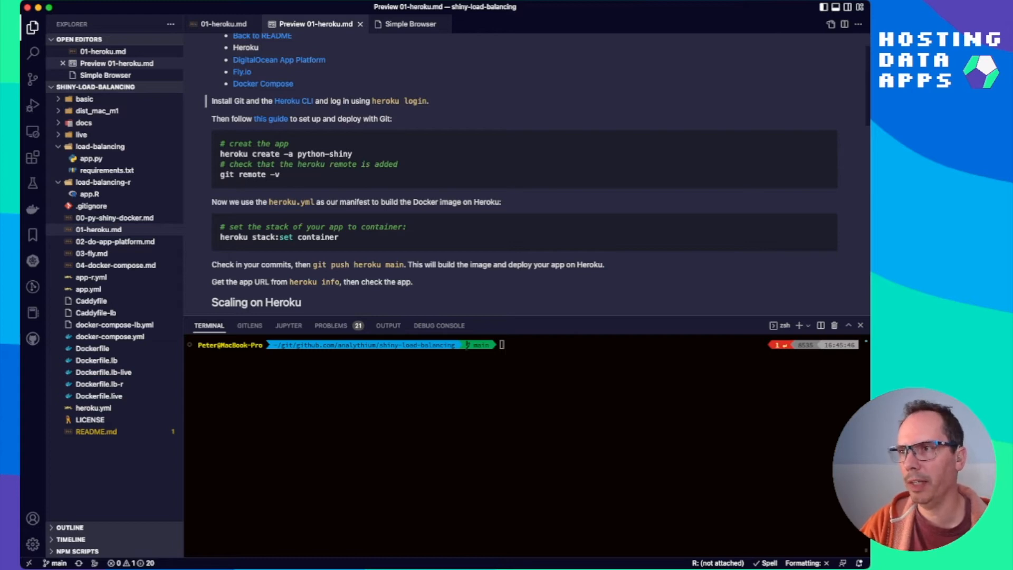
Step: Review heroku.yml's Dockerfile.lb build and the uvicorn run command, selecting its $PORT variable
left_click(93, 408)
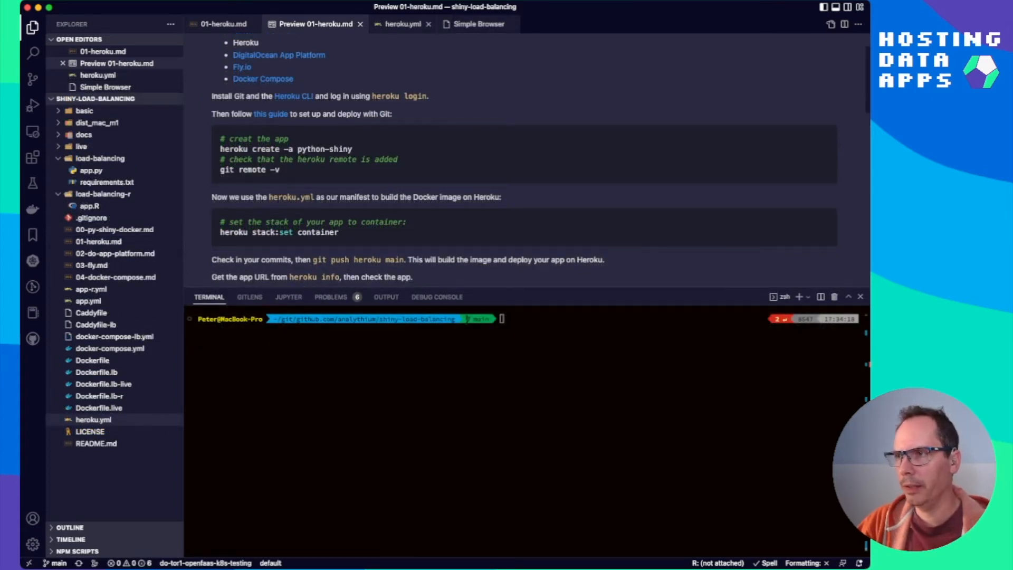
left_click(401, 24)
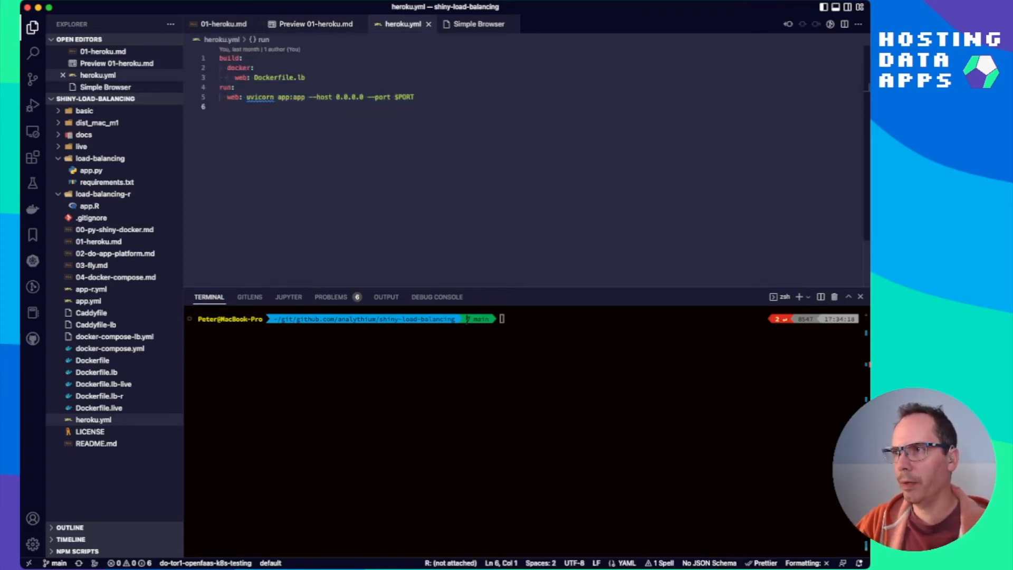
double_click(277, 77)
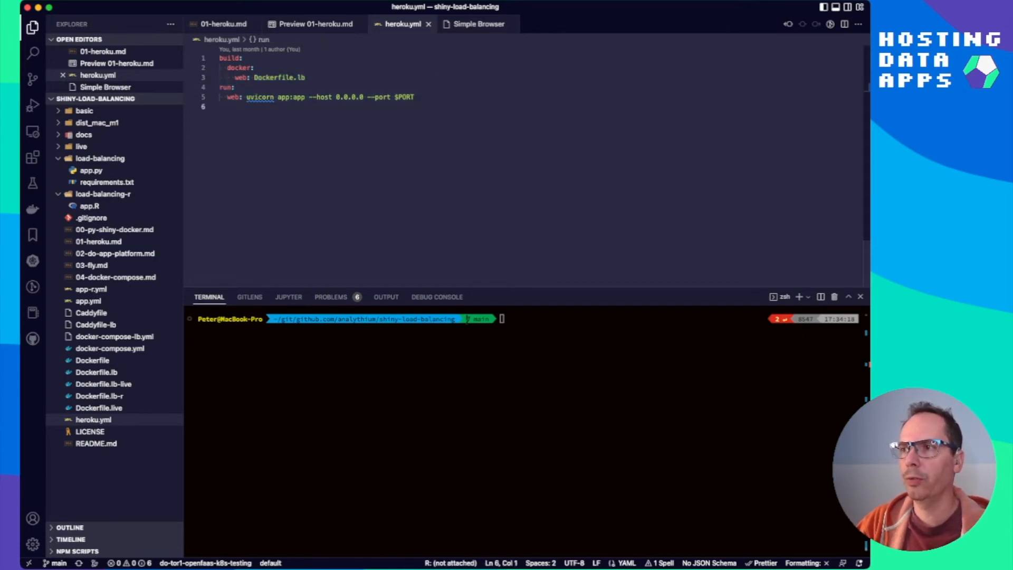
left_click(394, 97)
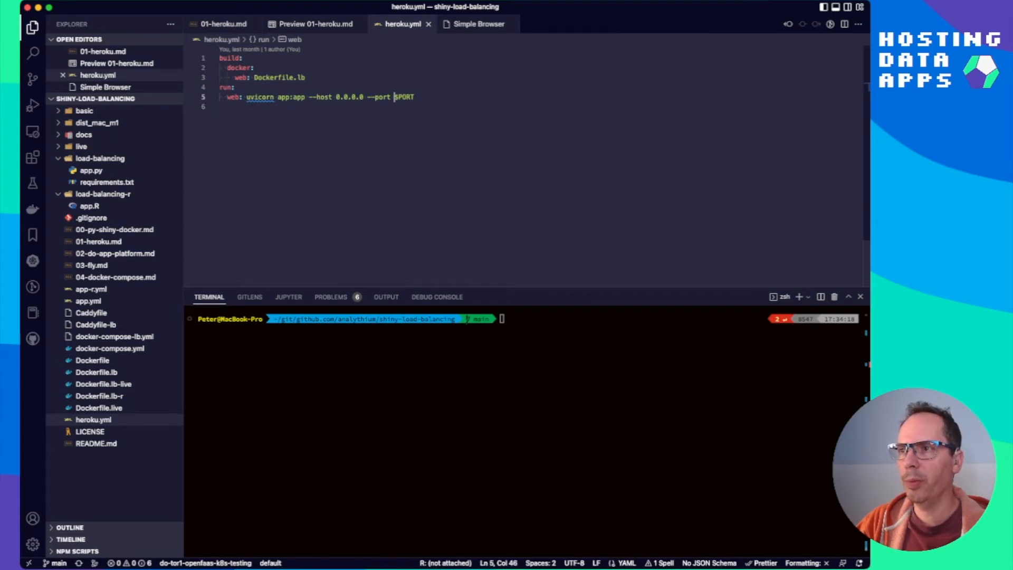
double_click(402, 98)
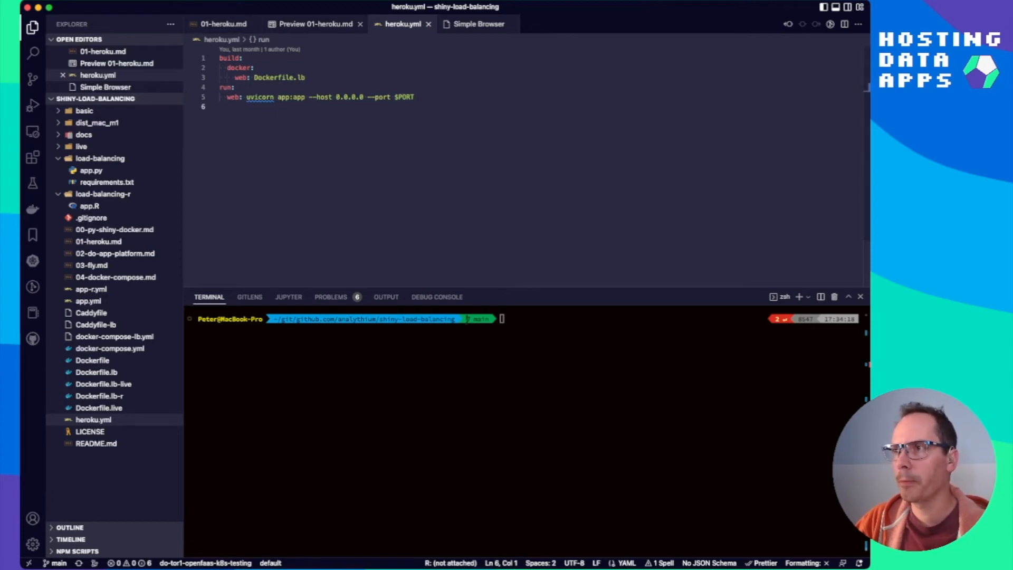
Step: Return to the 01-heroku.md preview and run 'heroku login' in the terminal
left_click(315, 25)
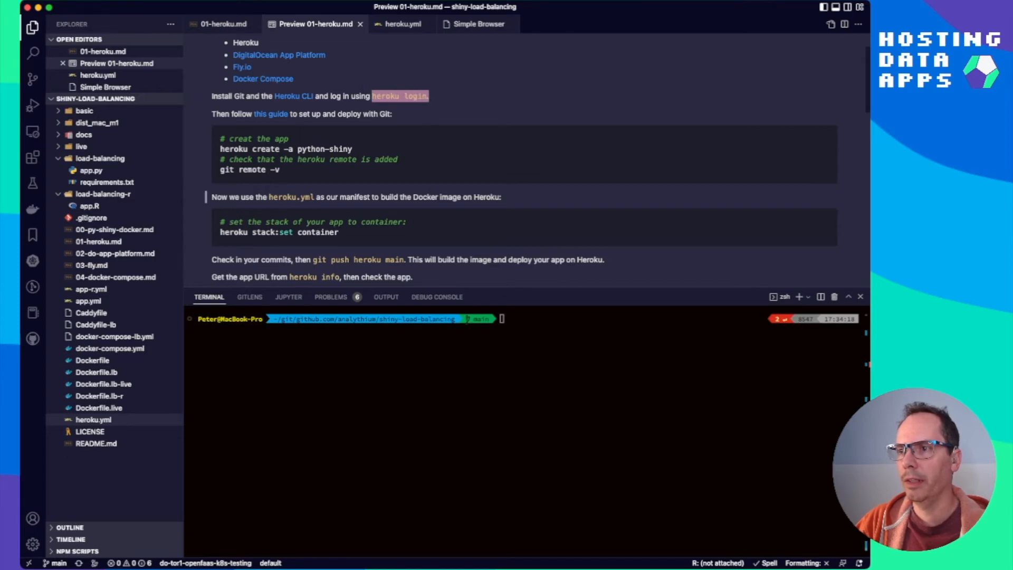
type("heroku login")
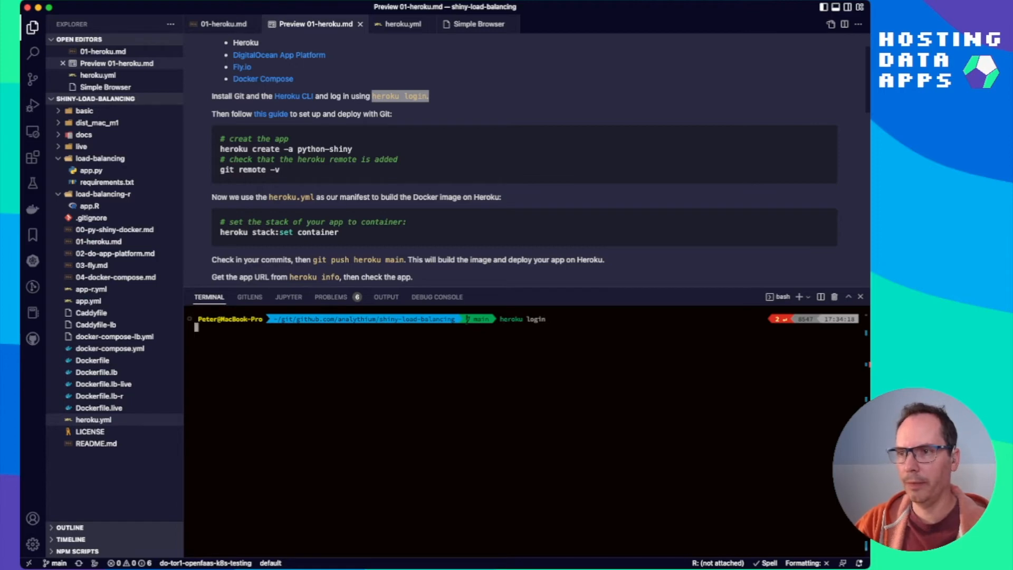
key("Return")
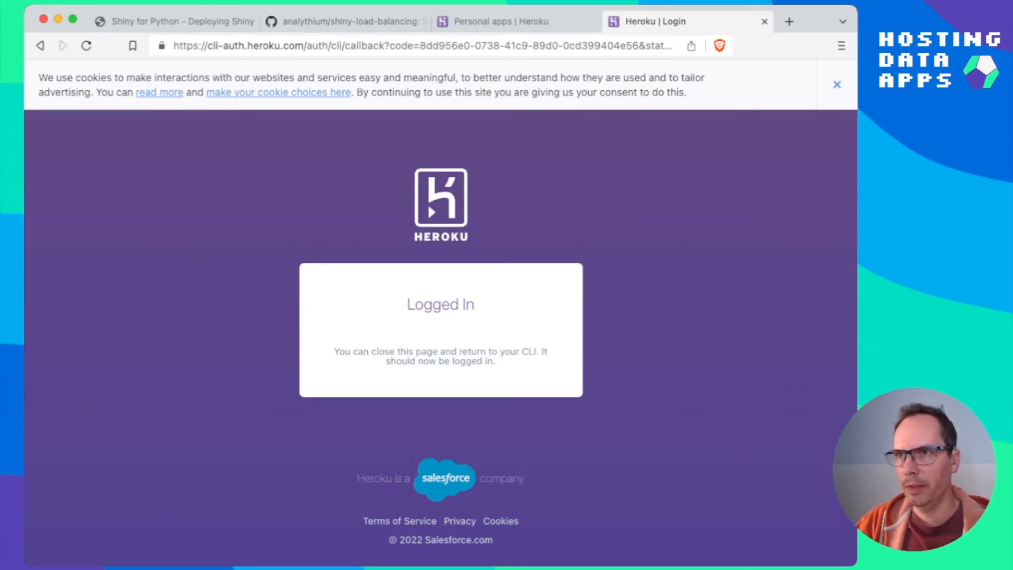
Step: Confirm the Heroku CLI 'Logged In' page and return to VS Code's terminal
left_click(504, 21)
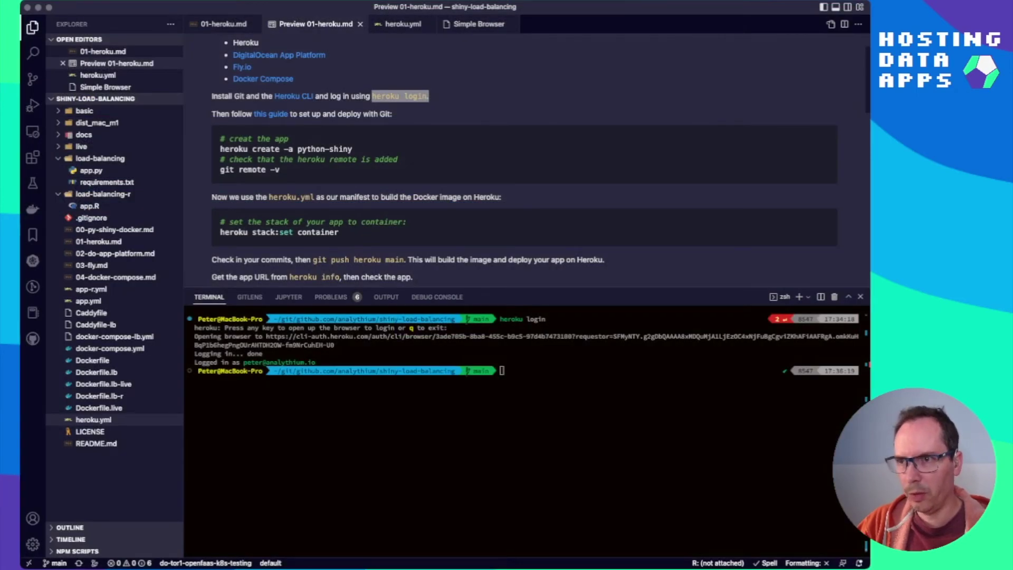
Step: Run 'heroku create -a python-shiny' and list the git remotes with 'git remote -v'
type("heroku create -a python-shiny")
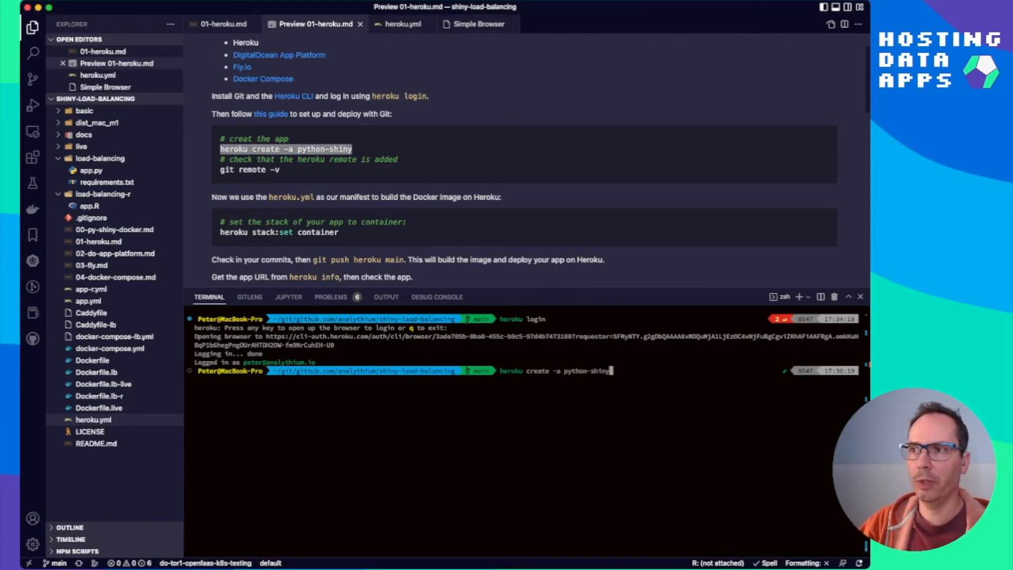
key("Return")
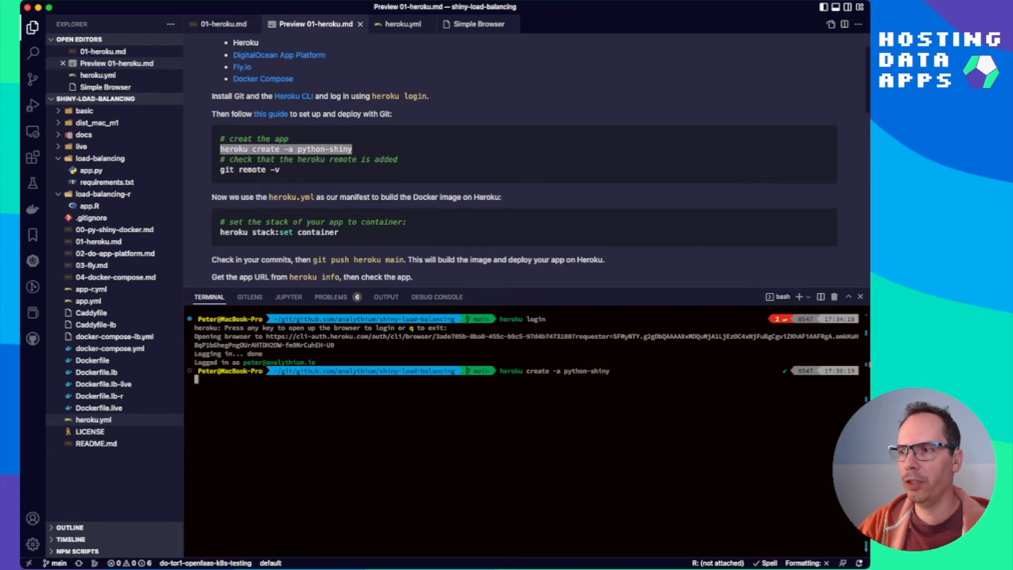
key("Return")
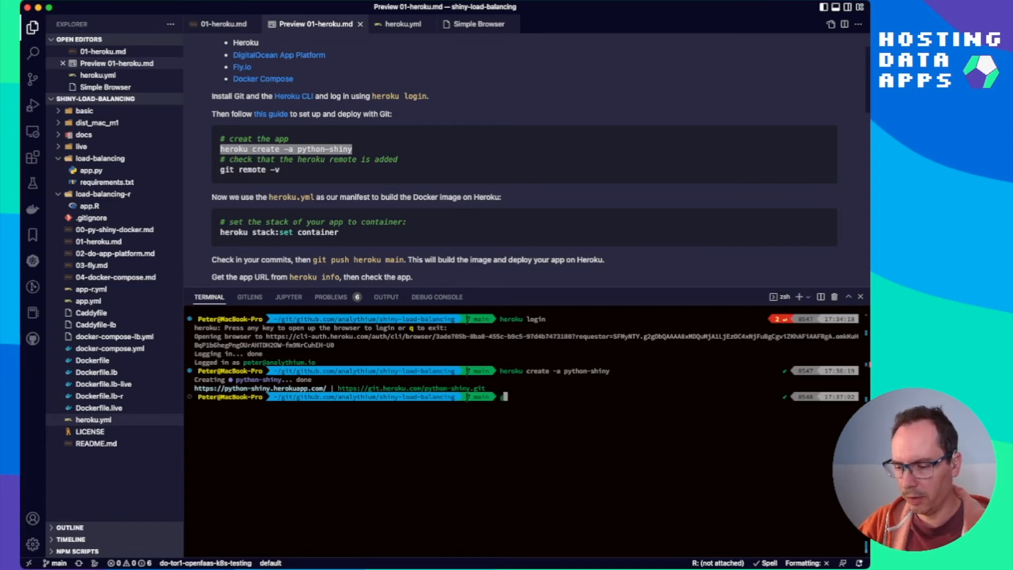
type("git remote -v")
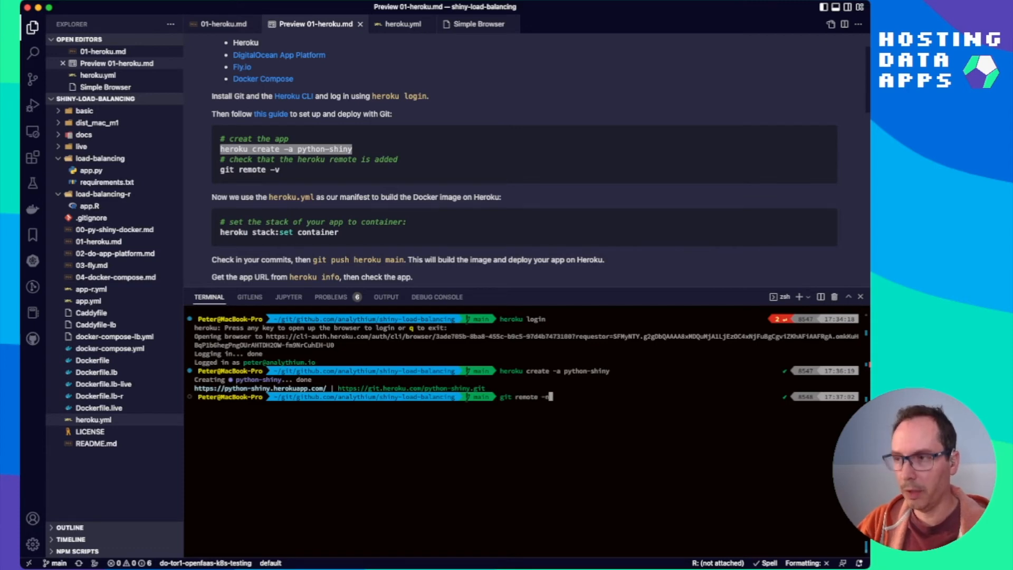
key("Return")
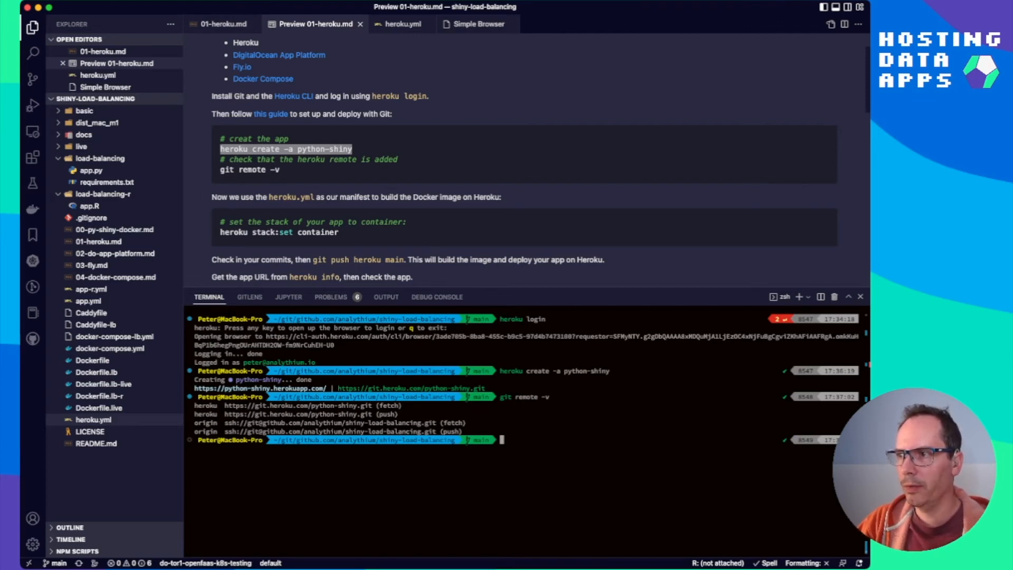
Step: Copy 'heroku stack:set container' from the notes and run it to set the app's stack
double_click(278, 232)
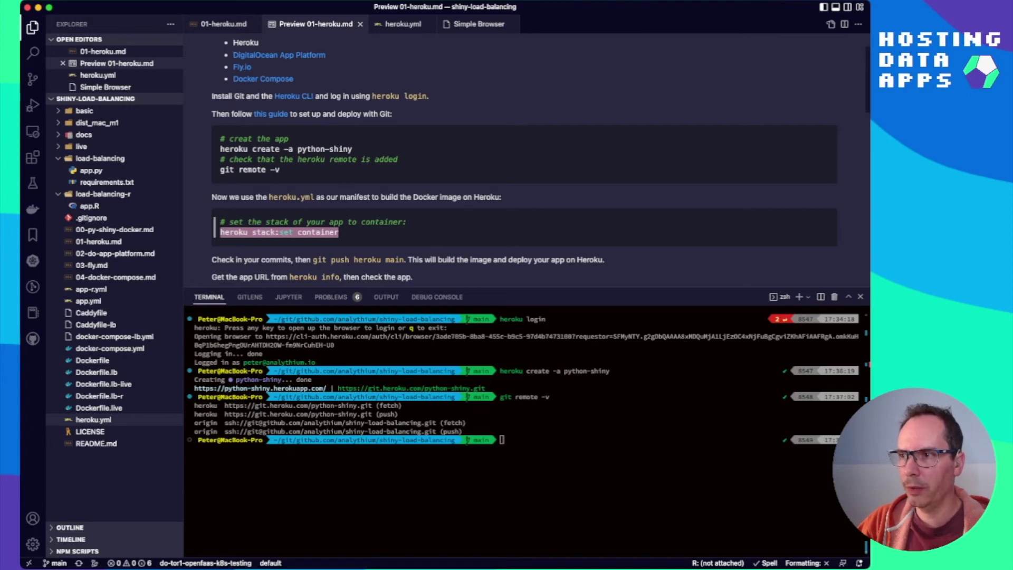
left_click(223, 24)
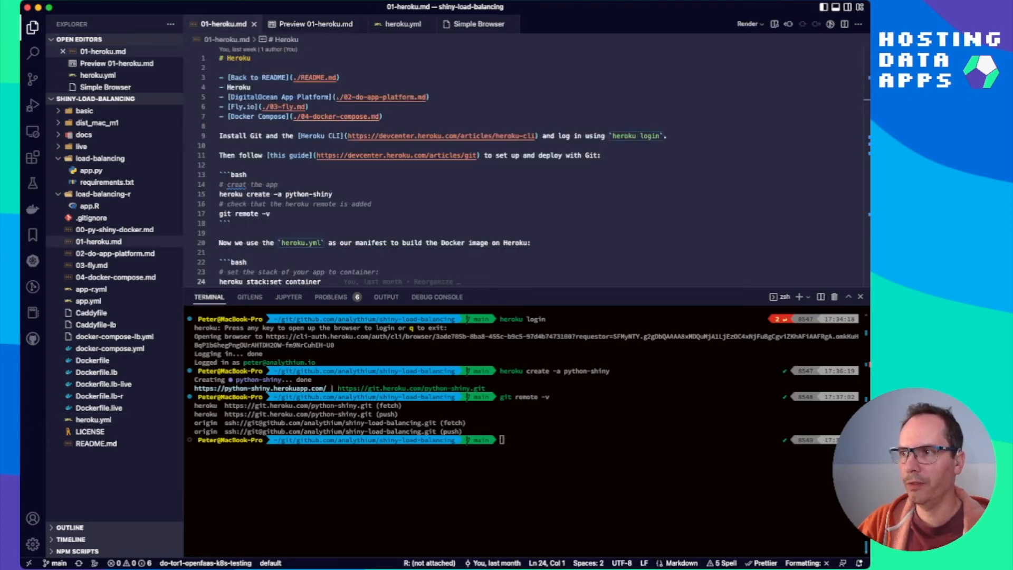
left_click(315, 24)
type("heroku stack:set container")
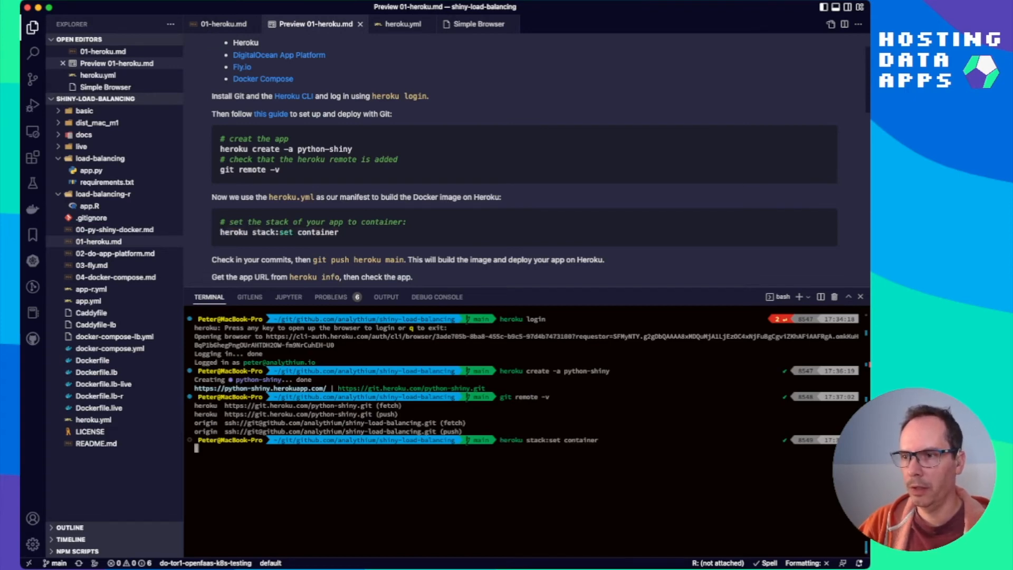
key("Return")
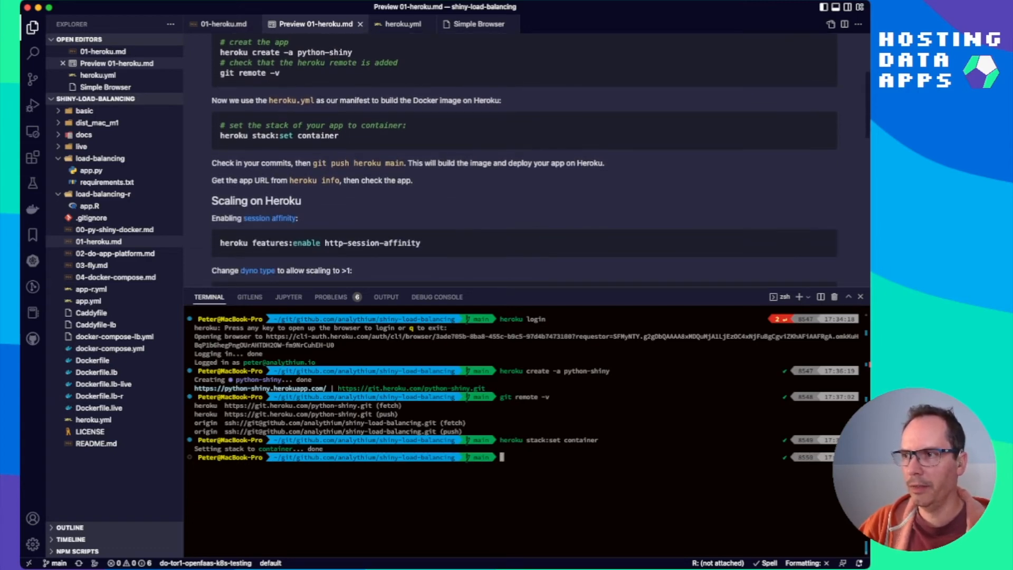
Step: Run 'git push heroku main' from the notes so the app starts building on Heroku
scroll("up", 3)
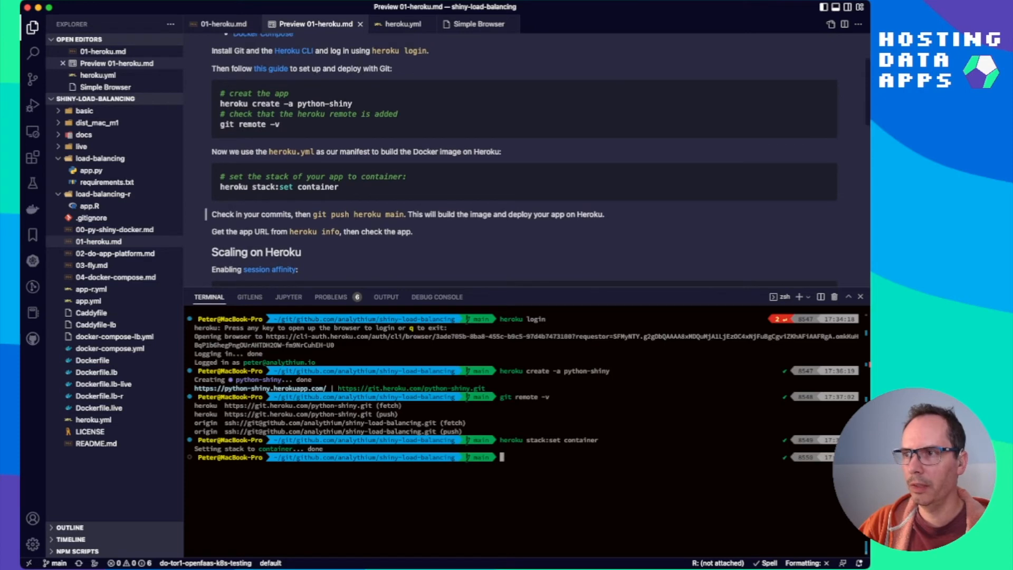
double_click(358, 214)
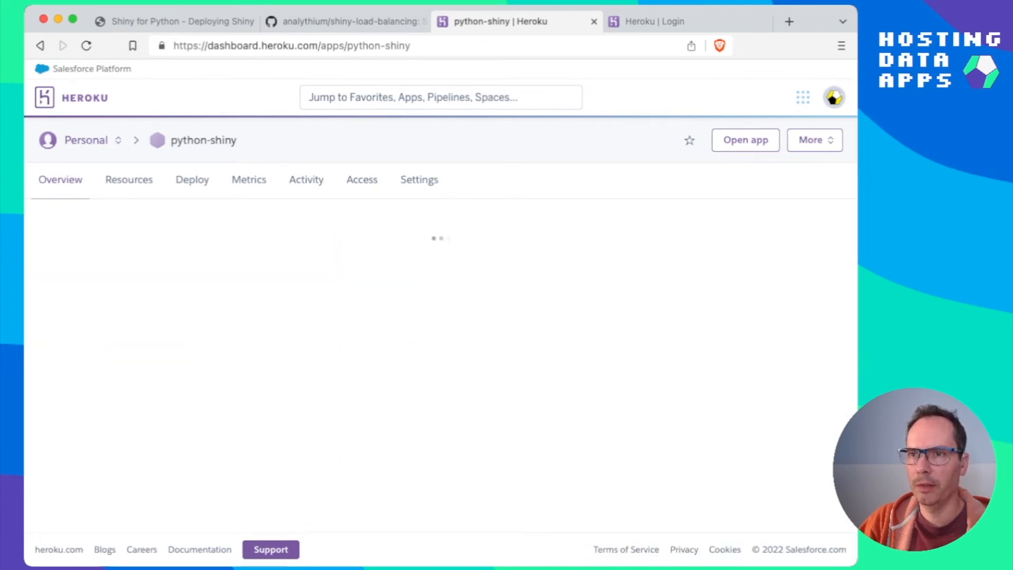
Step: Follow the running python-shiny build log as the Docker image builds
left_click(306, 179)
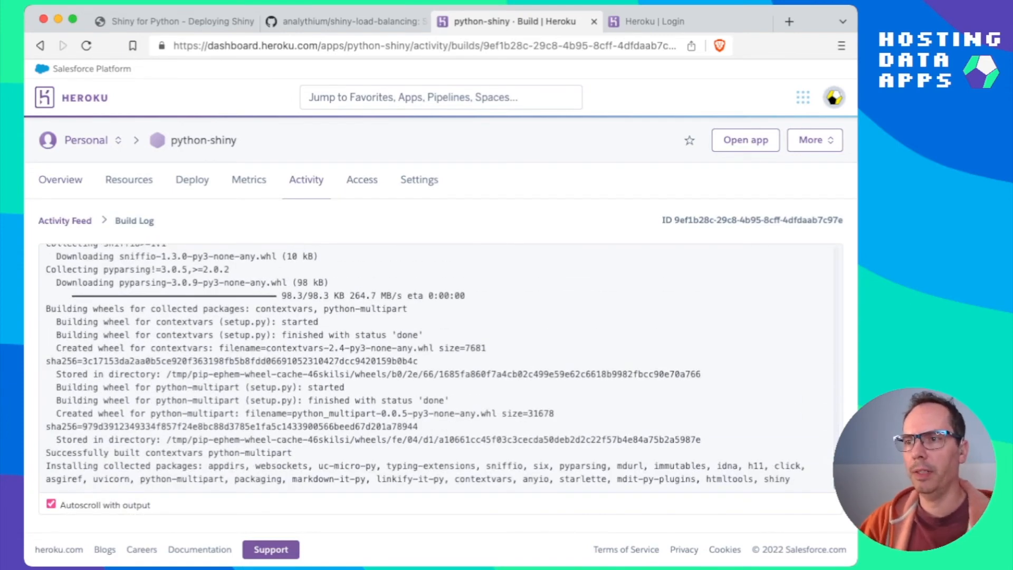
scroll("down", 3)
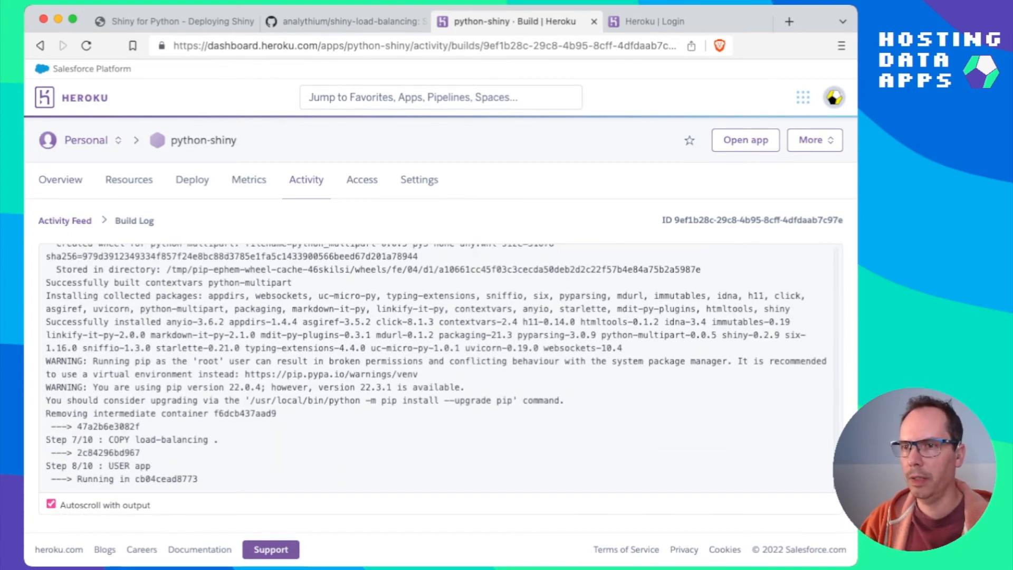
scroll("down", 3)
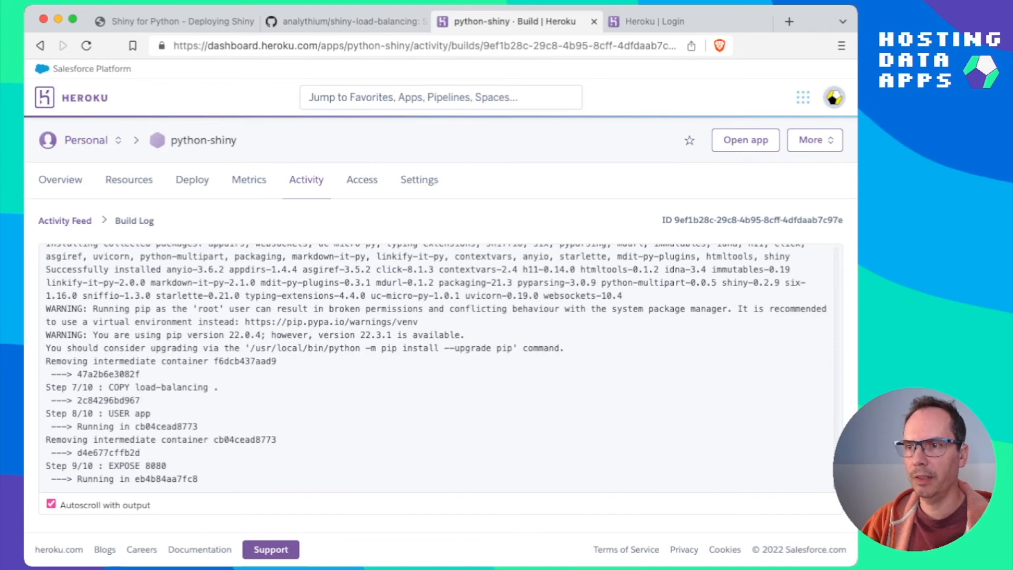
scroll("down", 3)
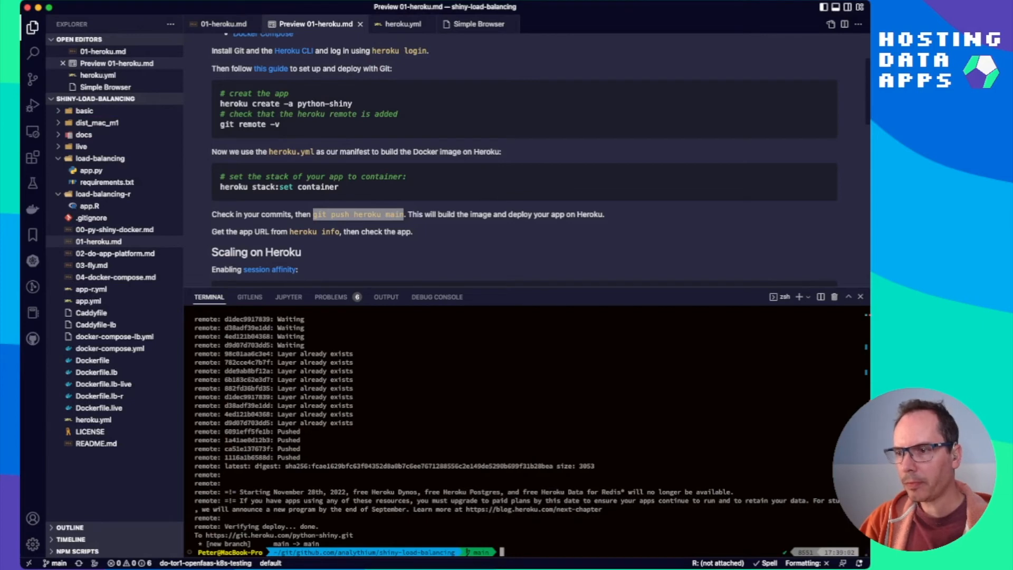
Step: Run 'heroku info' to list the app's container stack, web dyno and herokuapp URL
type("hs")
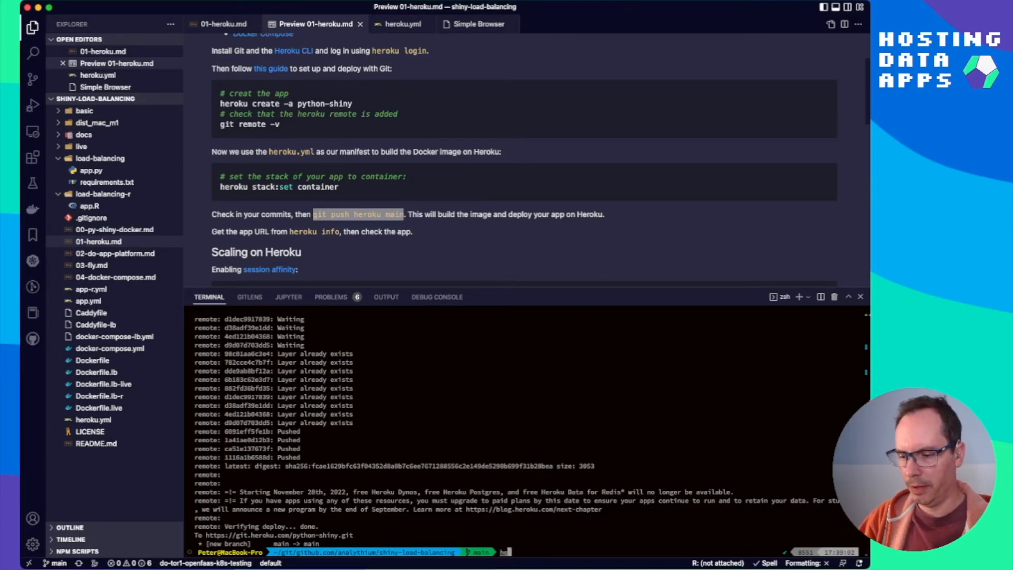
type("heroku info")
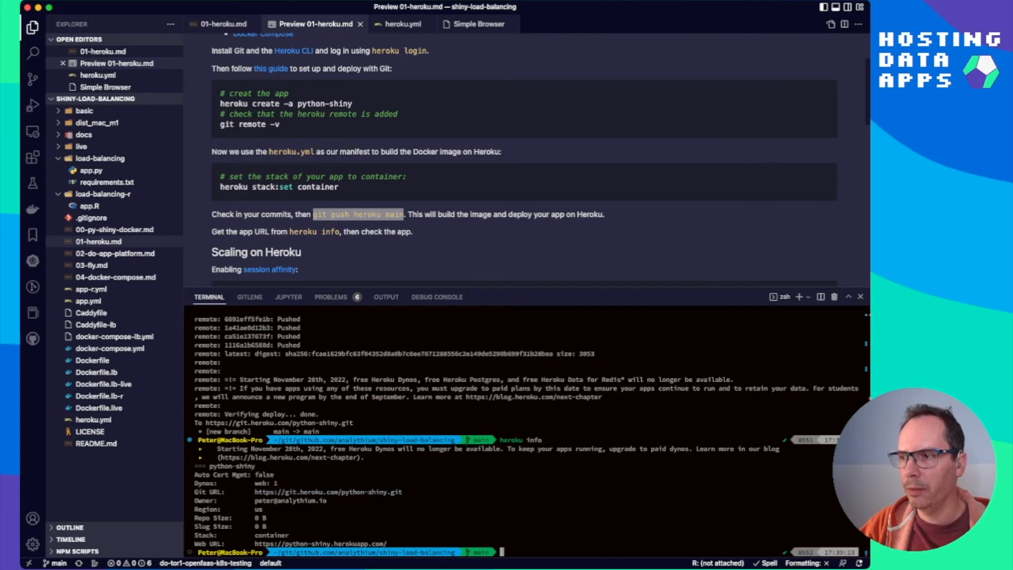
double_click(298, 379)
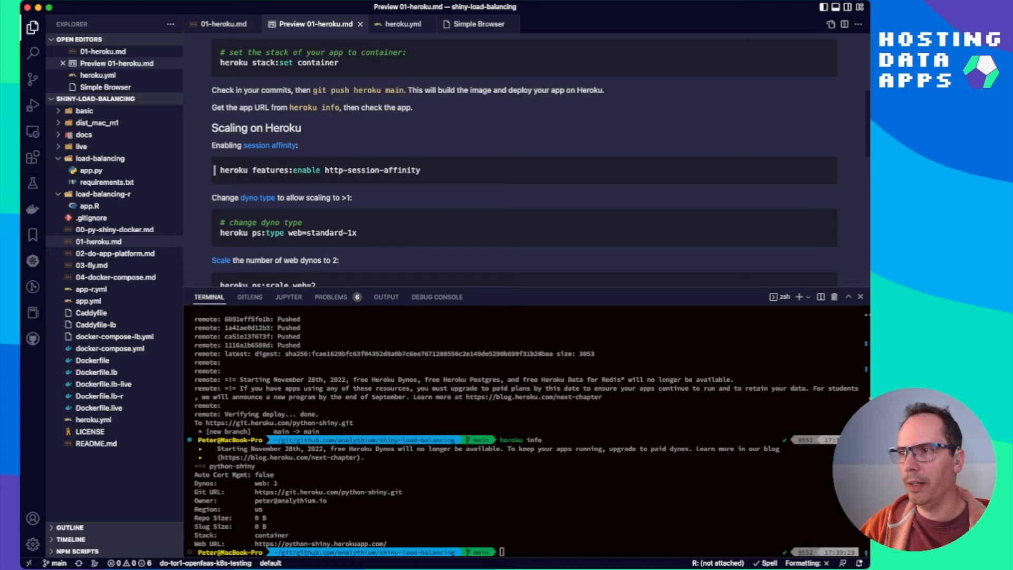
Step: Enable http-session-affinity and set the web dyno type to standard-1x
double_click(320, 170)
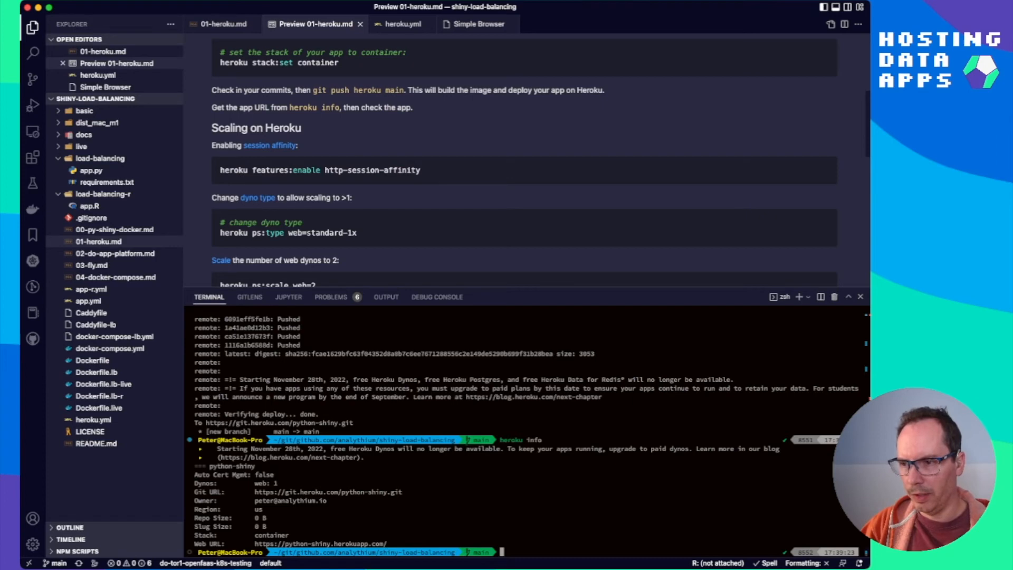
type("heroku features:enable http-session-affinity")
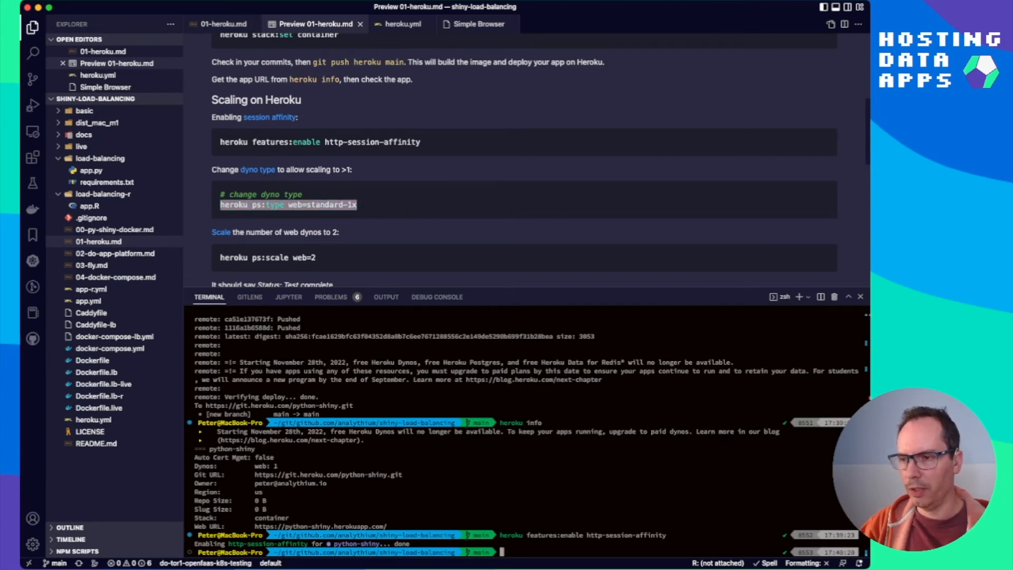
type("heroku ps:type web=standard-1x")
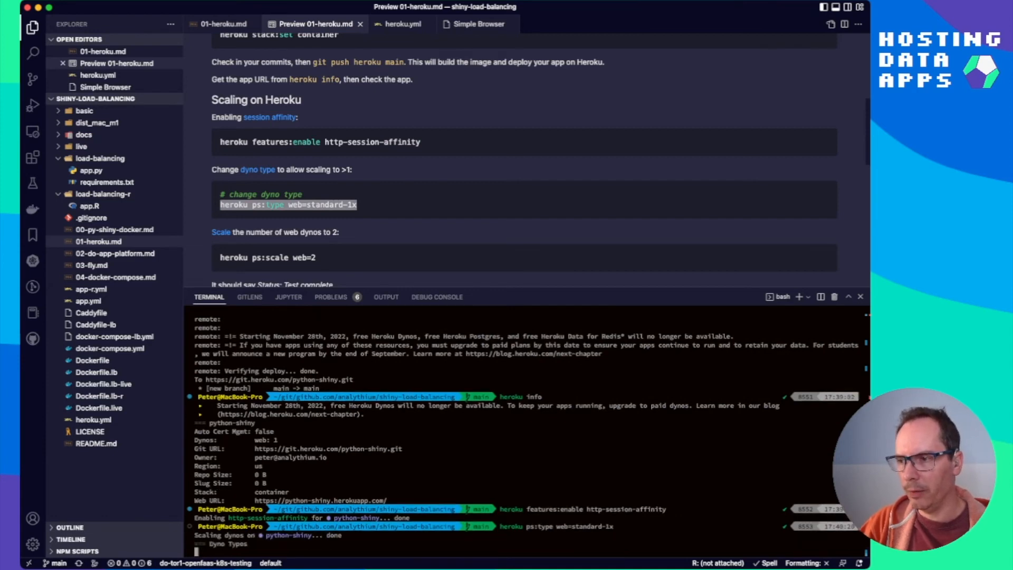
scroll("down", 3)
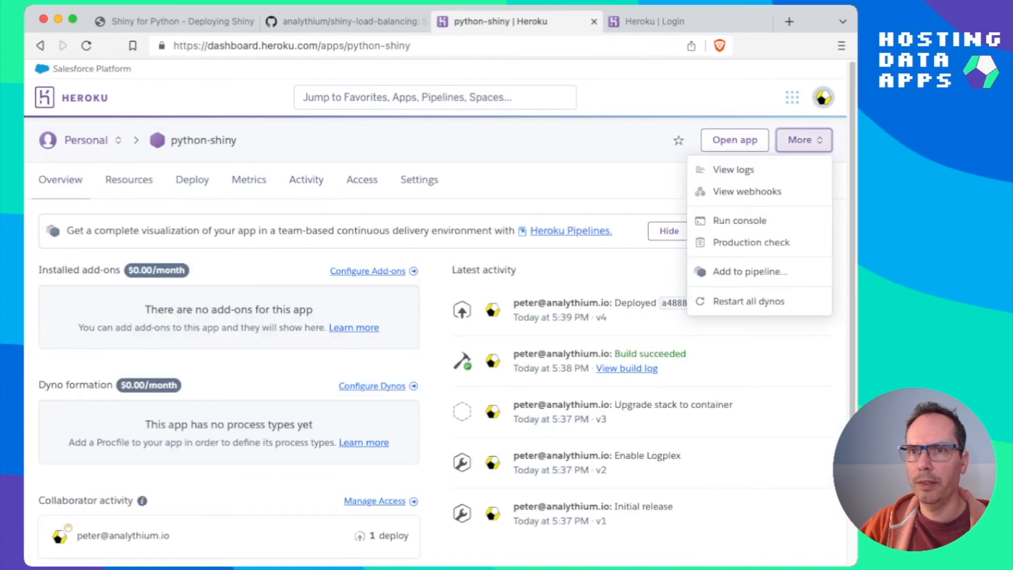
Step: View the logs confirming the Standard-1X dyno, then launch the deployed Shiny app
left_click(732, 169)
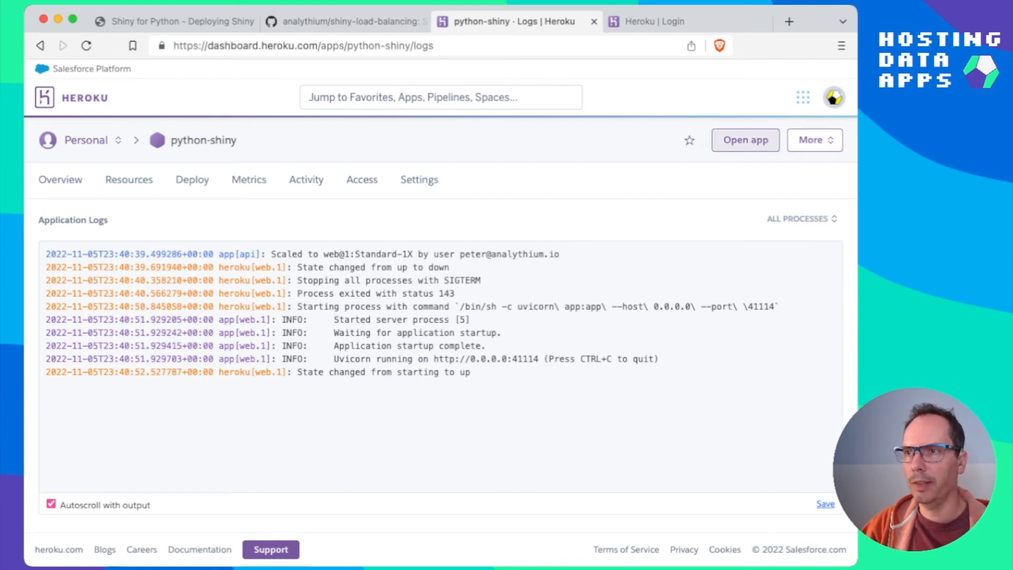
left_click(60, 179)
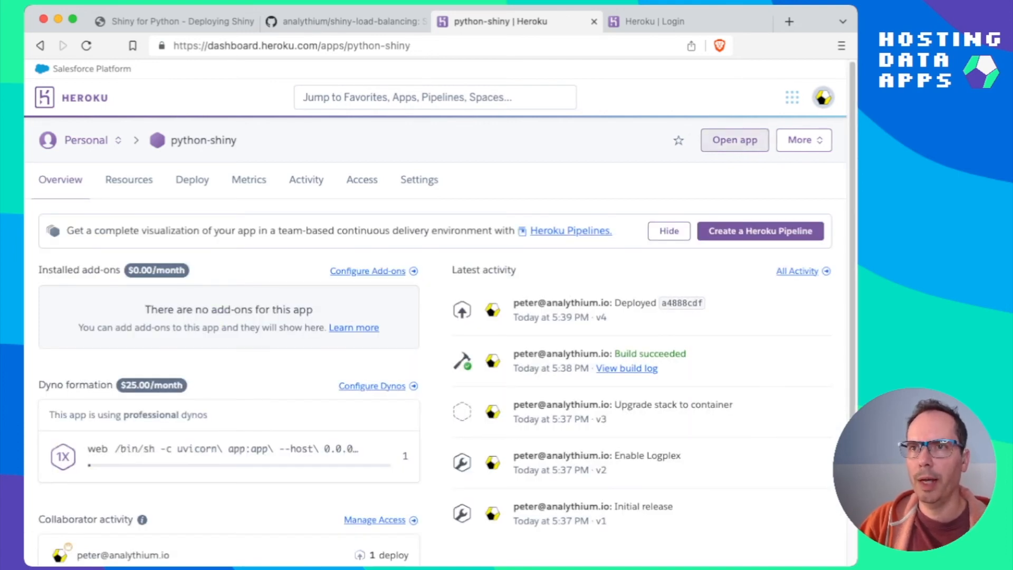
left_click(735, 140)
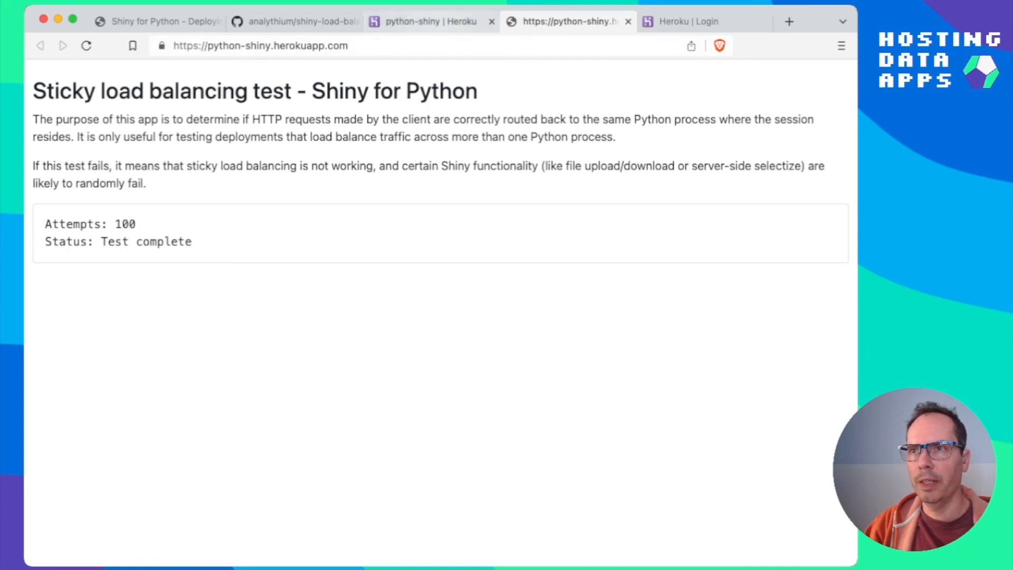
Step: Return from the completed sticky test through the Heroku tab to the deployment notes
left_click(431, 21)
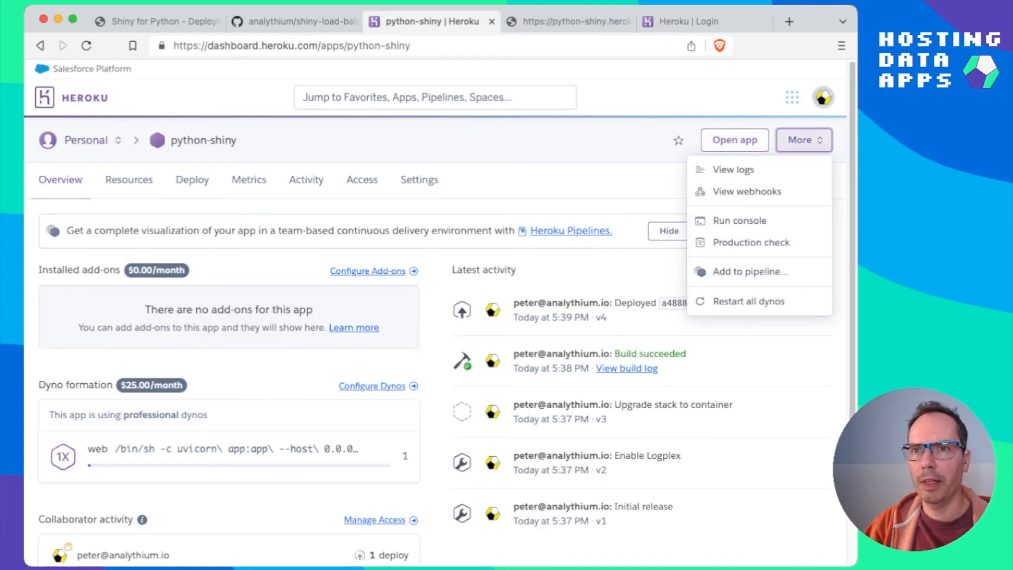
left_click(734, 169)
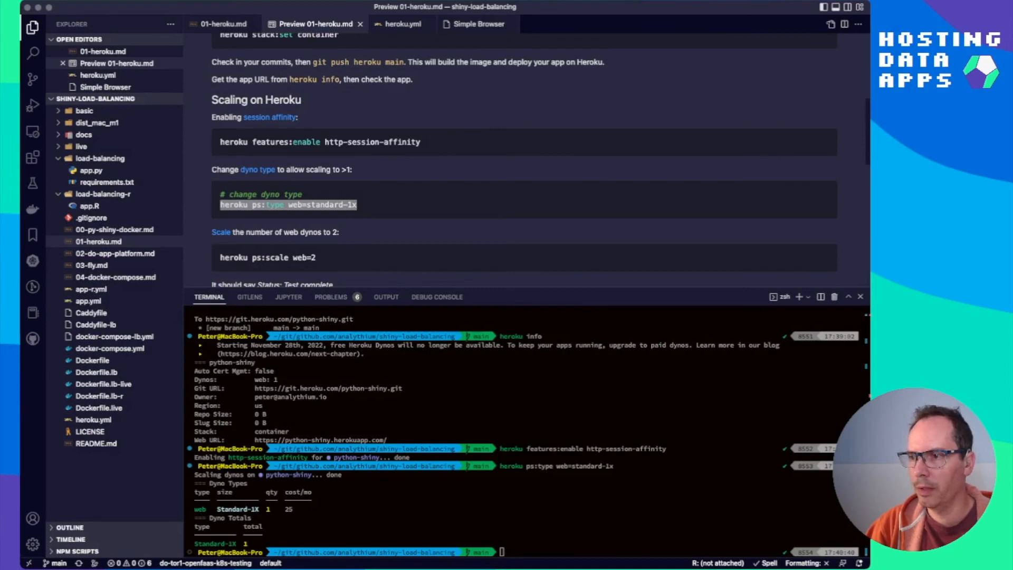
left_click(287, 203)
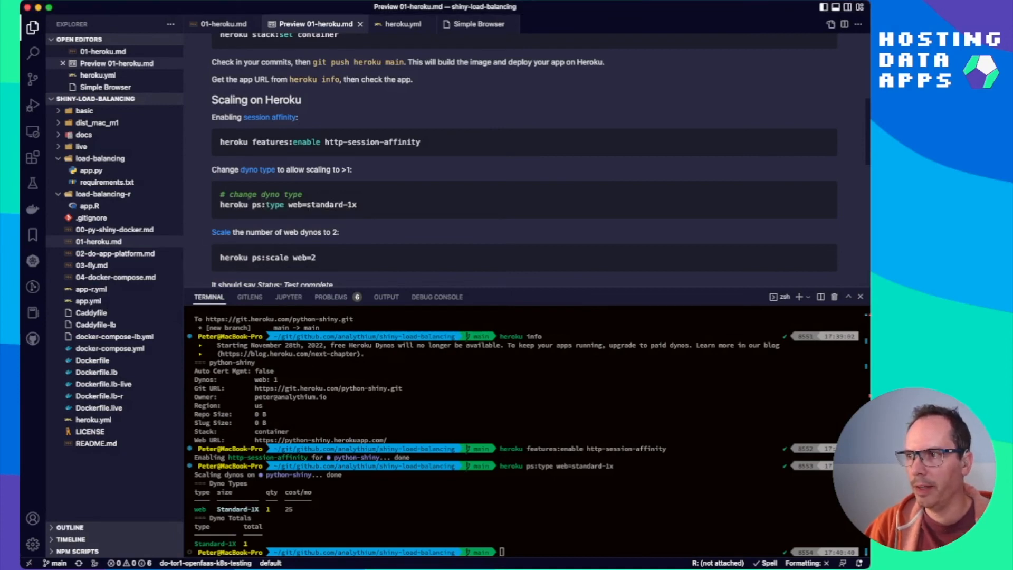
Step: Run 'heroku ps:scale web=2' to scale to two Standard-1X web dynos
double_click(253, 258)
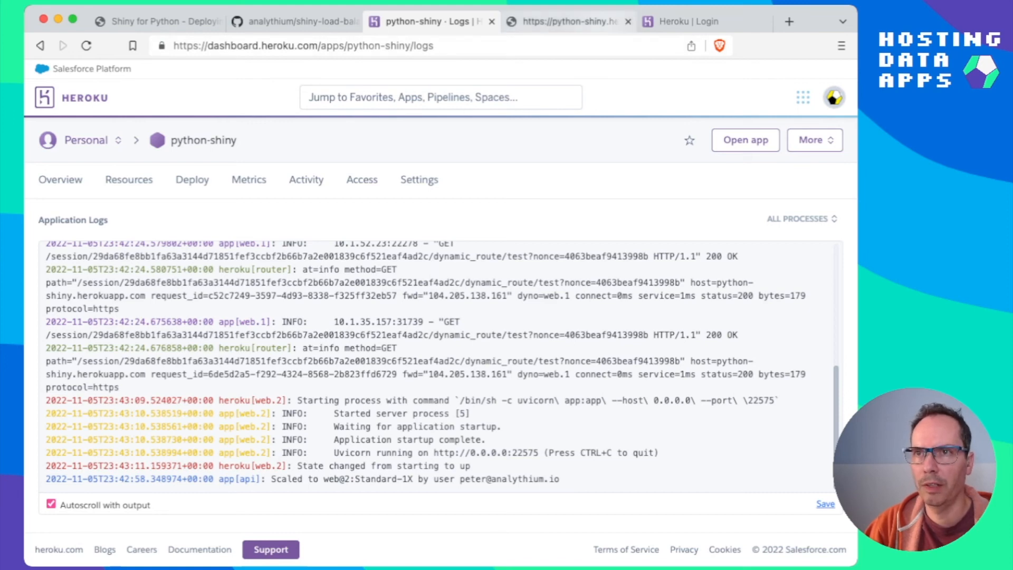
Step: Switch to the python-shiny.herokuapp.com test page after web.2 starts
left_click(568, 21)
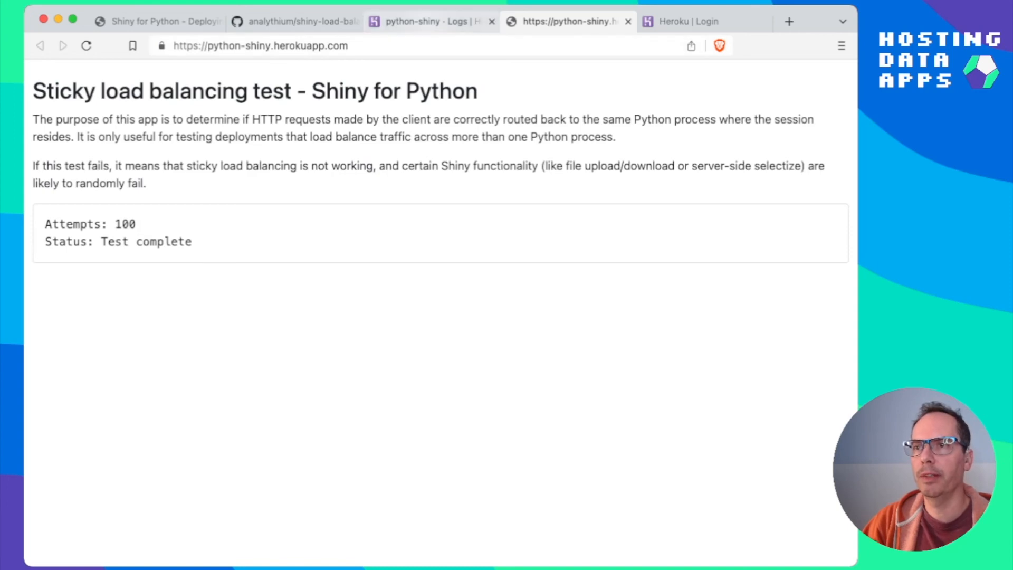
Step: Read Attempts: 100 / Test complete, then go back to the notes in VS Code
left_click(430, 21)
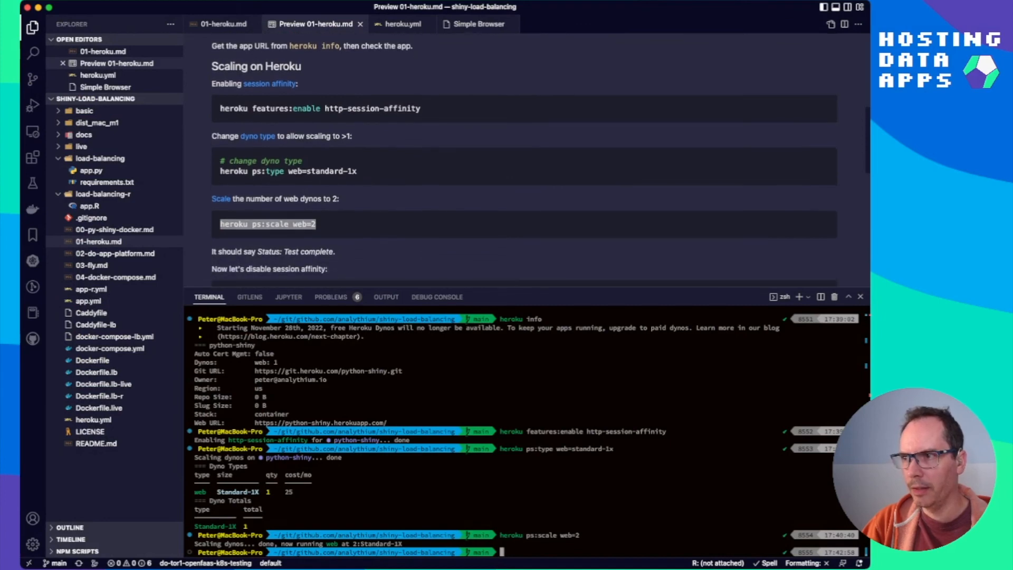
Step: Run 'heroku features:disable http-session-affinity' for the python-shiny app
scroll("down", 3)
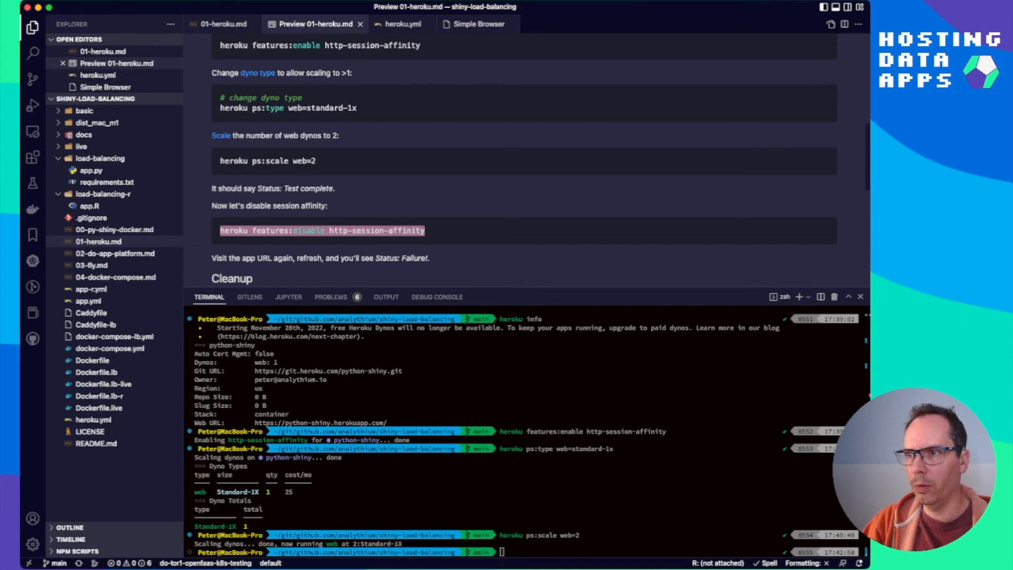
type("heroku features:disable http-session-affinity")
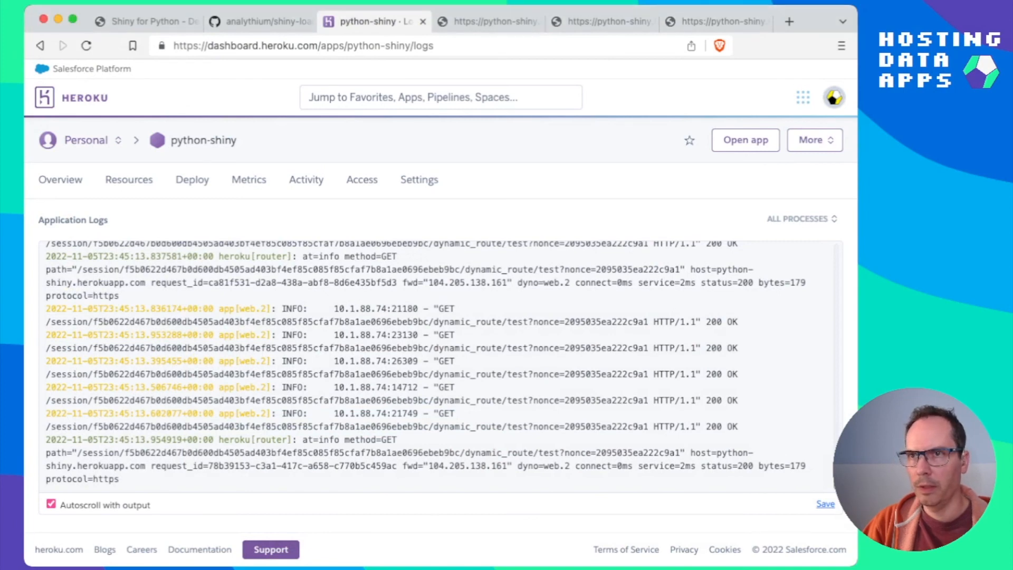
Step: Check the sticky-test result in both Shiny app tabs and the application logs for failing requests
left_click(484, 21)
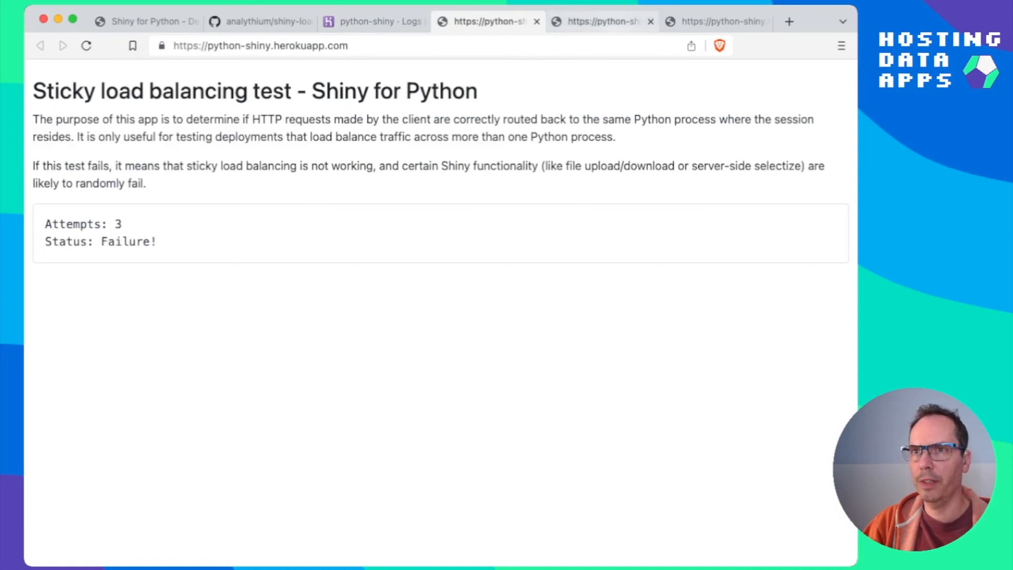
left_click(601, 21)
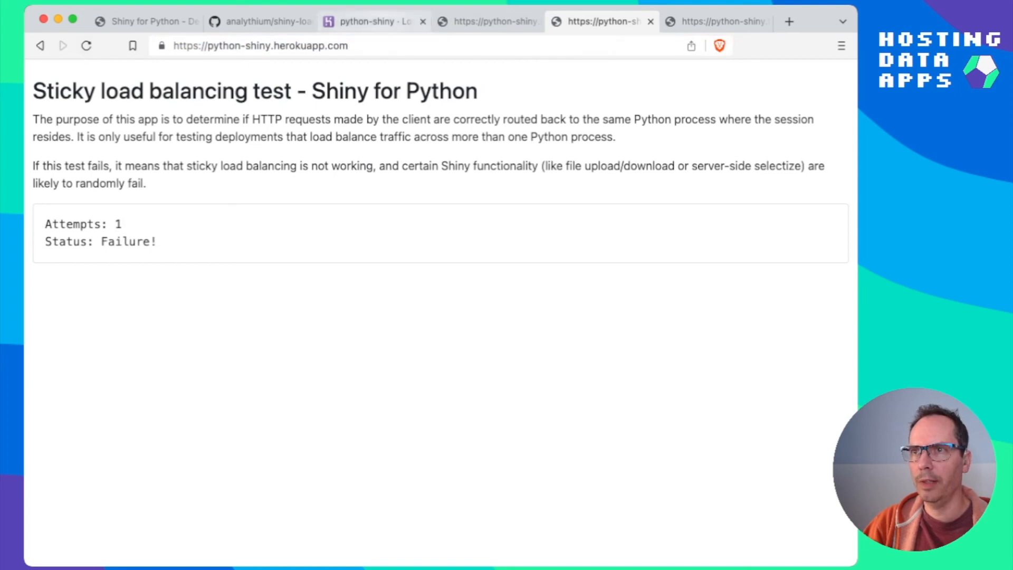
left_click(371, 21)
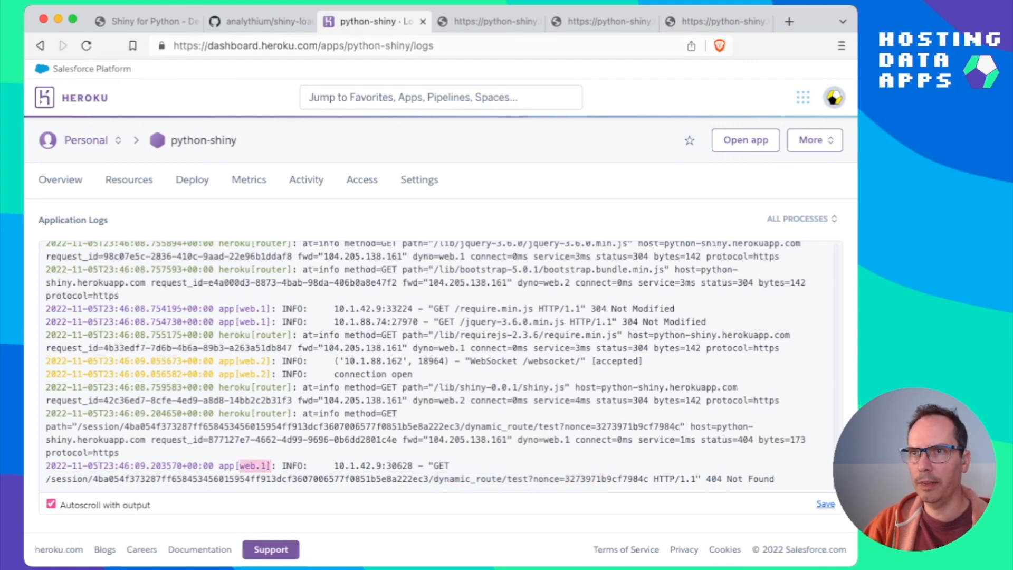
Step: Rerun the sticky test by reloading the app page, confirming Failure without session affinity
left_click(601, 22)
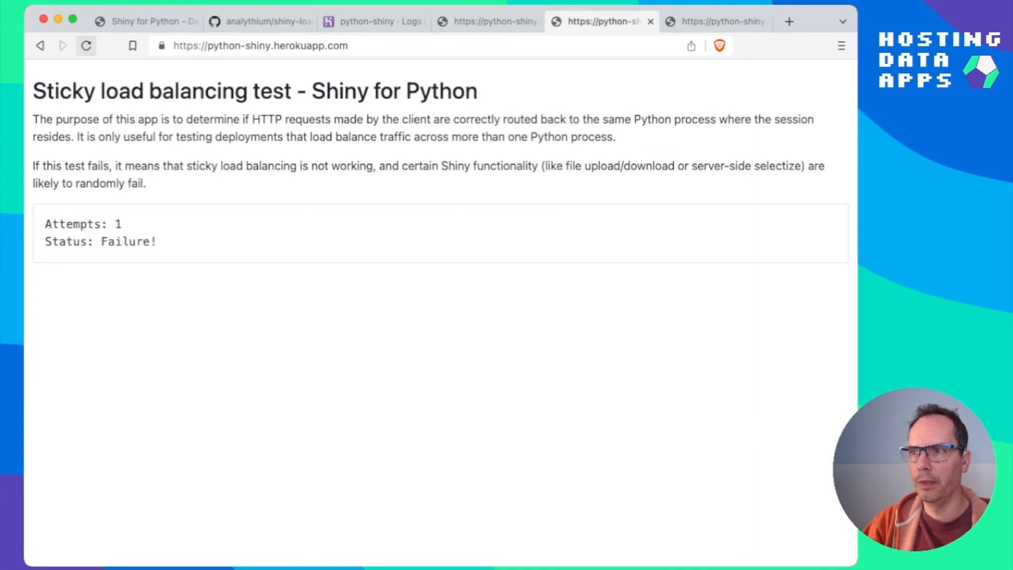
left_click(85, 45)
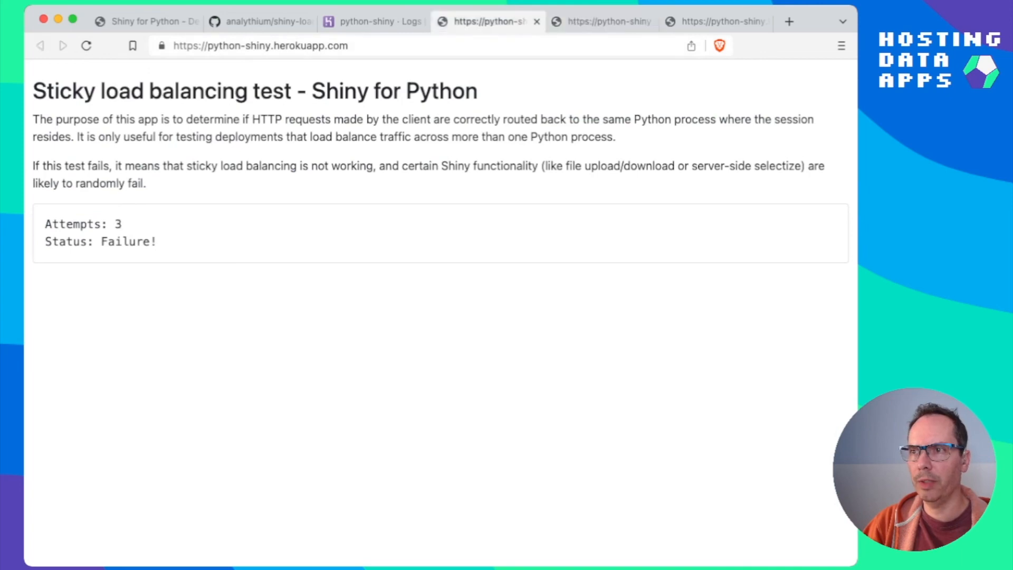
left_click(86, 46)
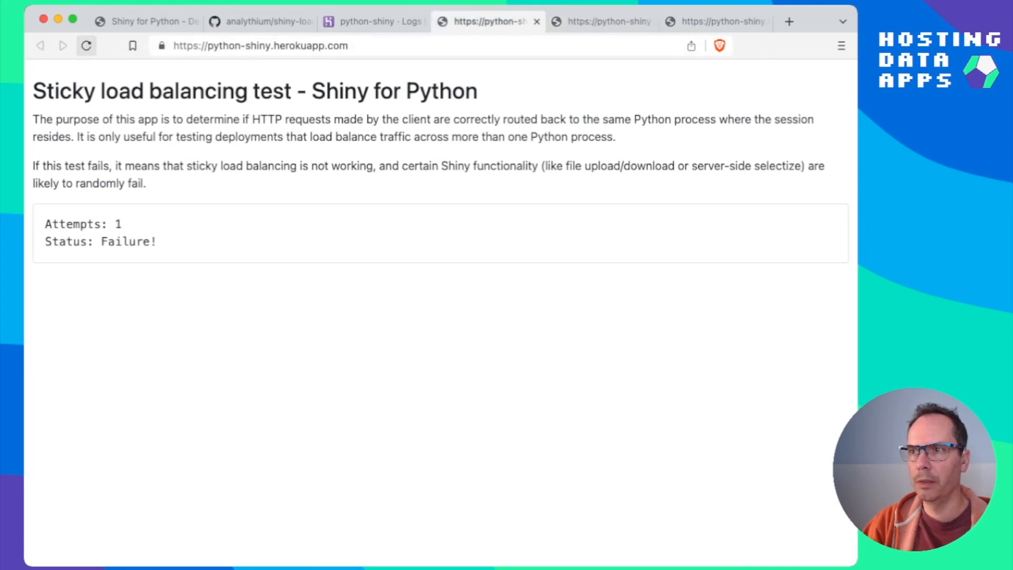
left_click(371, 21)
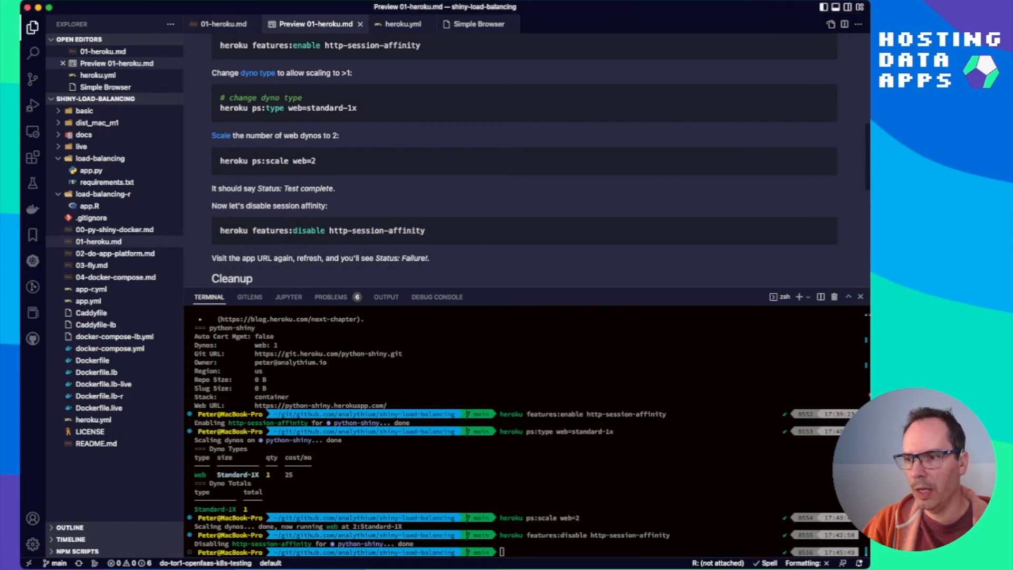
scroll("up", 3)
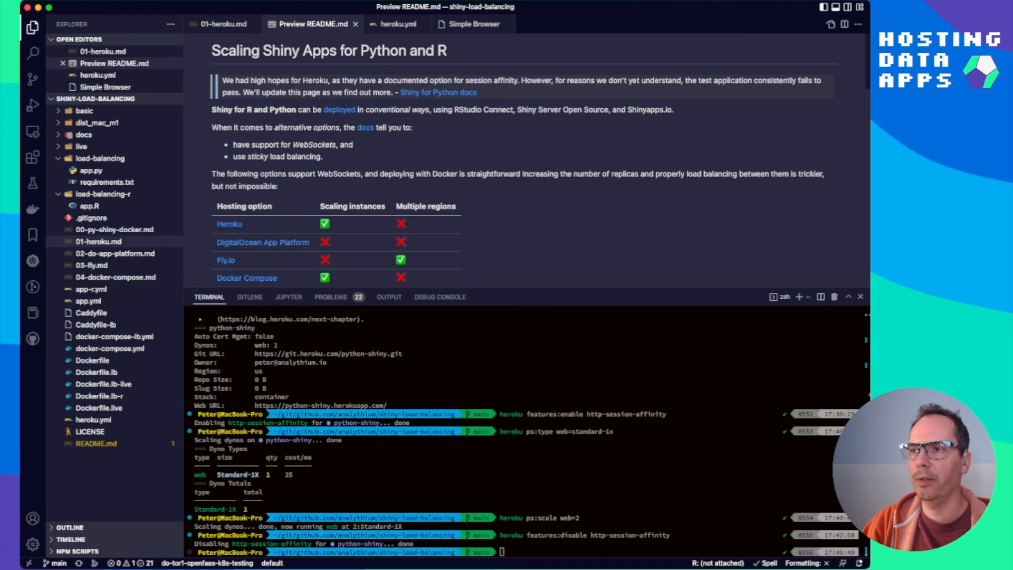
left_click(220, 24)
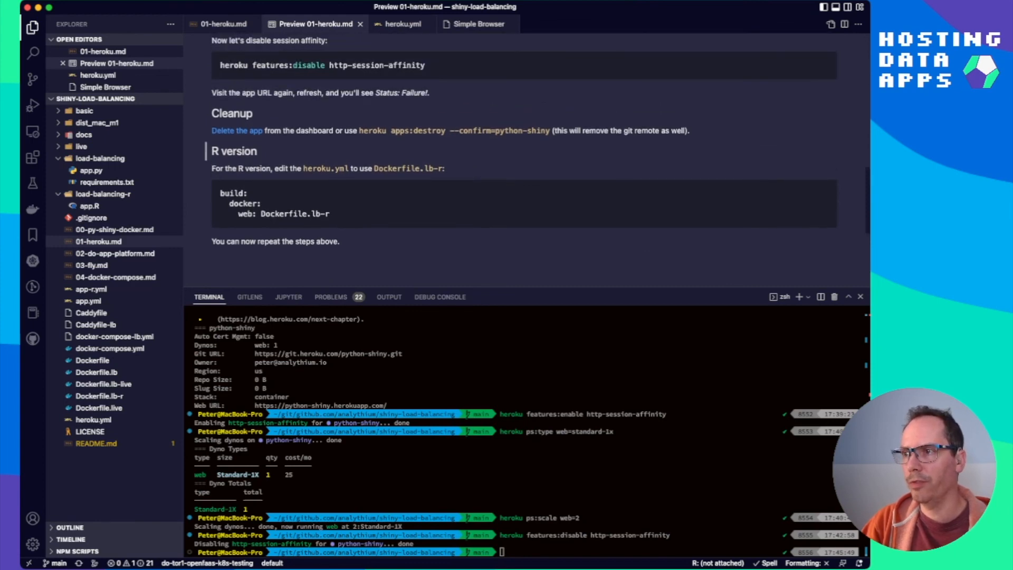
Step: Destroy the python-shiny app with 'heroku apps:destroy --confirm=python-shiny' in the terminal
scroll("up", 3)
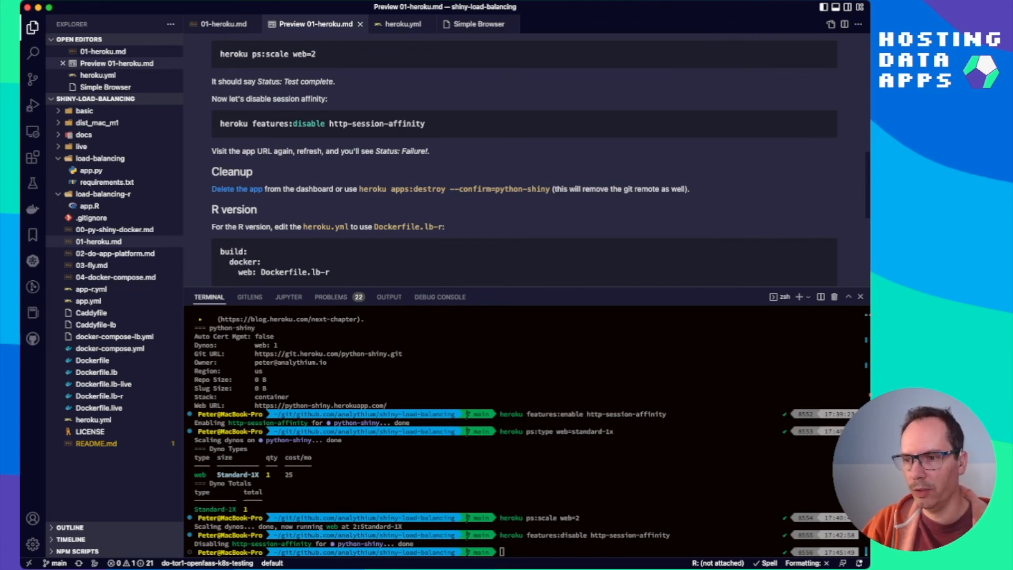
type("heroku apps:destroy --confirm=python-shiny")
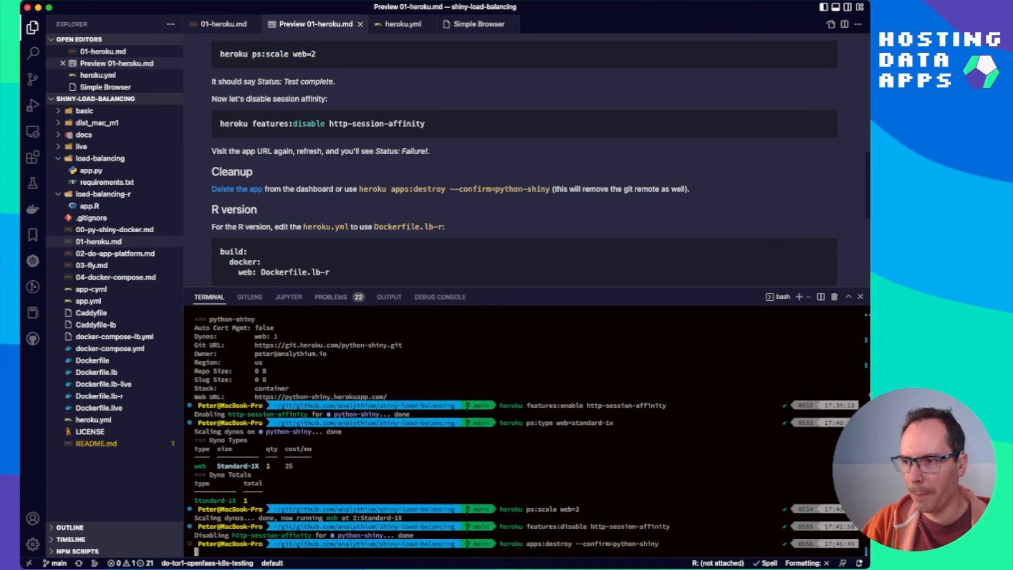
scroll("down", 3)
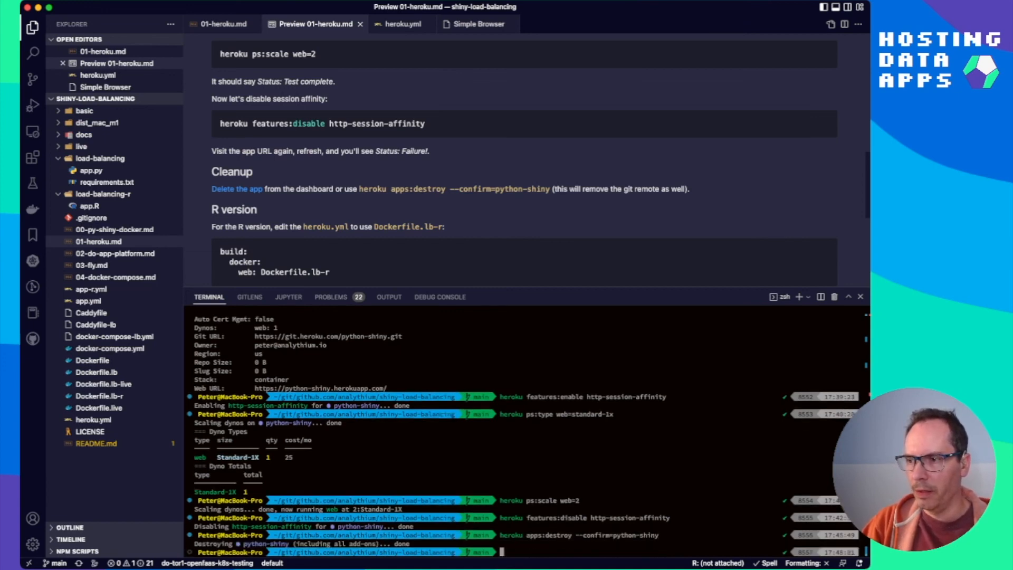
scroll("down", 3)
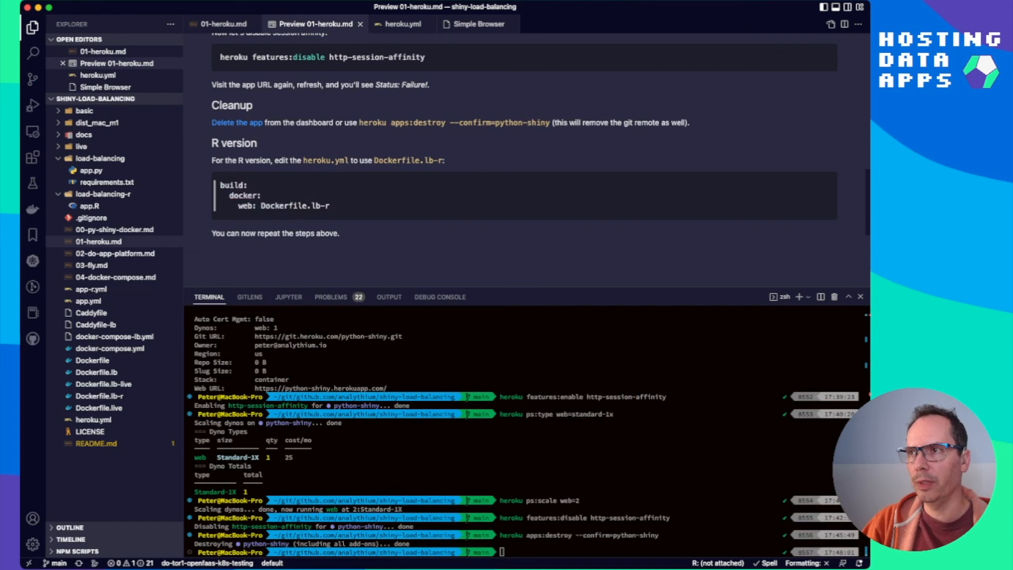
left_click(402, 24)
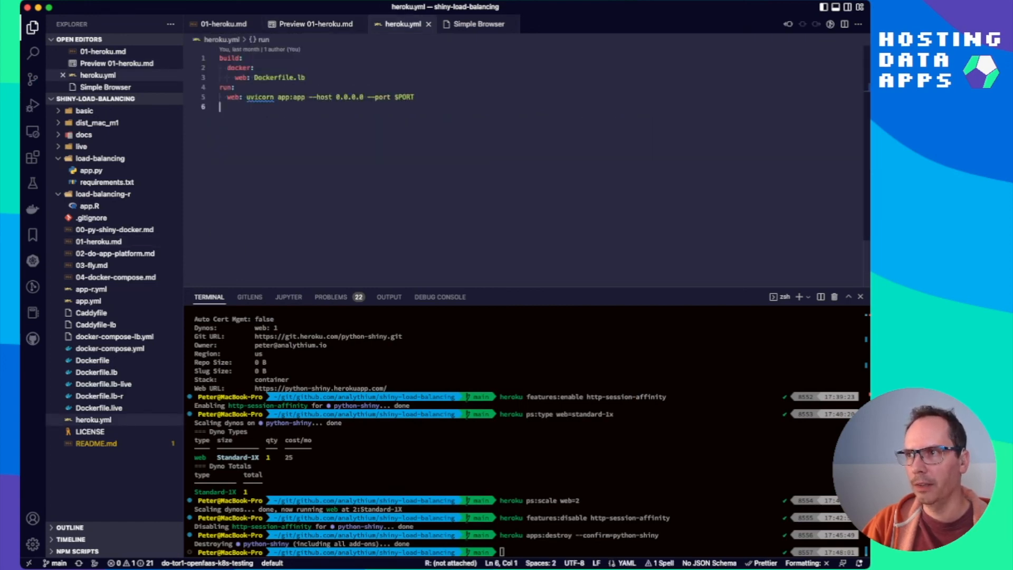
Step: Confirm heroku.yml builds Dockerfile.lb, then find the R version instructions using Dockerfile.lb-r in the notes
left_click(301, 77)
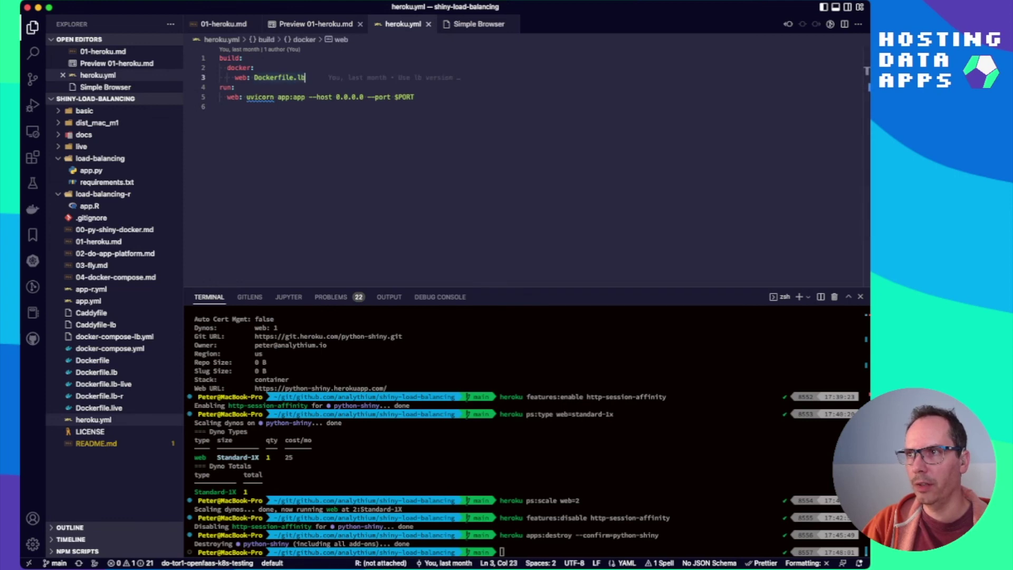
left_click(313, 24)
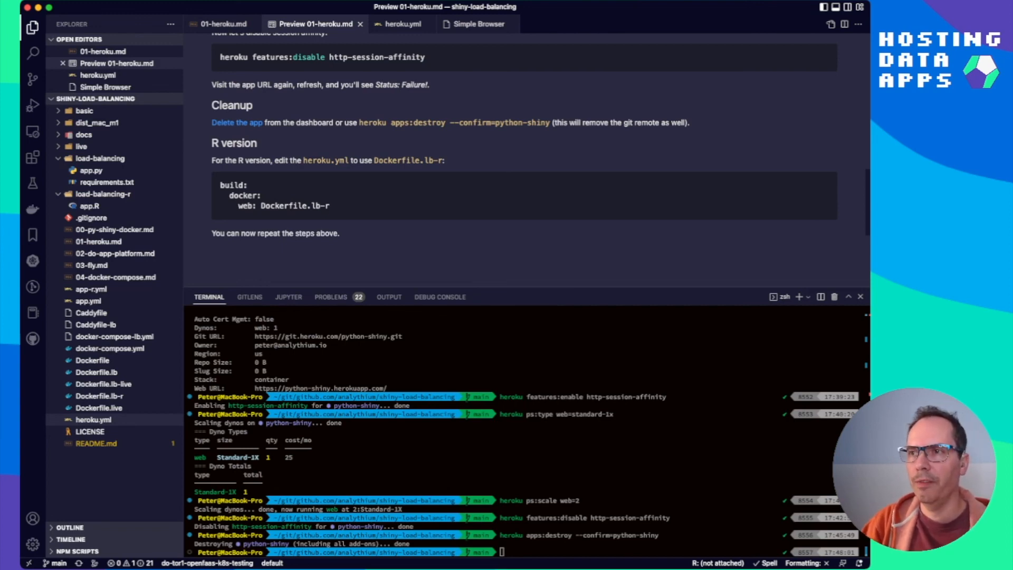
scroll("up", 3)
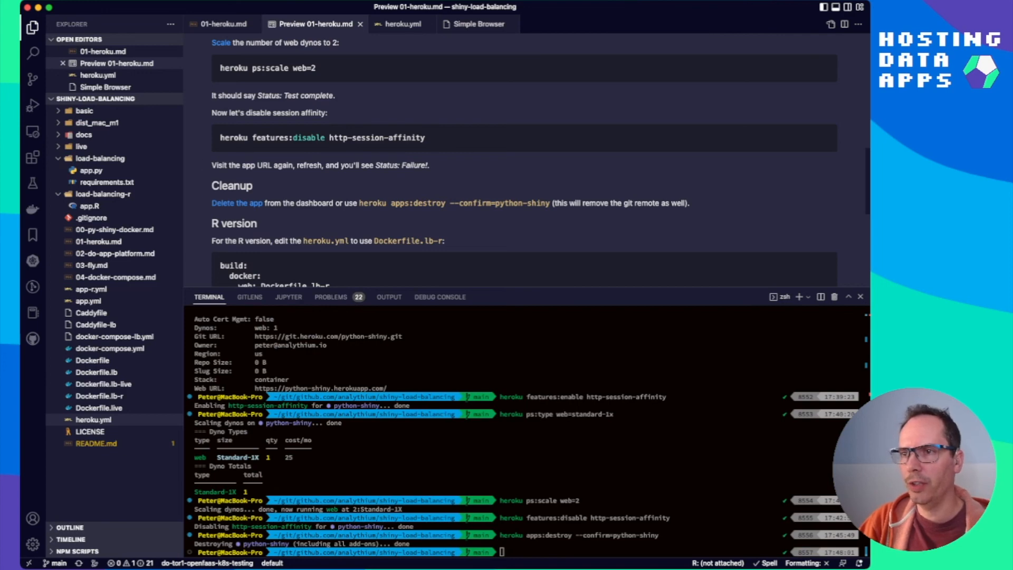
scroll("down", 3)
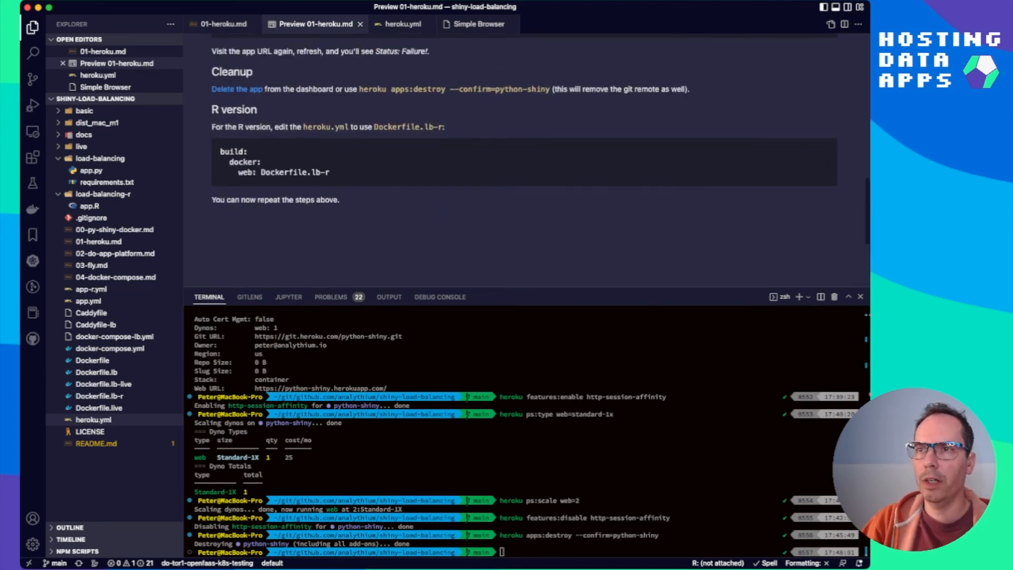
scroll("up", 3)
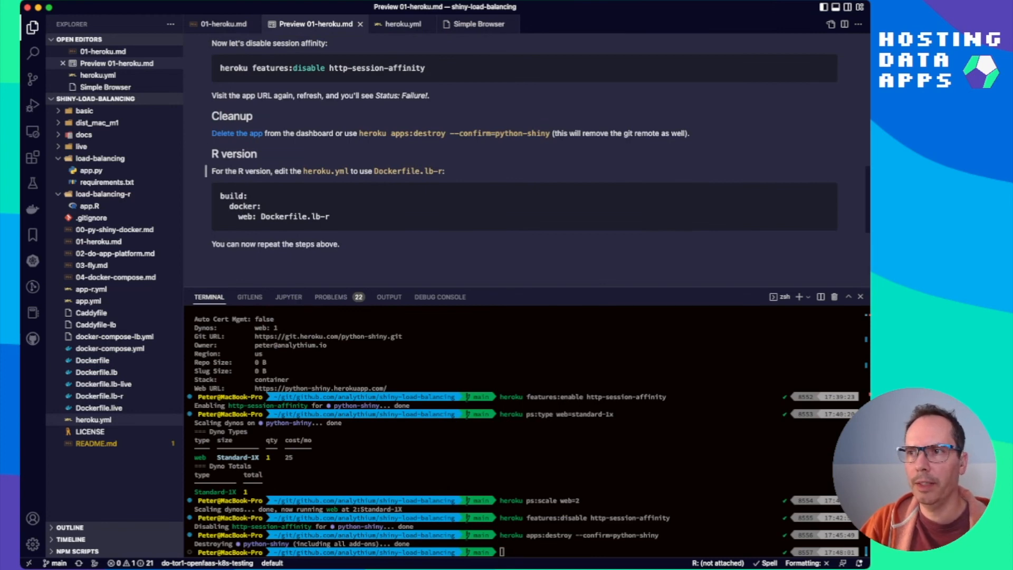